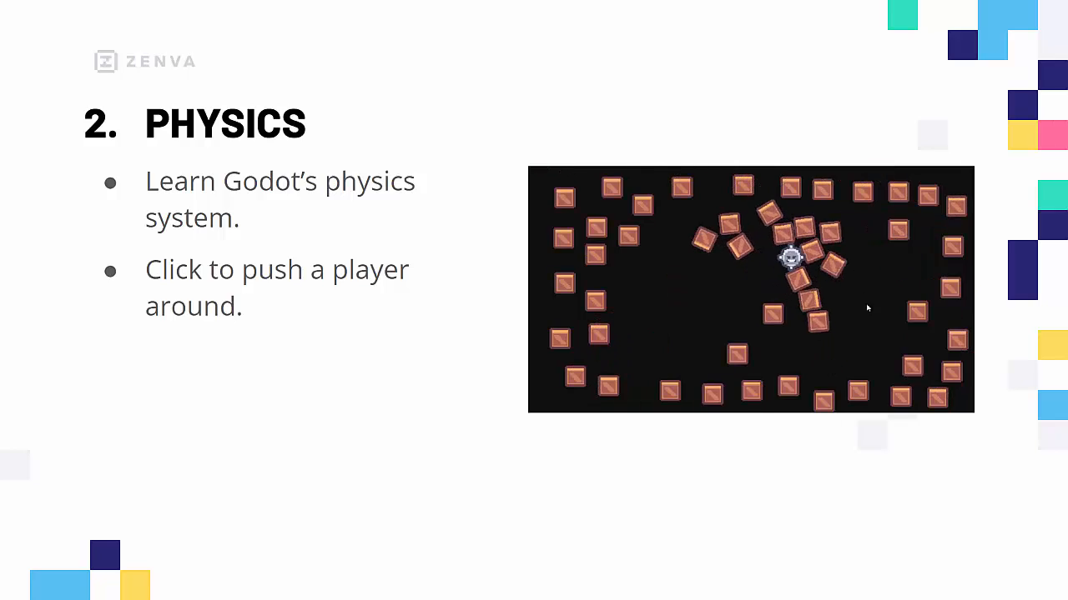
Step: Close the Physics slide and return to the Godot BalloonPopper scene
click(705, 280)
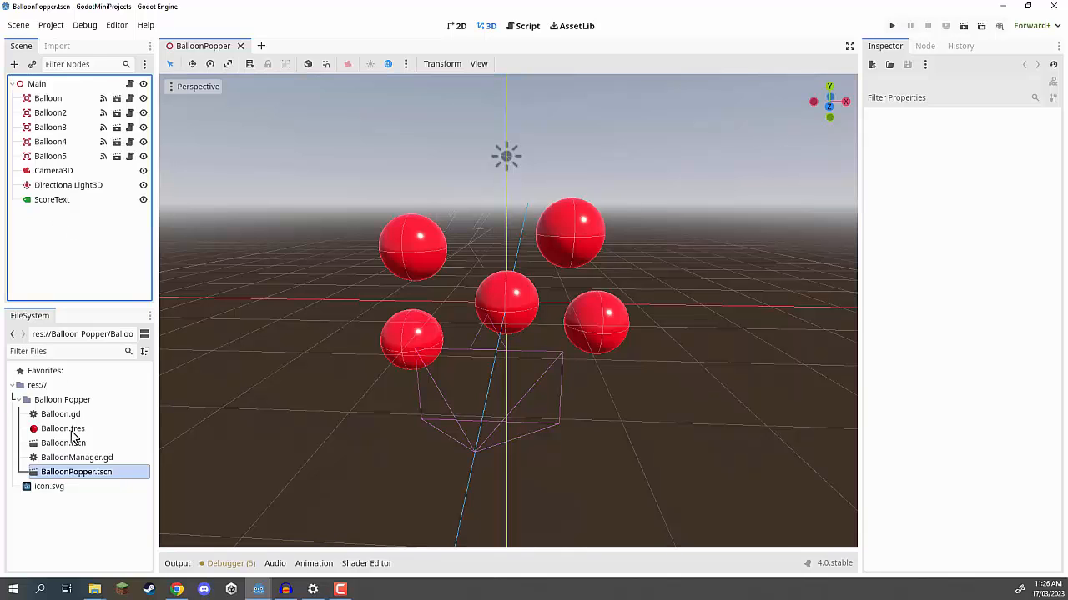
Step: Add a new scene tab with a Node2D root named Main, cancelling Save Scene As
click(19, 24)
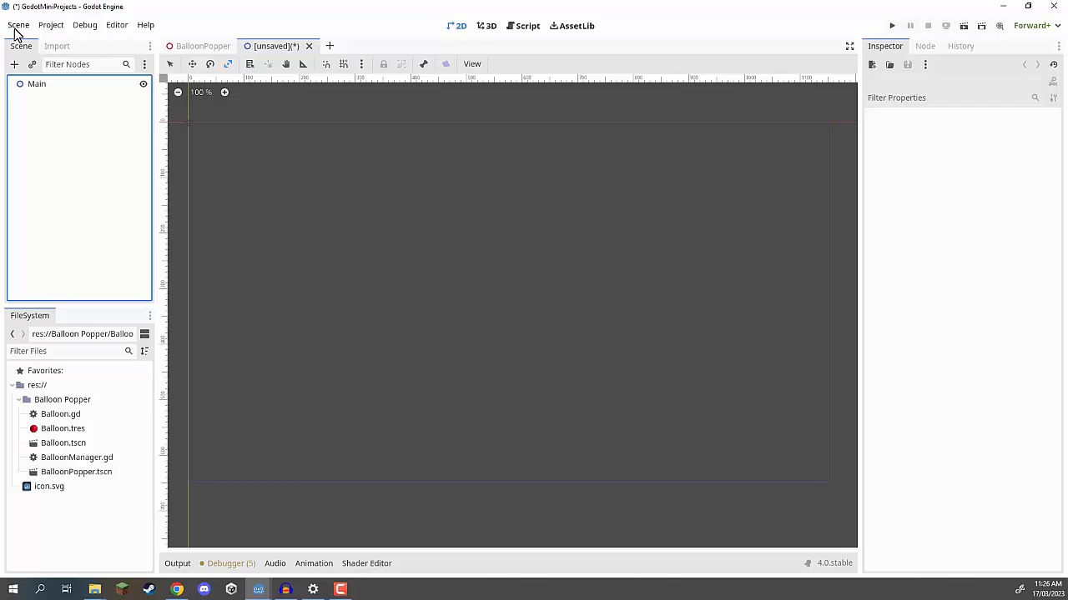
click(18, 25)
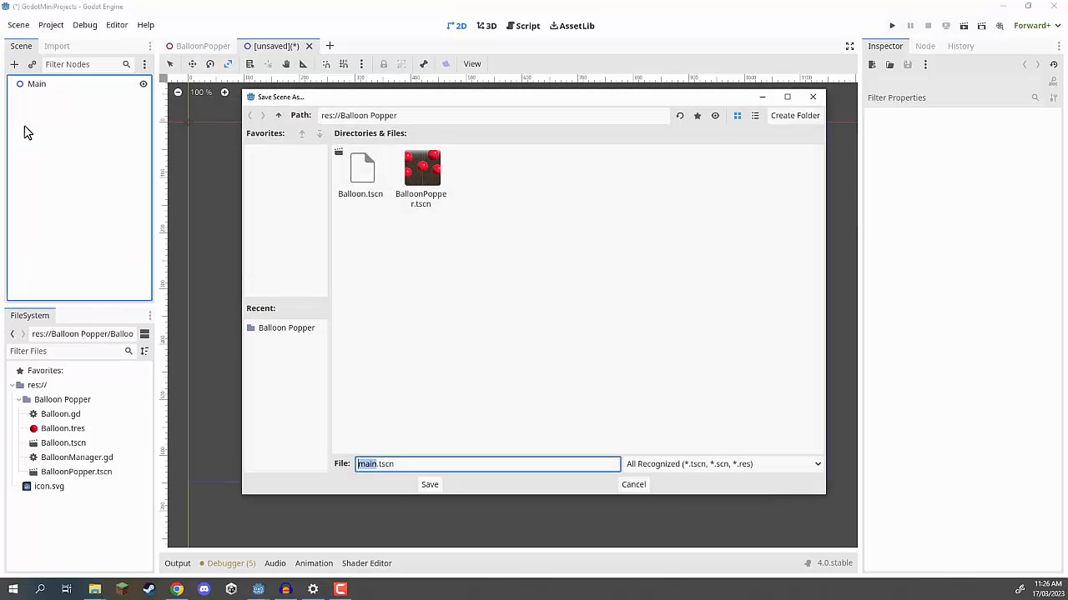
mouse_move(274, 300)
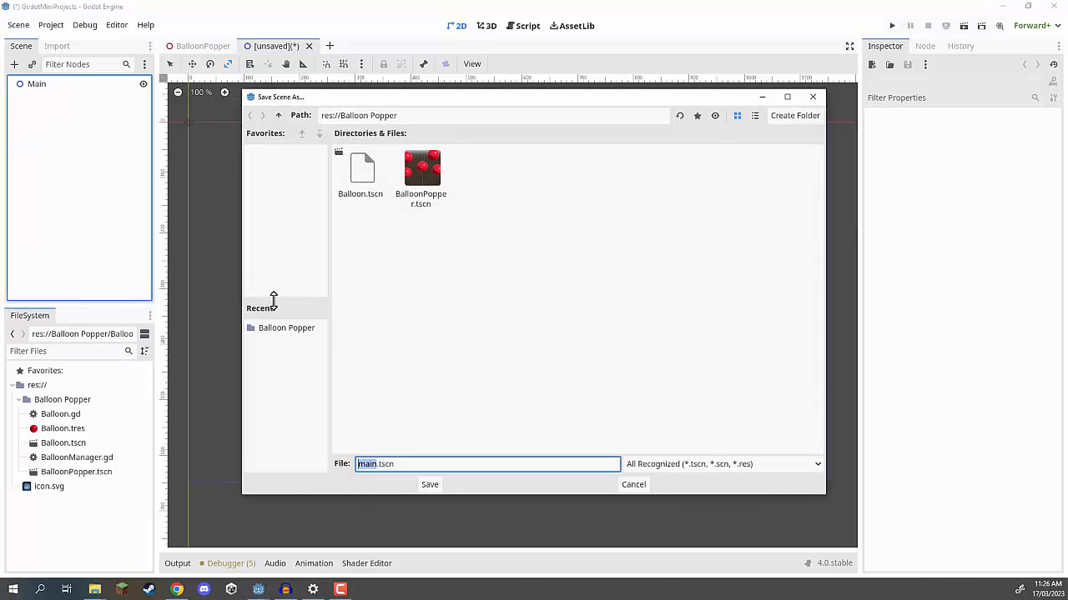
click(286, 327)
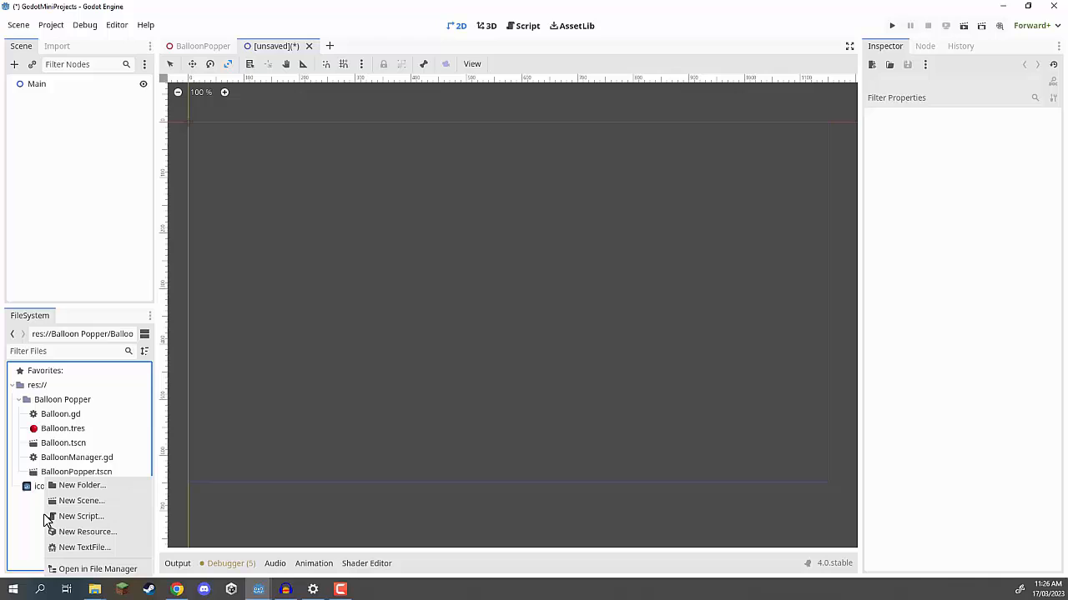
Step: Create a Physics folder in the project's FileSystem dock
click(81, 485)
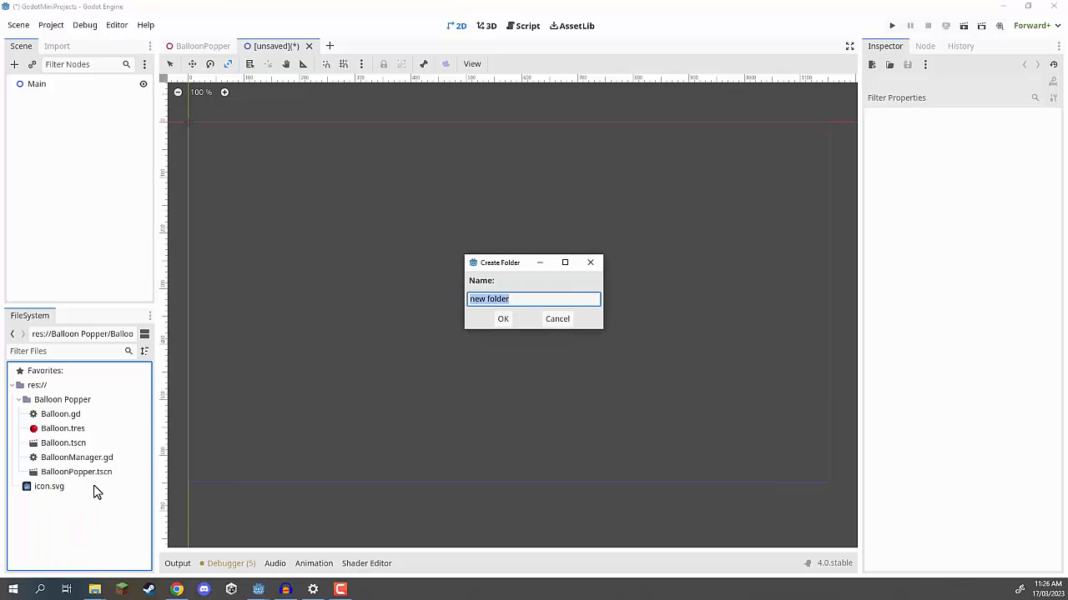
click(503, 319)
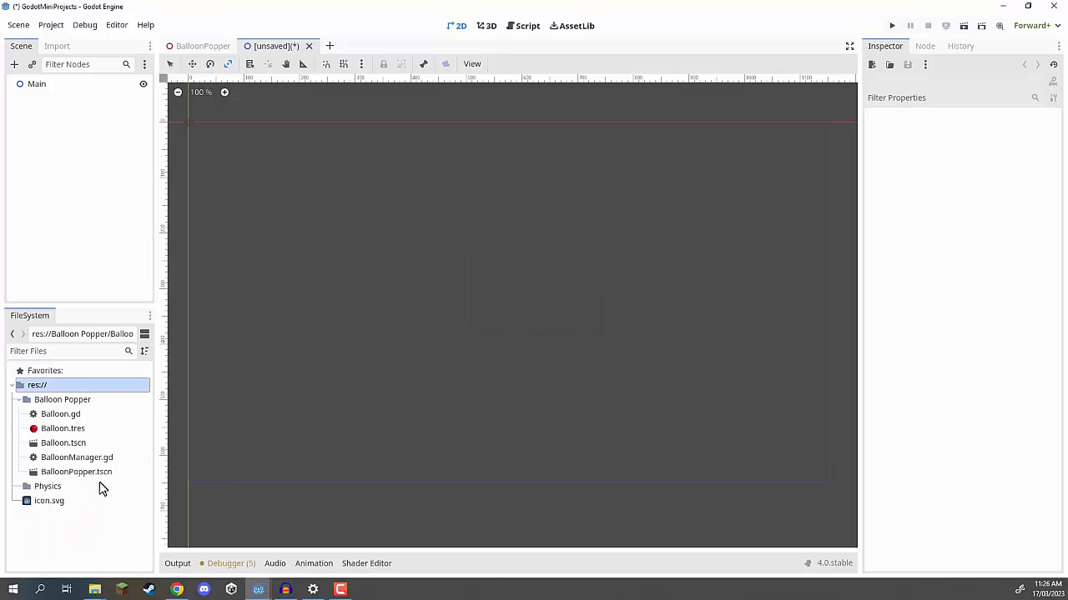
Step: Save the Main scene inside the Physics folder as Physics.tscn
click(18, 24)
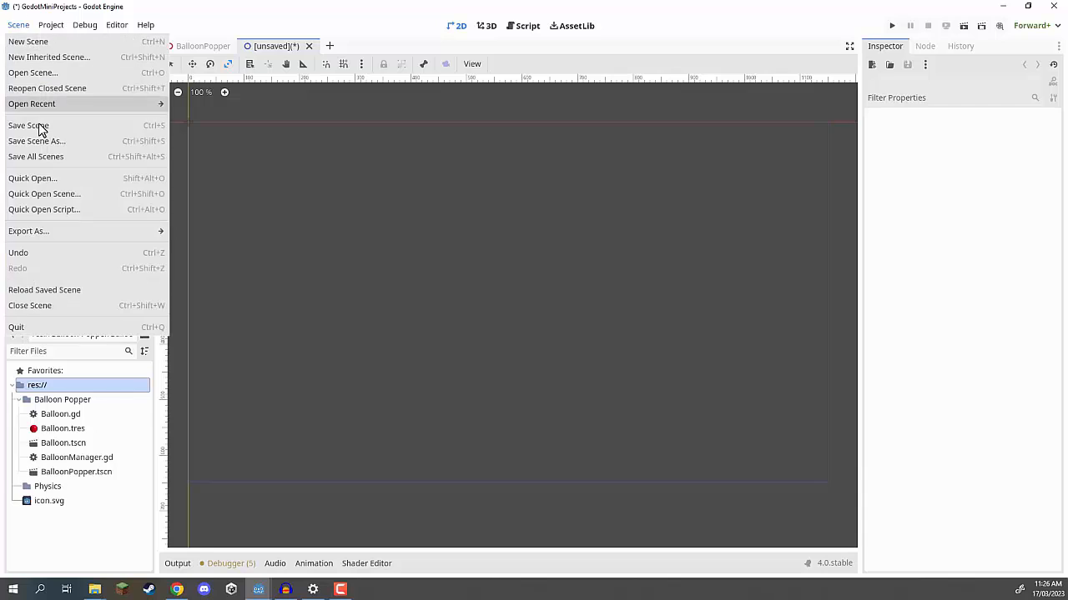
click(28, 126)
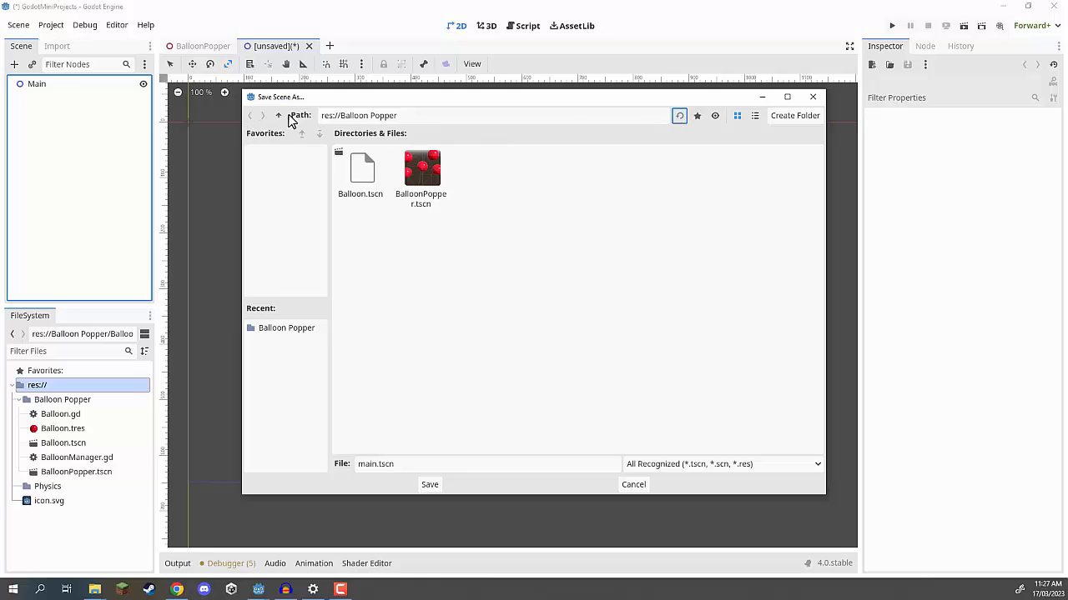
click(278, 115)
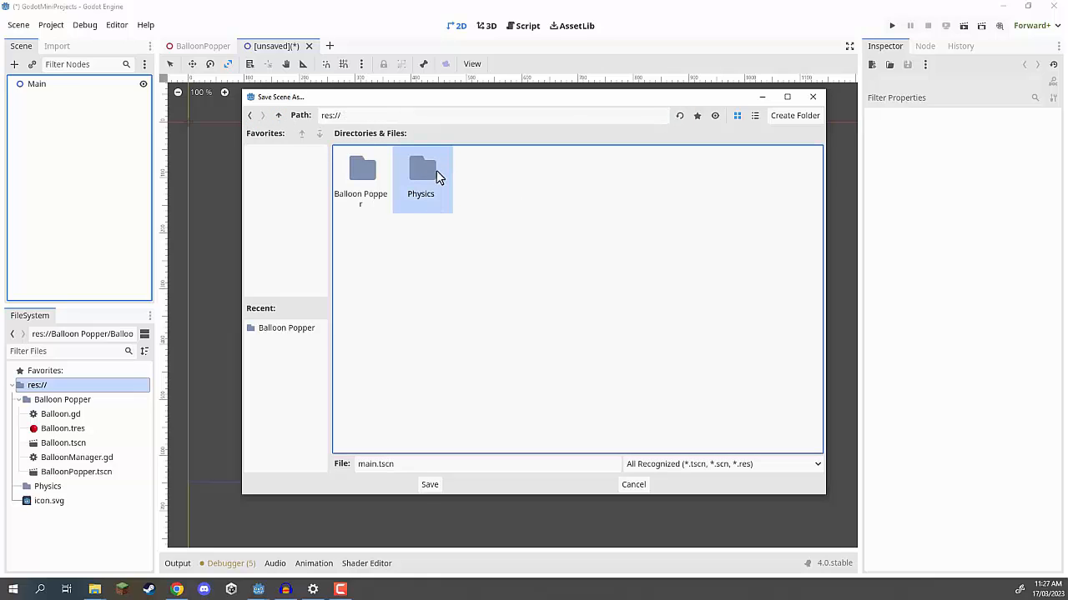
double_click(421, 171)
text(Physics)
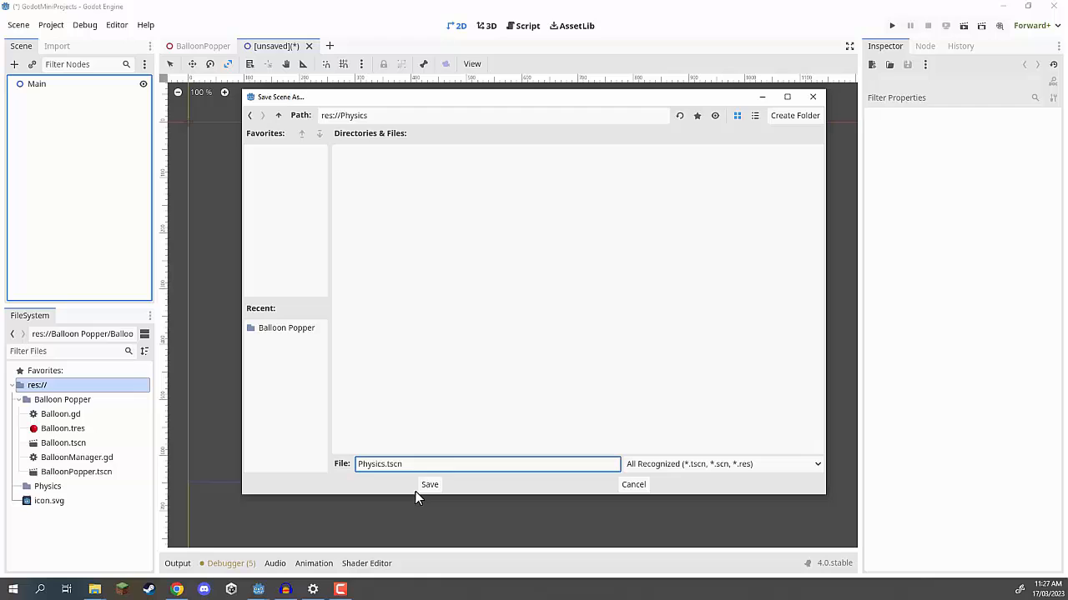
click(430, 484)
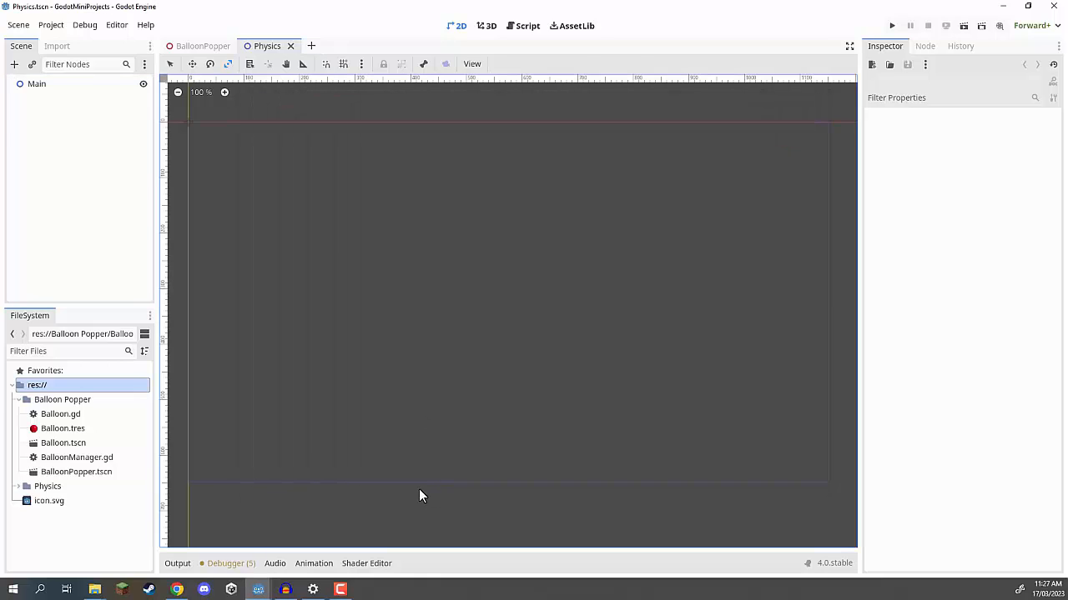
mouse_move(388, 323)
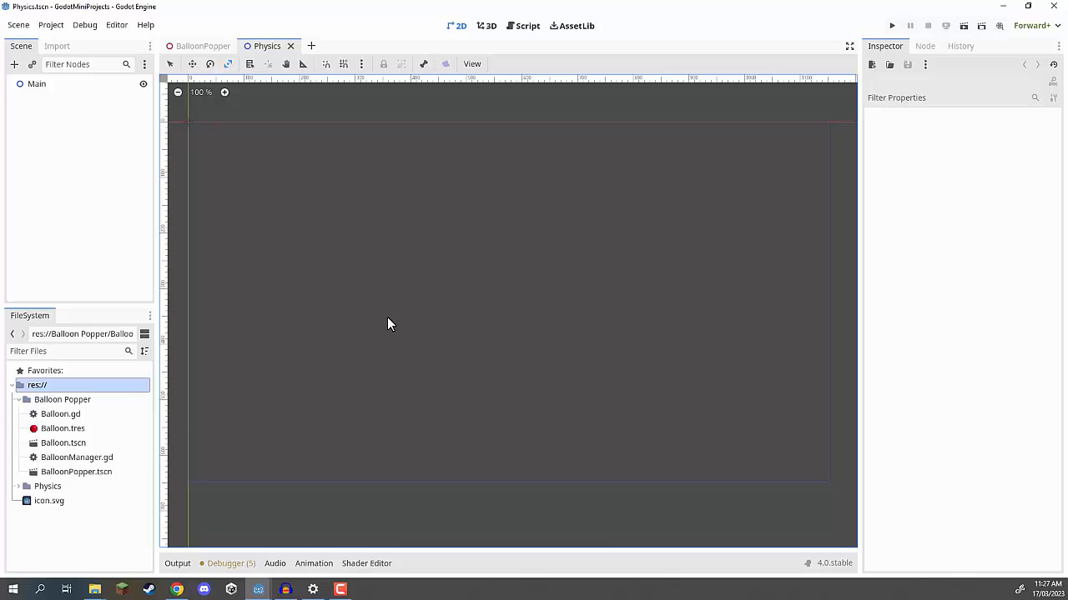
mouse_move(184, 255)
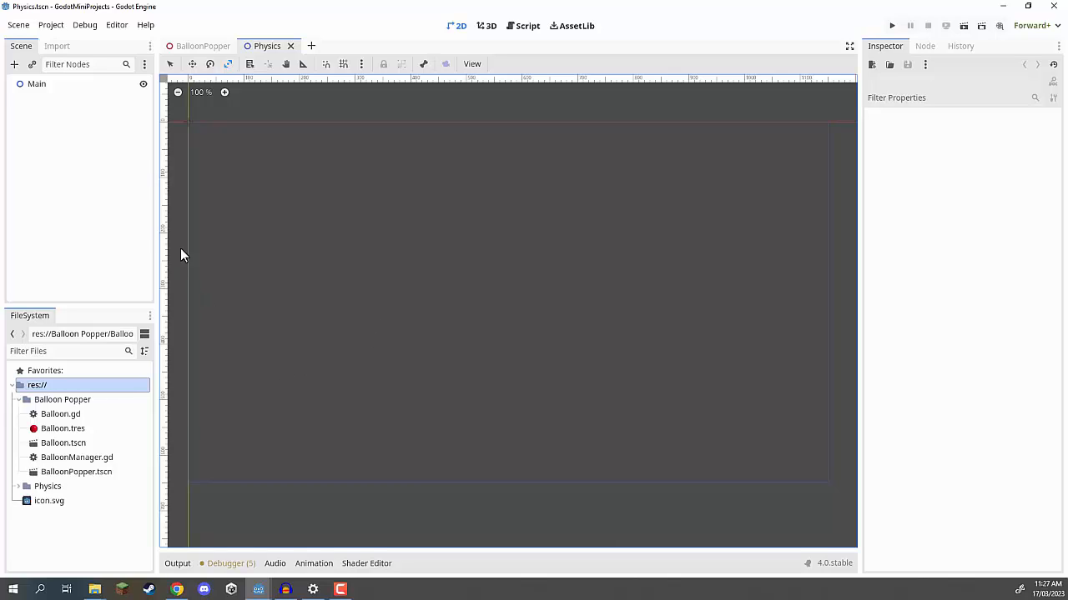
mouse_move(373, 349)
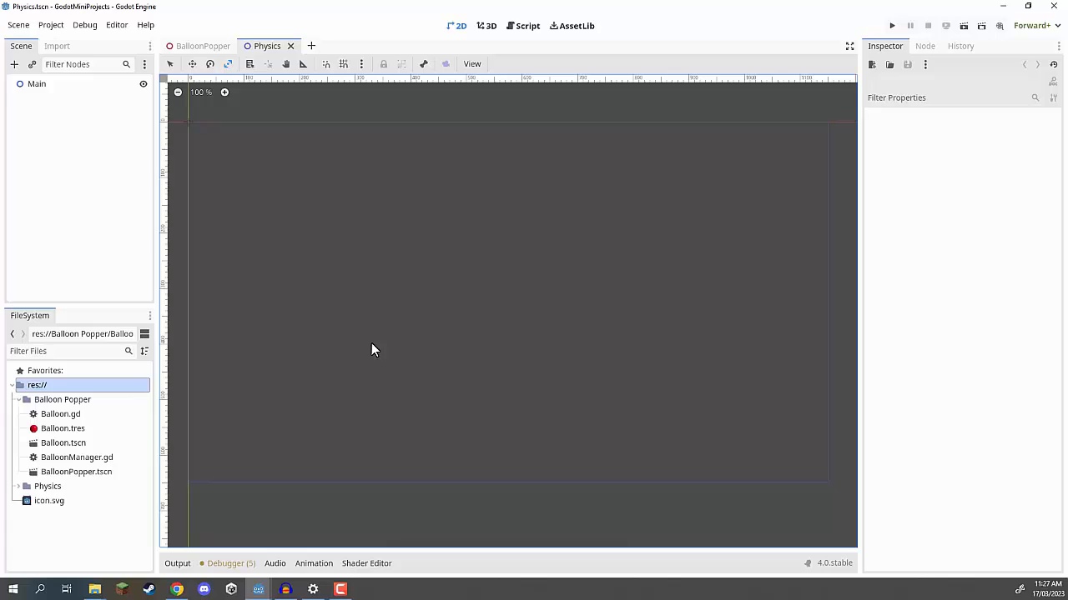
mouse_move(469, 359)
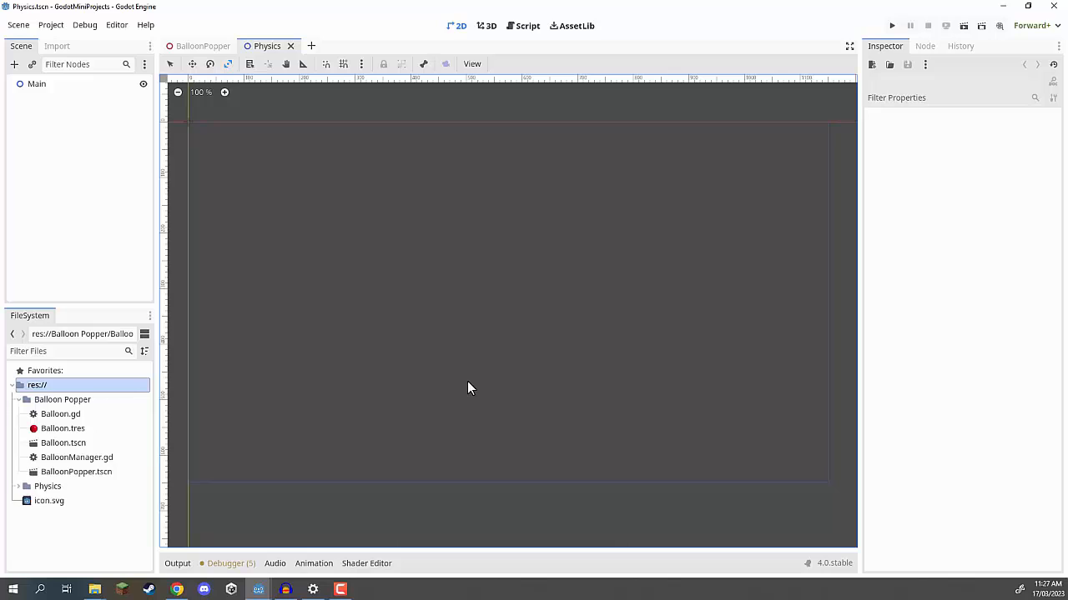
Step: Copy Crate and PhysicsCharacter images from the Physics Project folder into the Godot project root
click(94, 590)
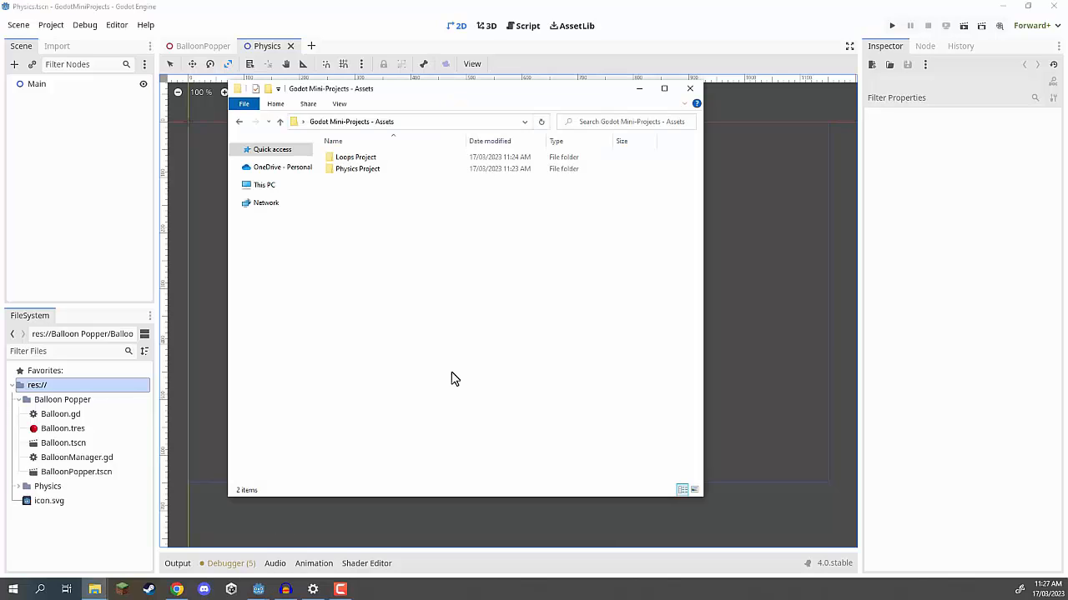
mouse_move(419, 211)
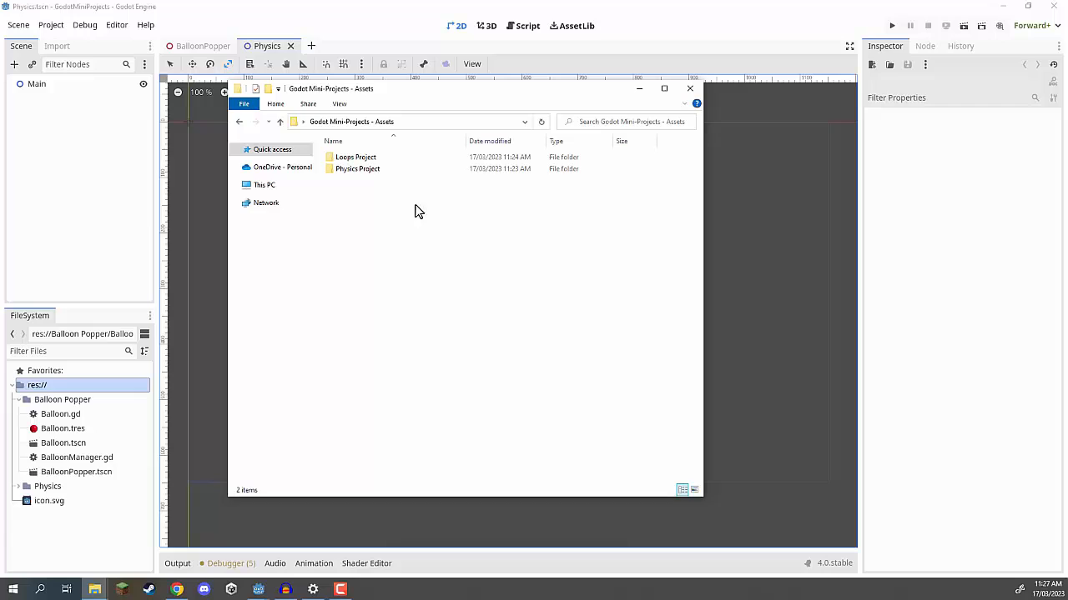
mouse_move(357, 168)
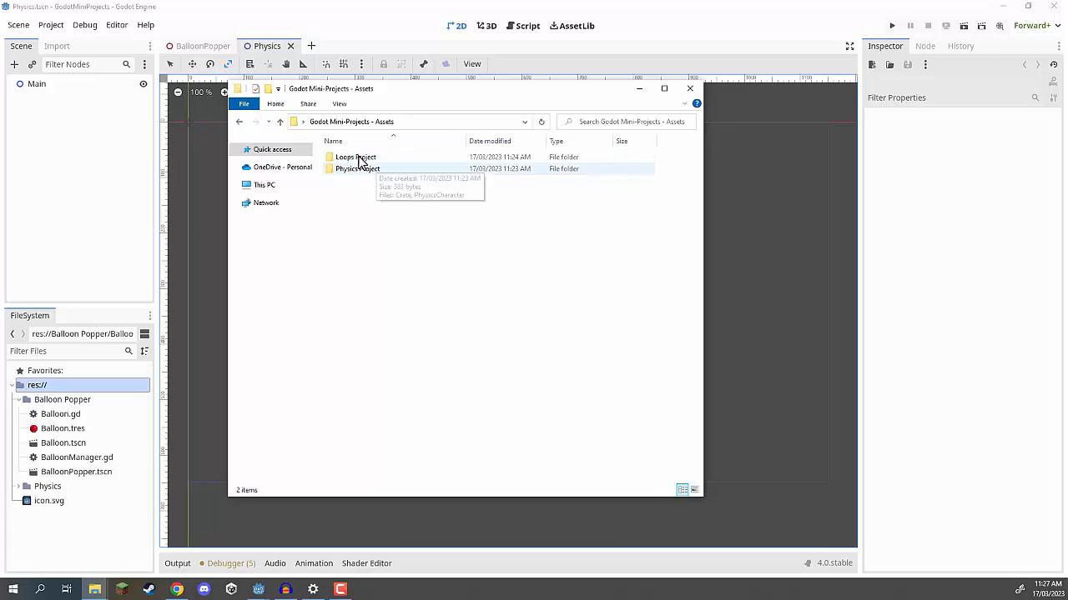
click(355, 157)
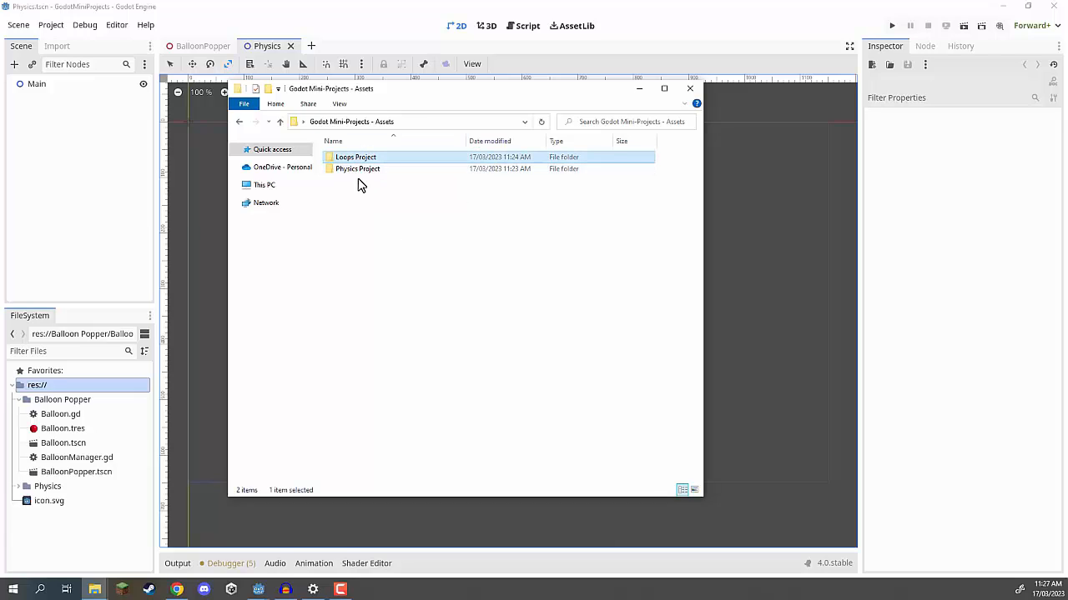
double_click(357, 168)
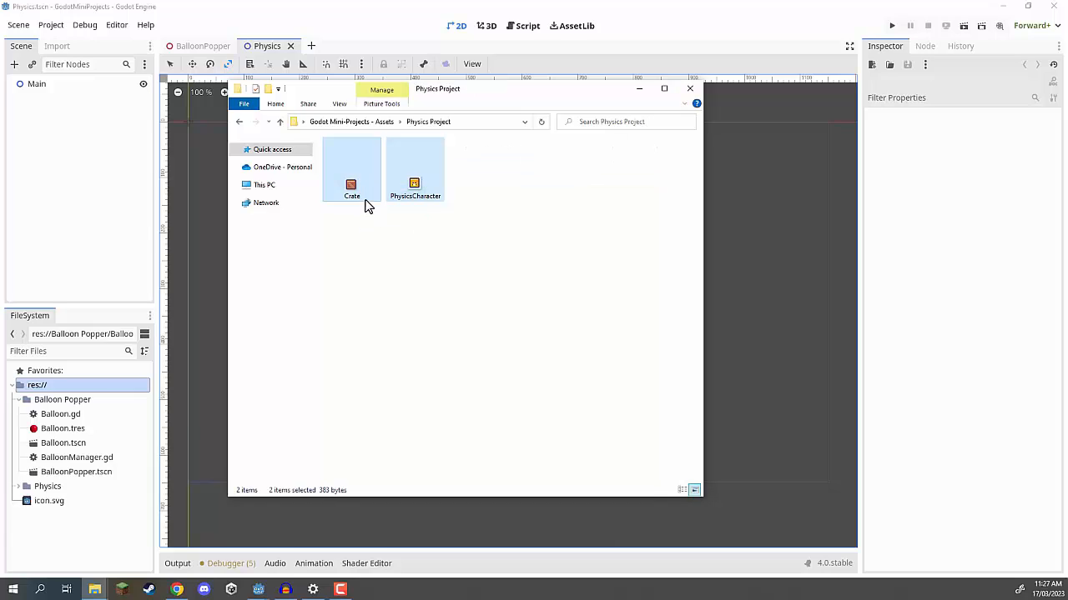
click(415, 167)
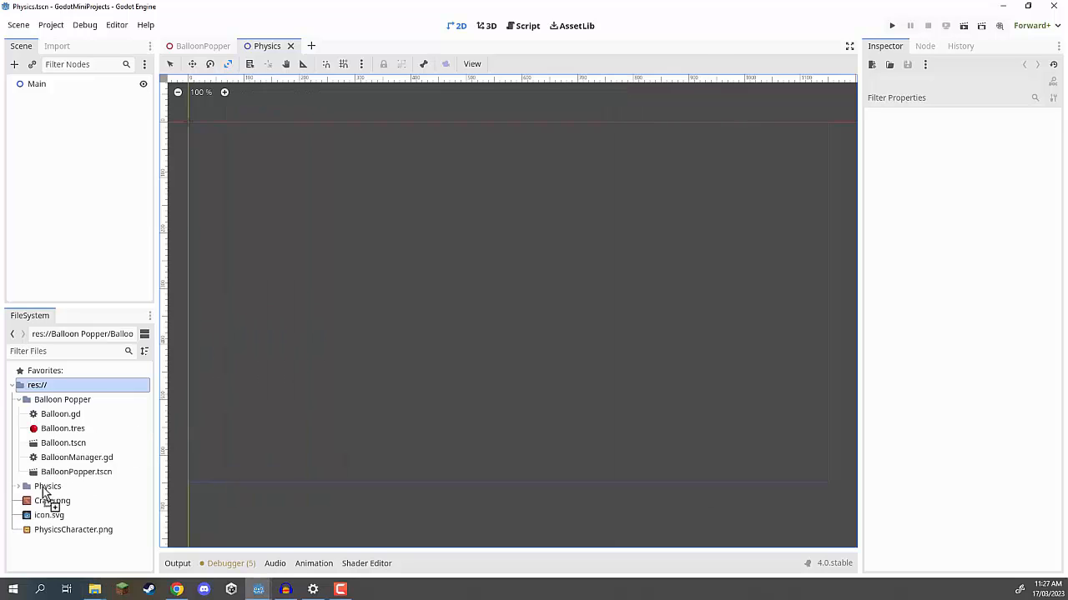
click(53, 500)
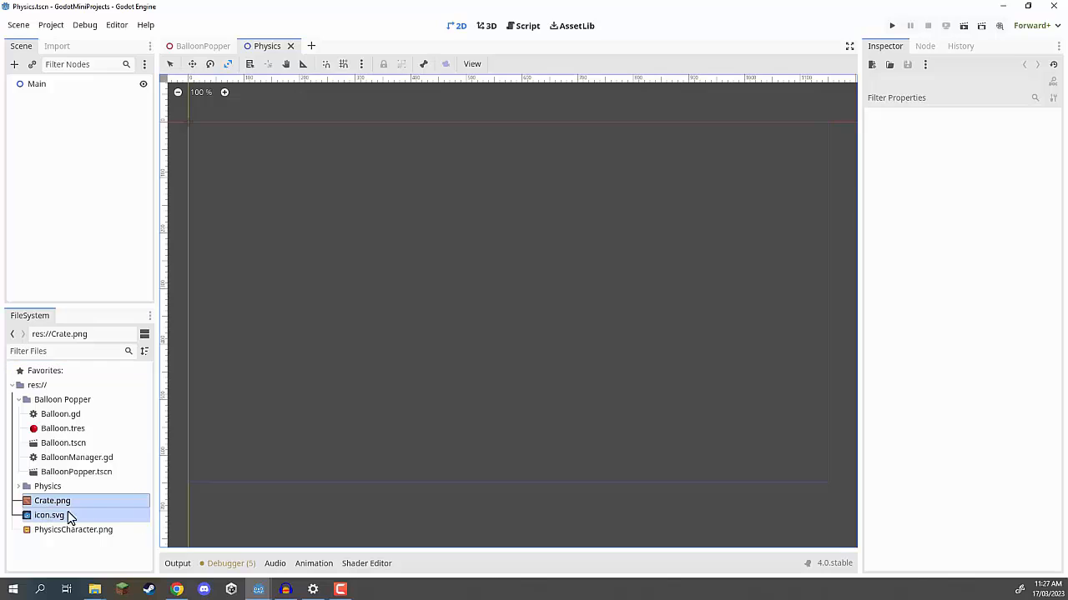
Step: Move Crate.png and icon.svg into the Physics folder beside Physics.tscn
click(47, 486)
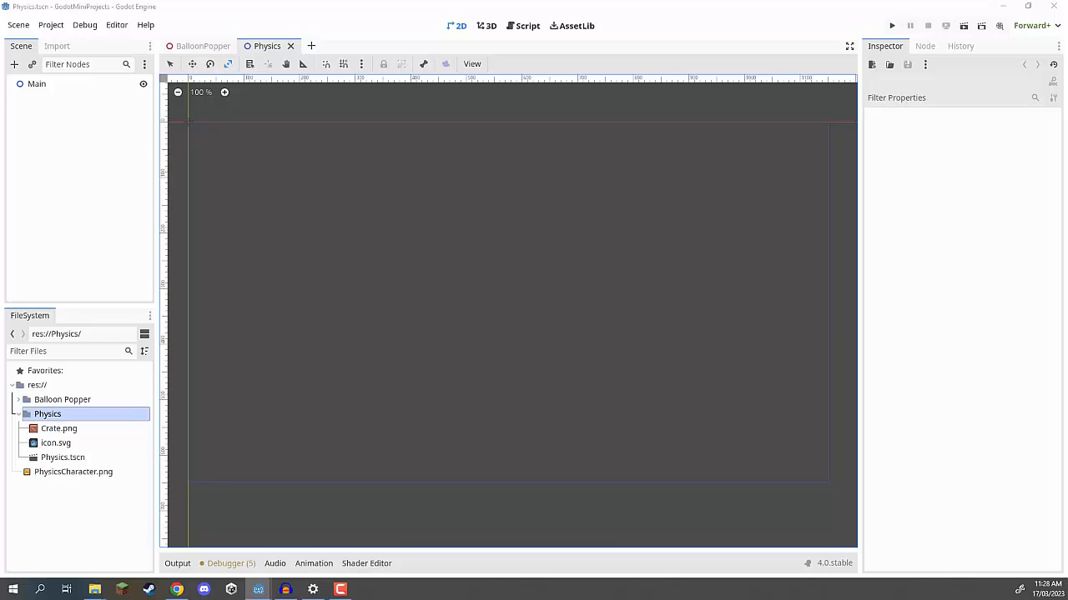
mouse_move(208, 198)
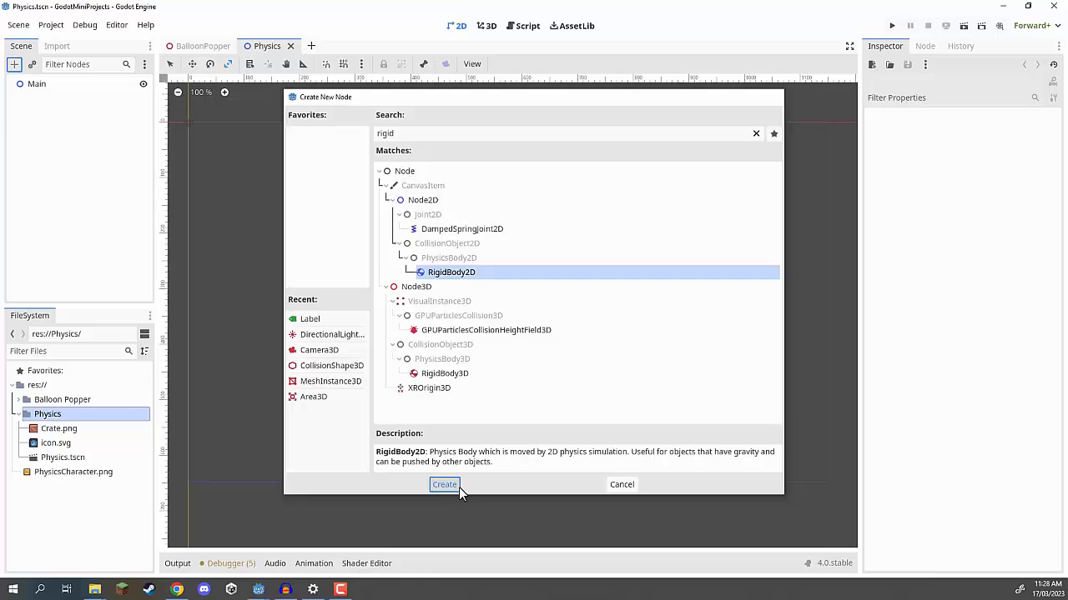
Step: Create a RigidBody2D node under Main via the Add Node search
click(443, 484)
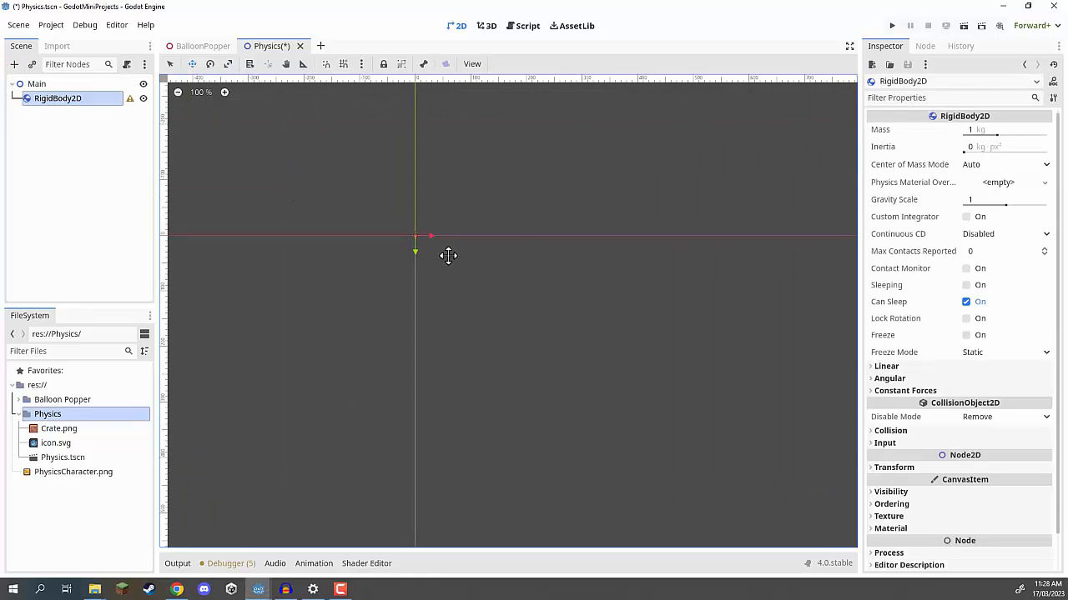
scroll(down, 3)
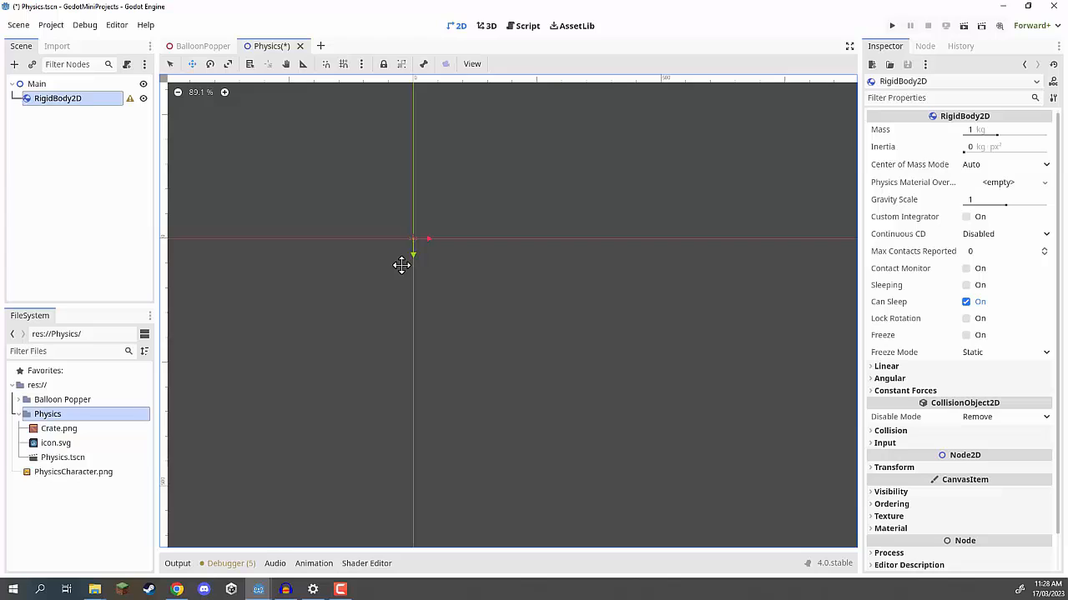
mouse_move(84, 117)
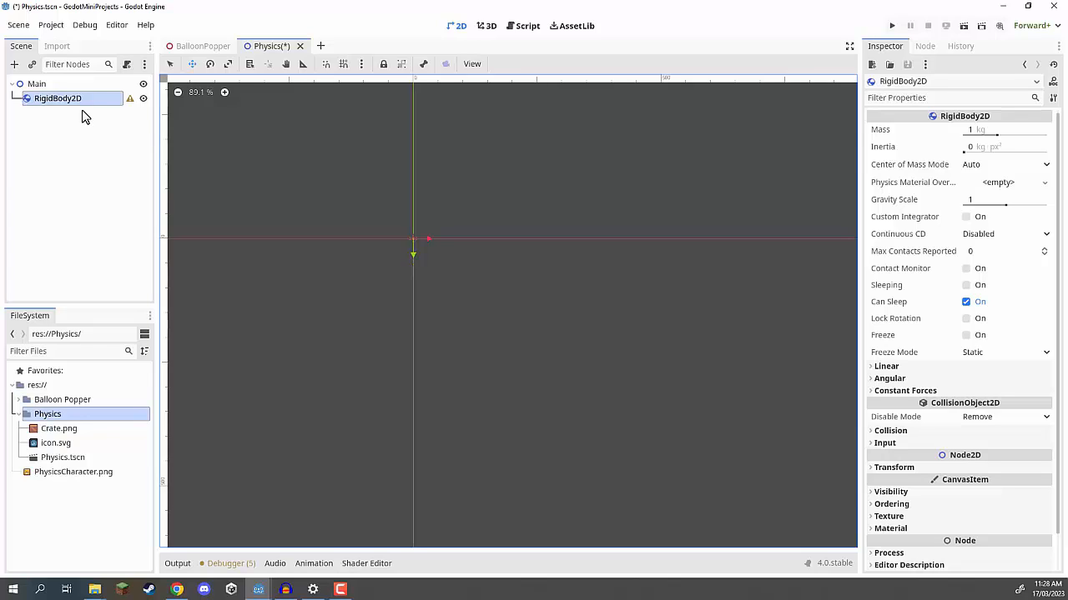
Step: Rename the rigid body to Player and confirm its Sprite sits at position 0, 0
double_click(57, 97)
text(Player)
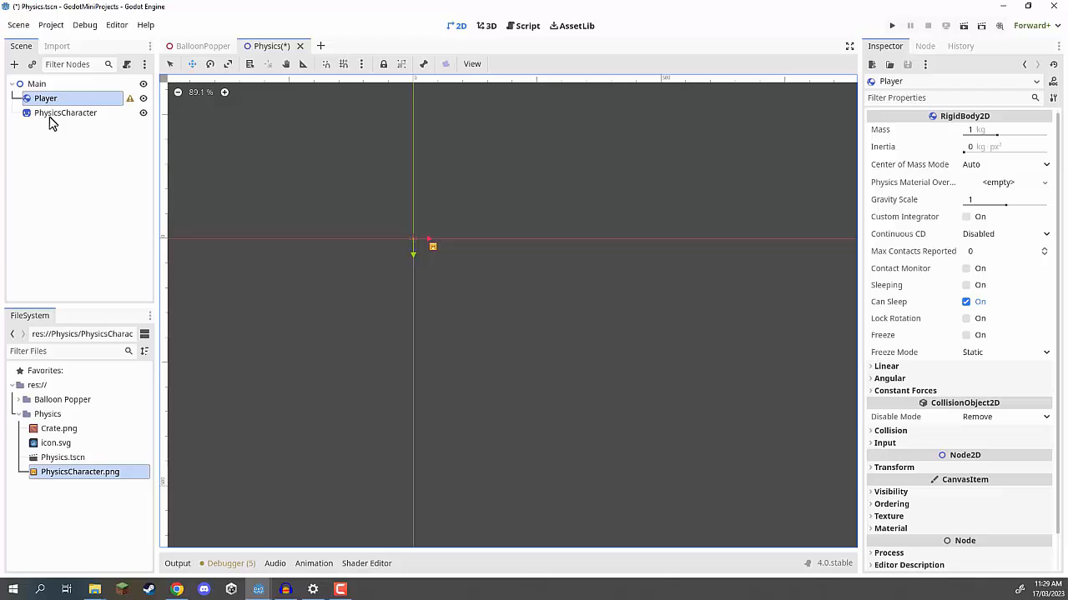
click(65, 113)
text(Sprite)
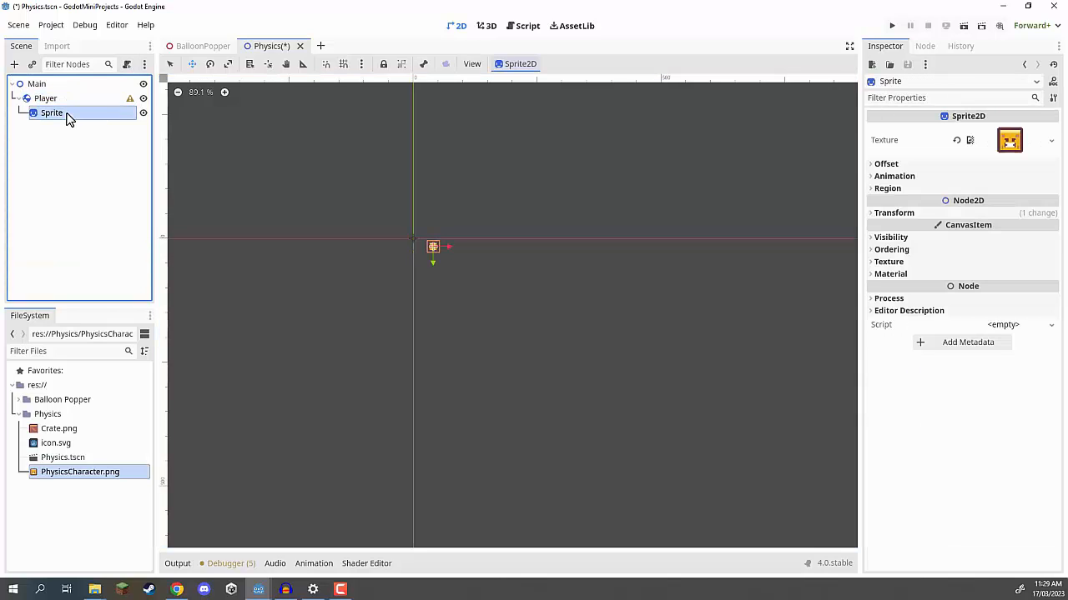
mouse_move(52, 112)
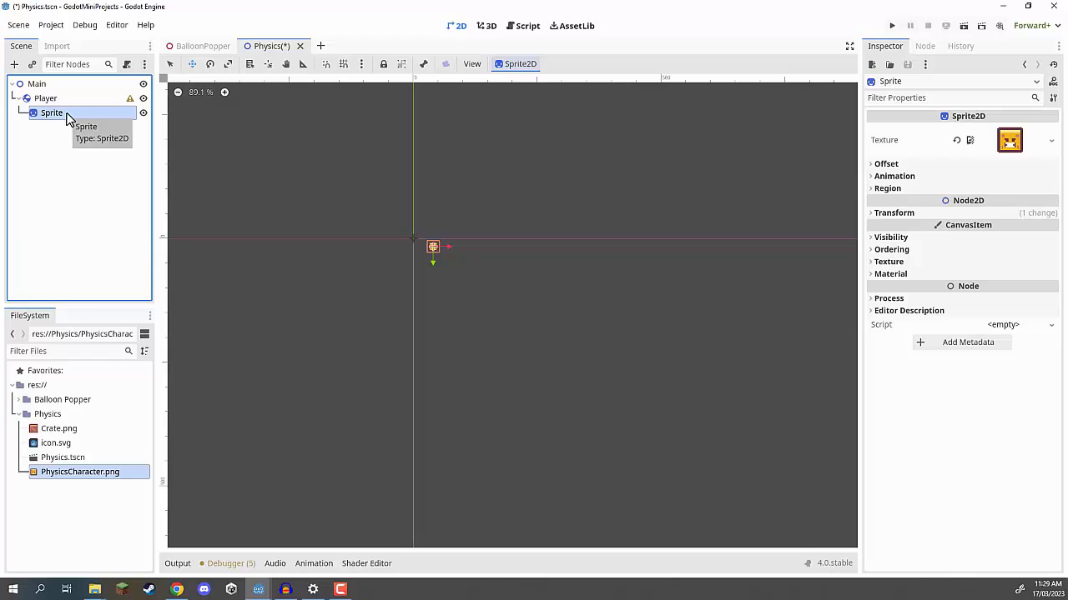
click(893, 213)
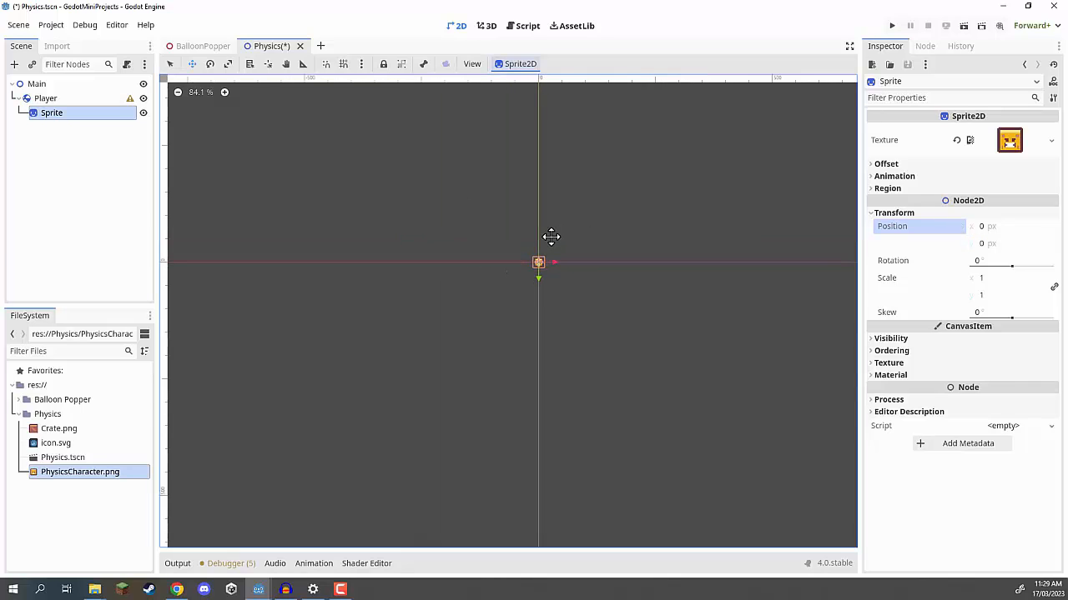
scroll(up, 3)
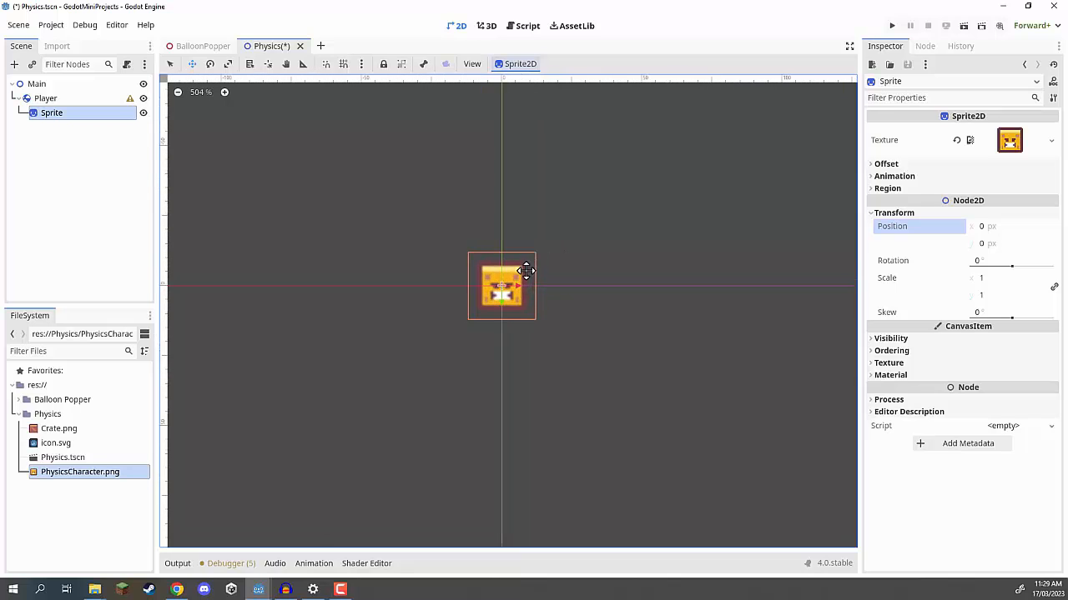
scroll(up, 3)
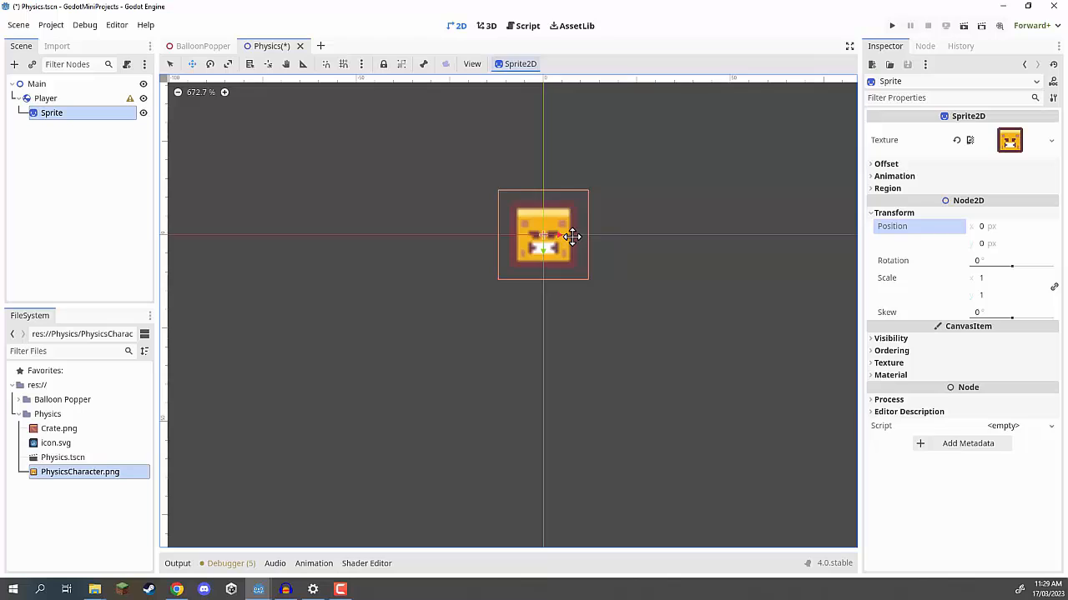
drag(543, 236, 534, 267)
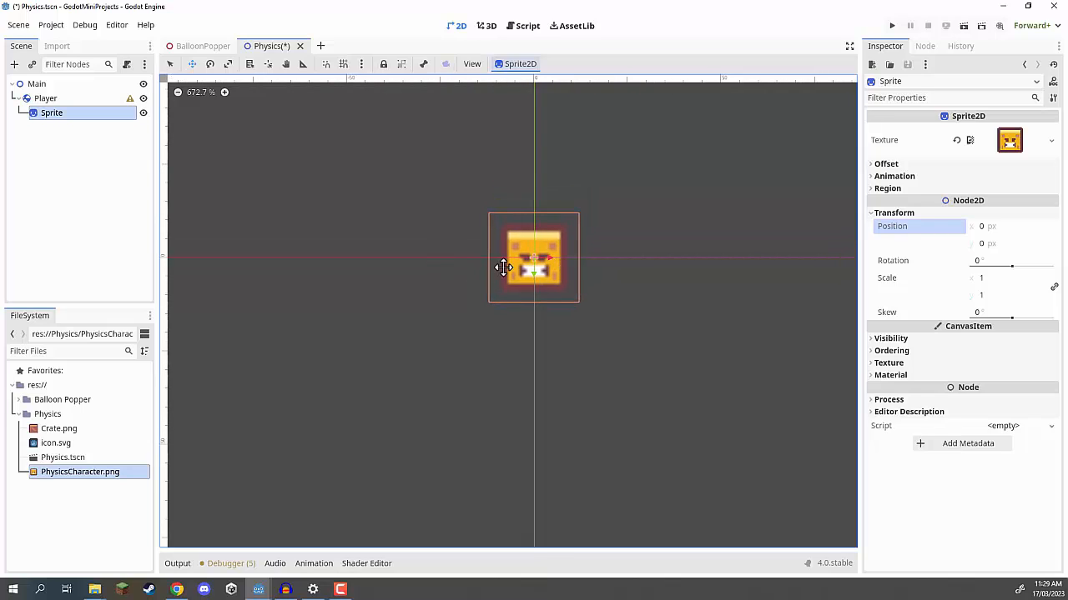
mouse_move(507, 201)
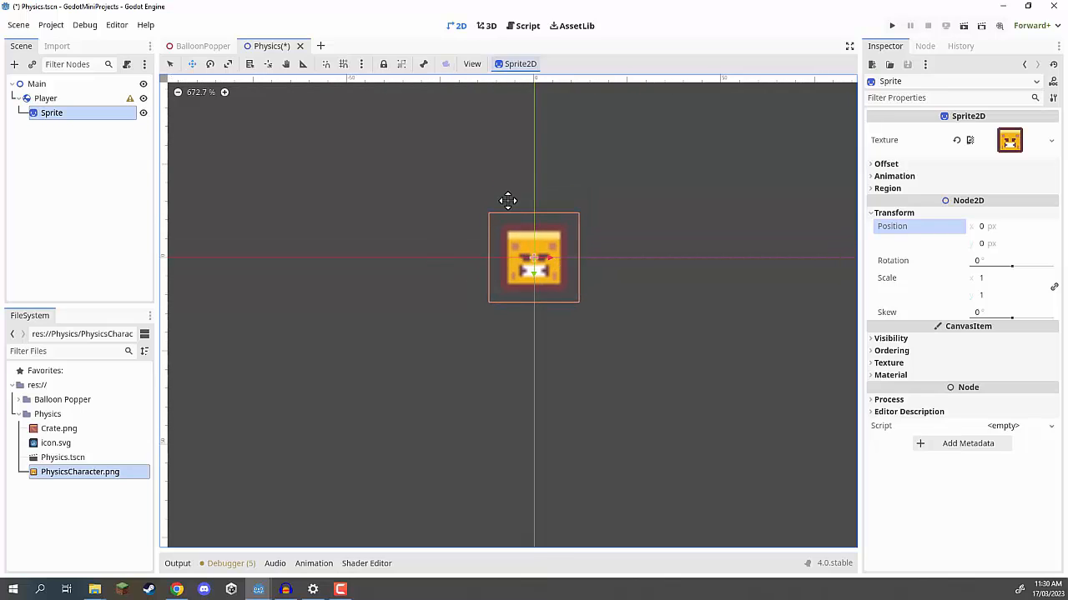
Step: Set Rendering > Textures Default Texture Filter to Nearest in Project Settings
click(51, 24)
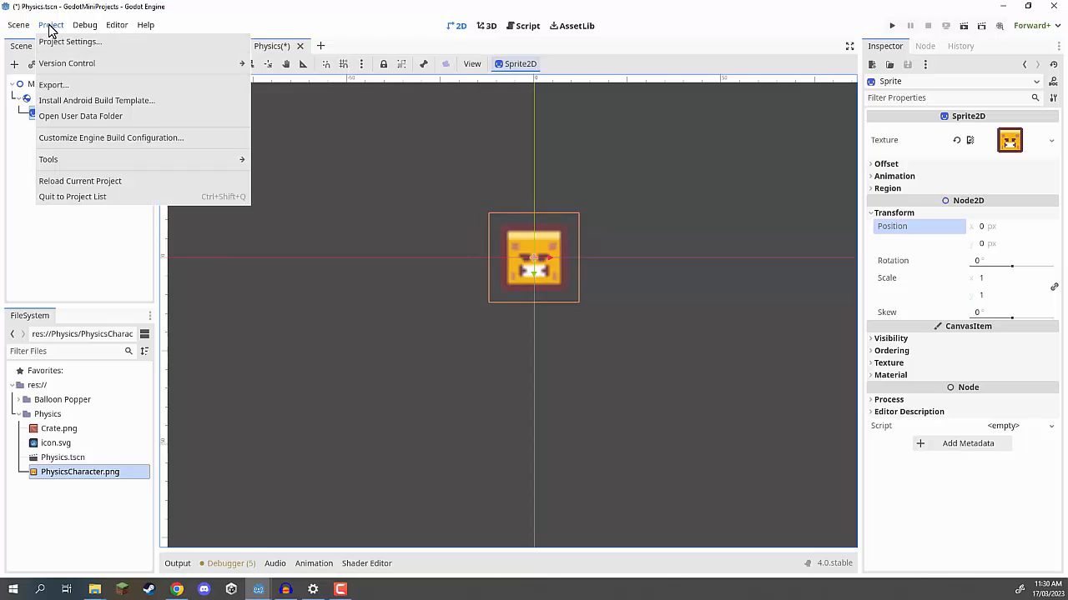
click(70, 41)
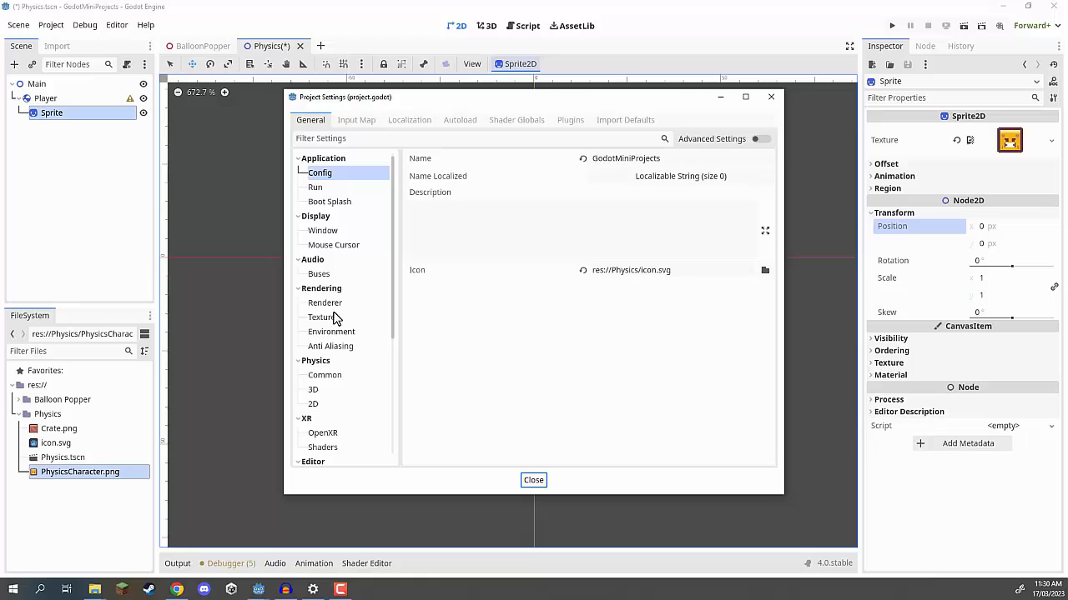
click(323, 317)
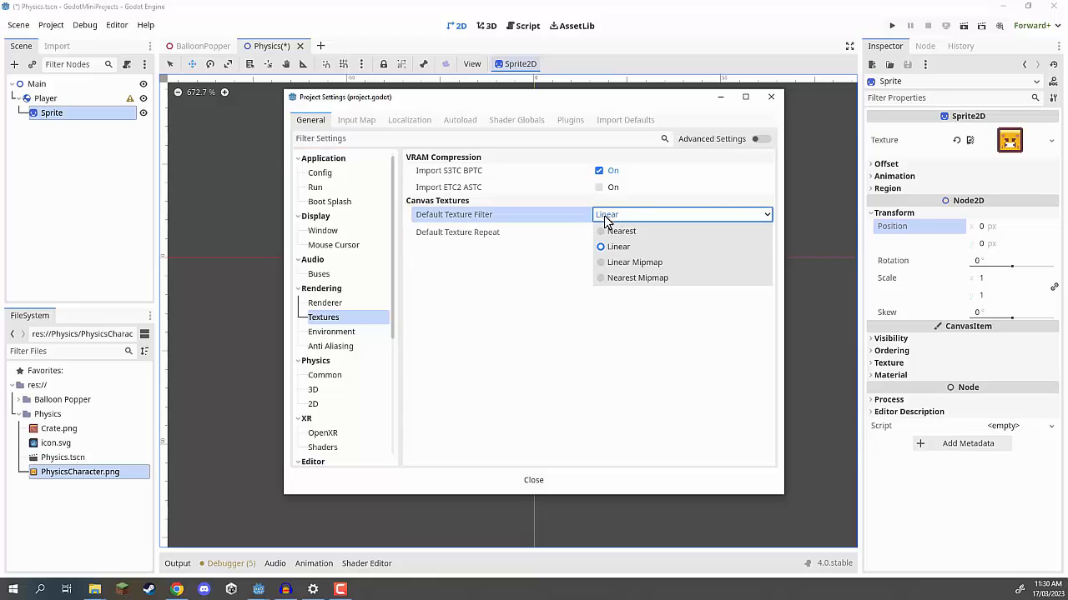
click(622, 231)
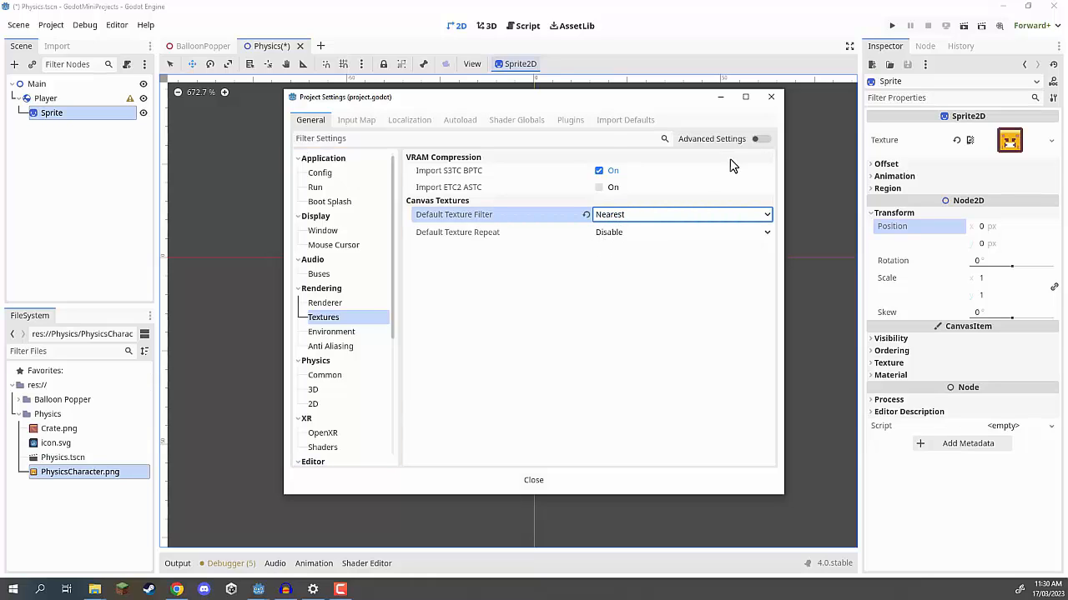
click(533, 479)
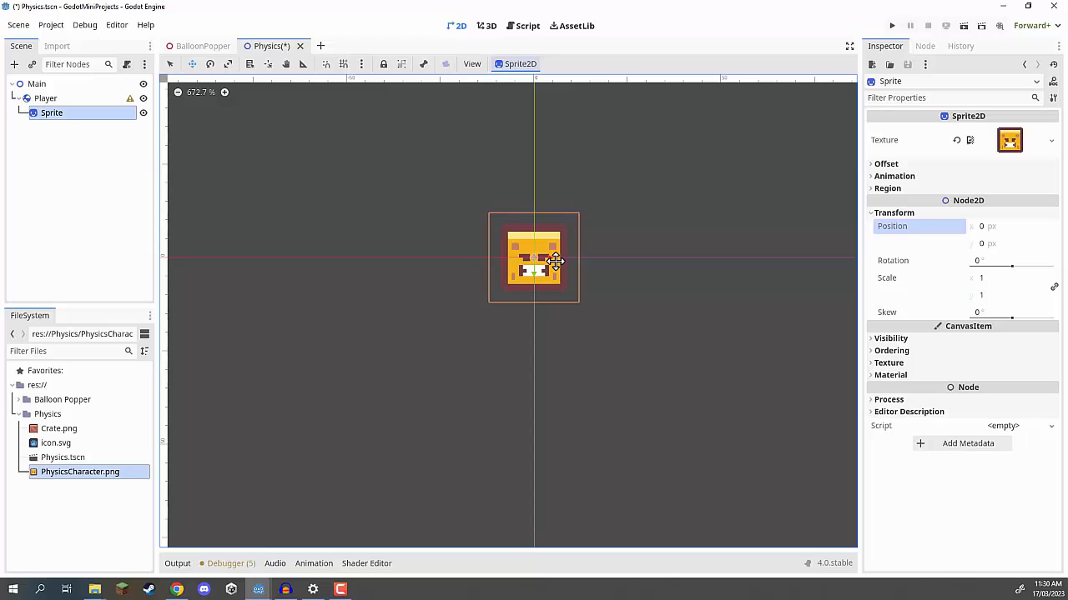
mouse_move(489, 254)
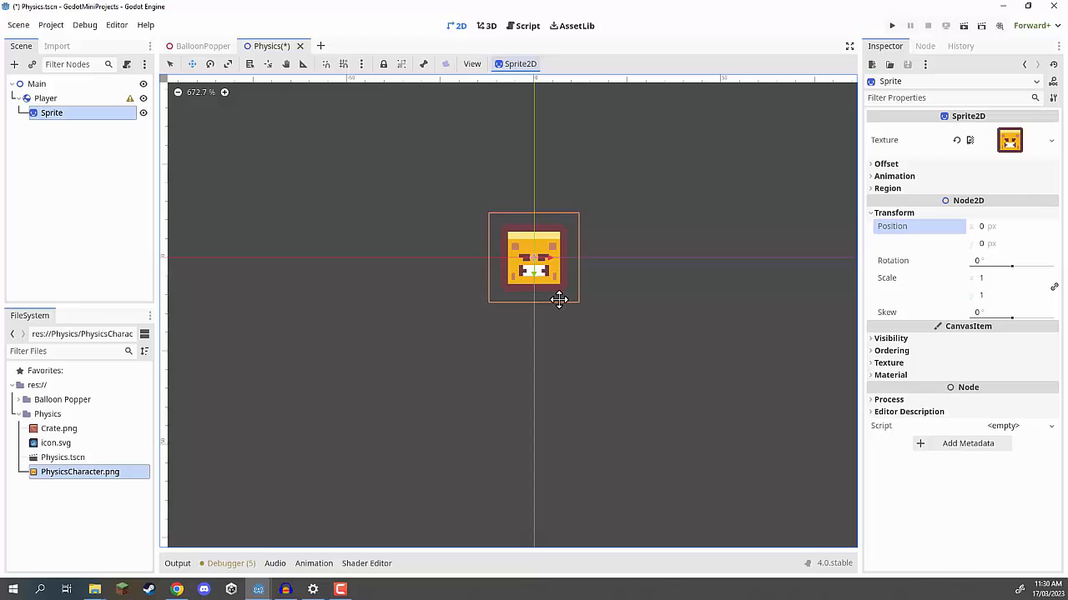
mouse_move(613, 335)
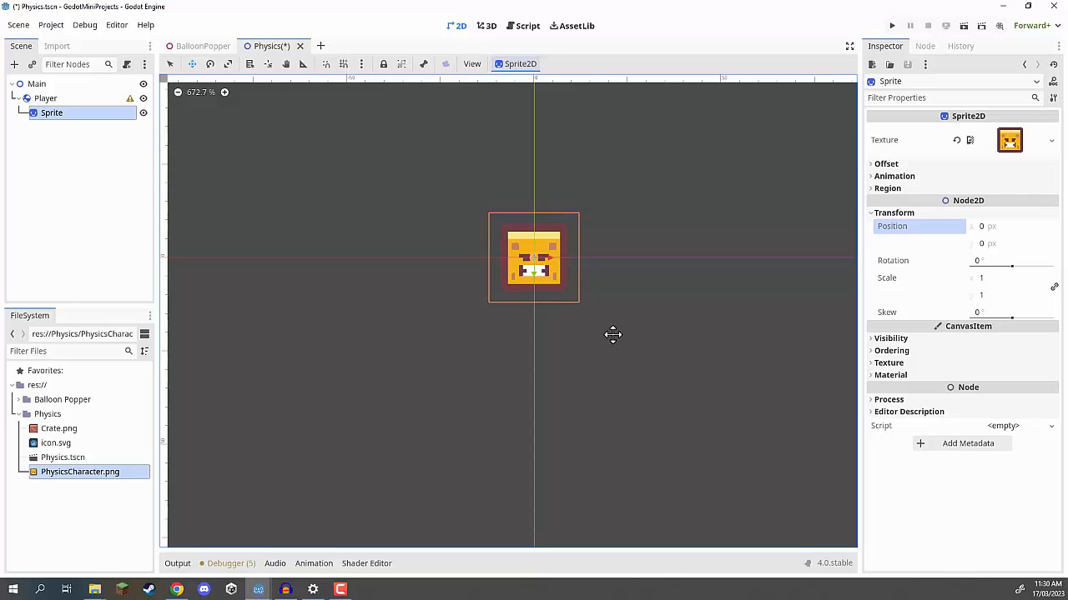
mouse_move(355, 242)
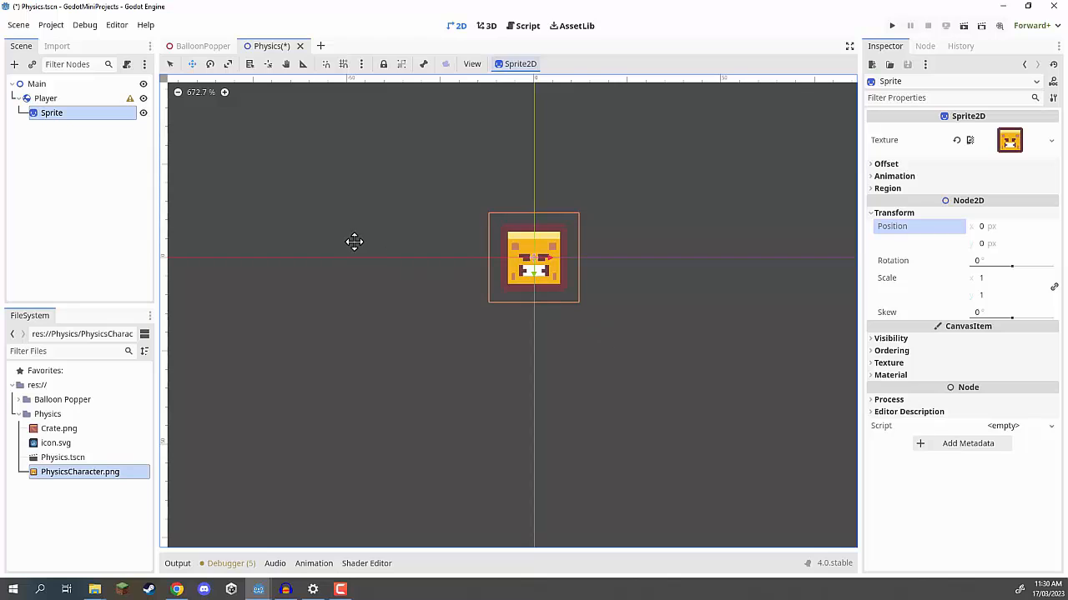
mouse_move(287, 205)
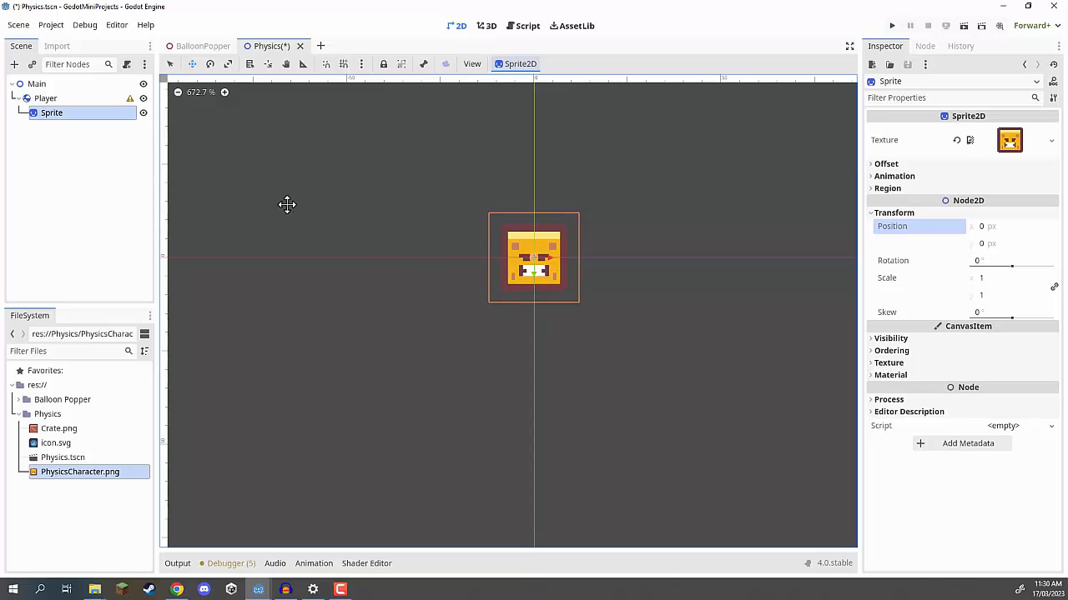
click(46, 98)
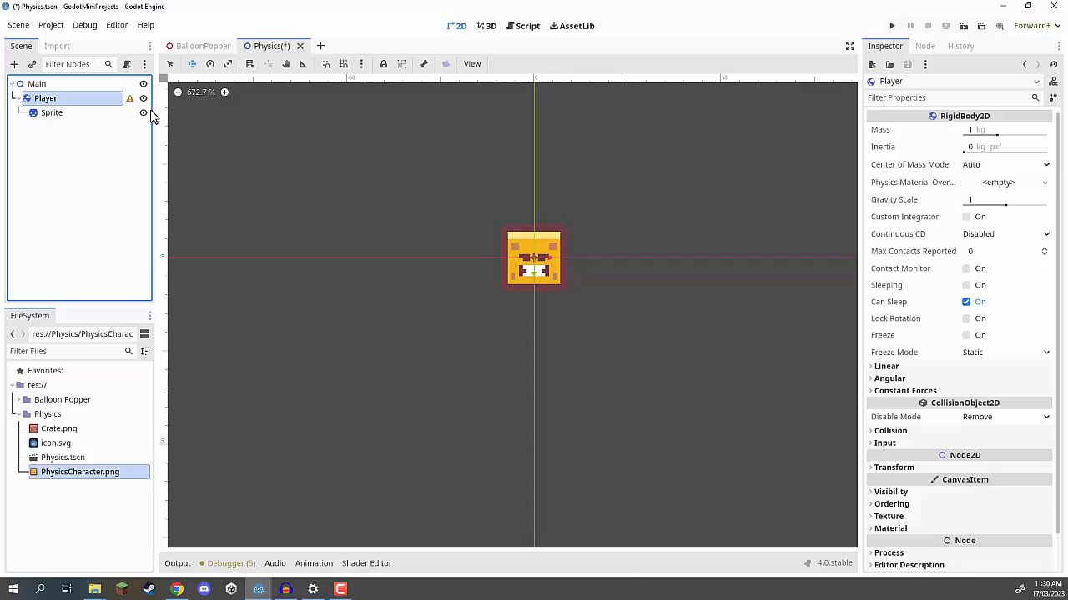
mouse_move(96, 120)
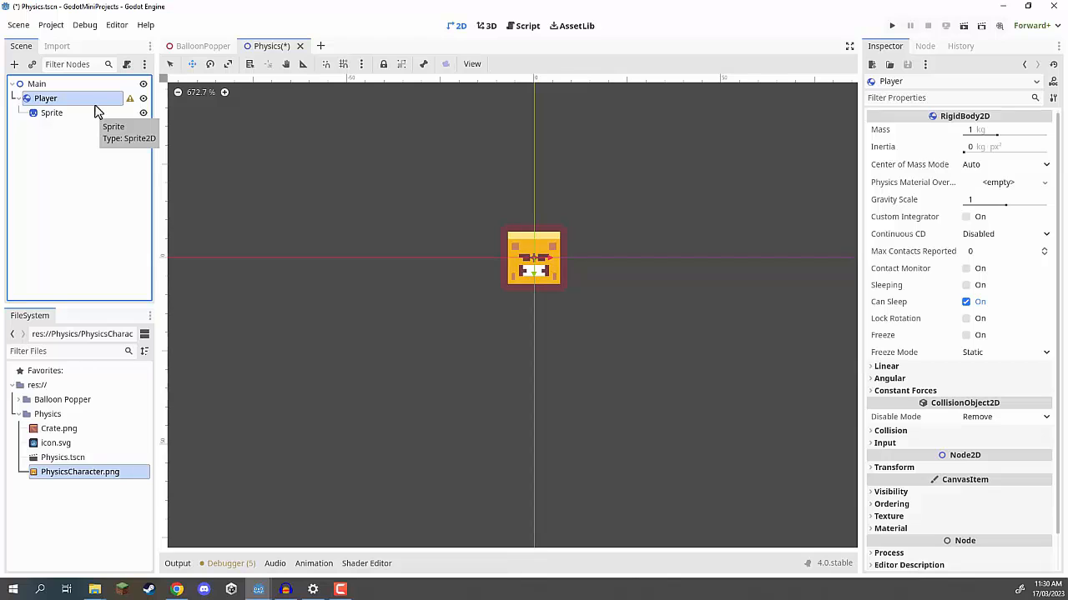
Step: Add a CollisionShape2D child to Player with a new RectangleShape2D
right_click(46, 99)
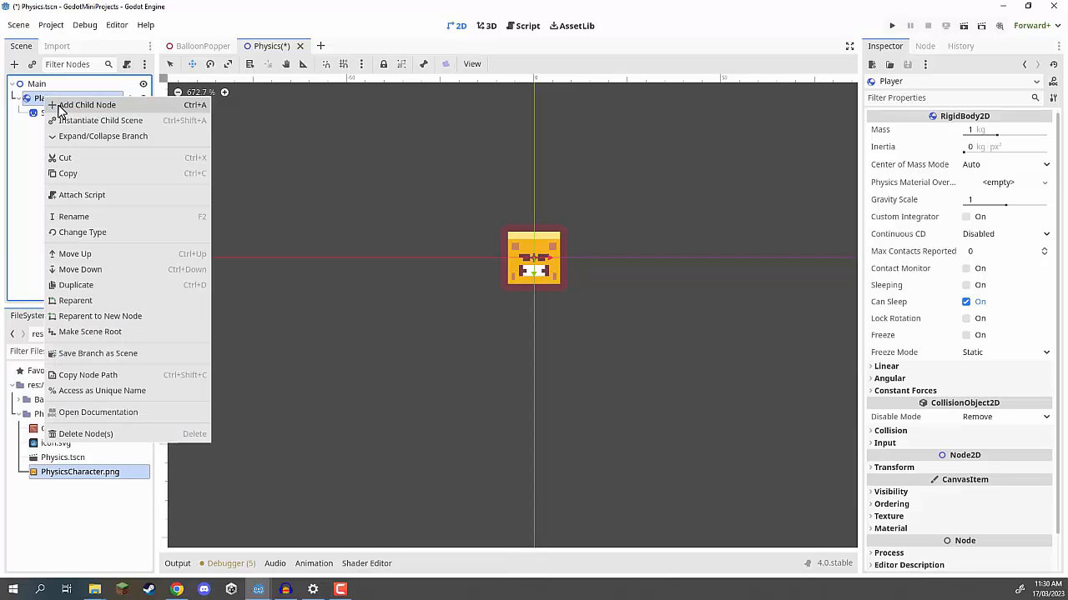
click(87, 104)
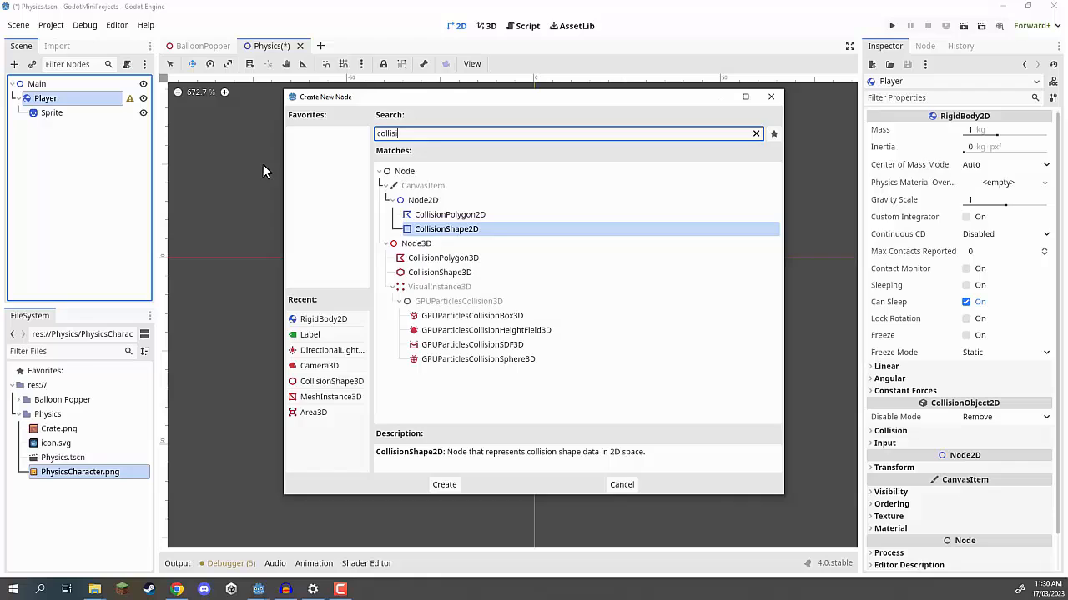
click(444, 485)
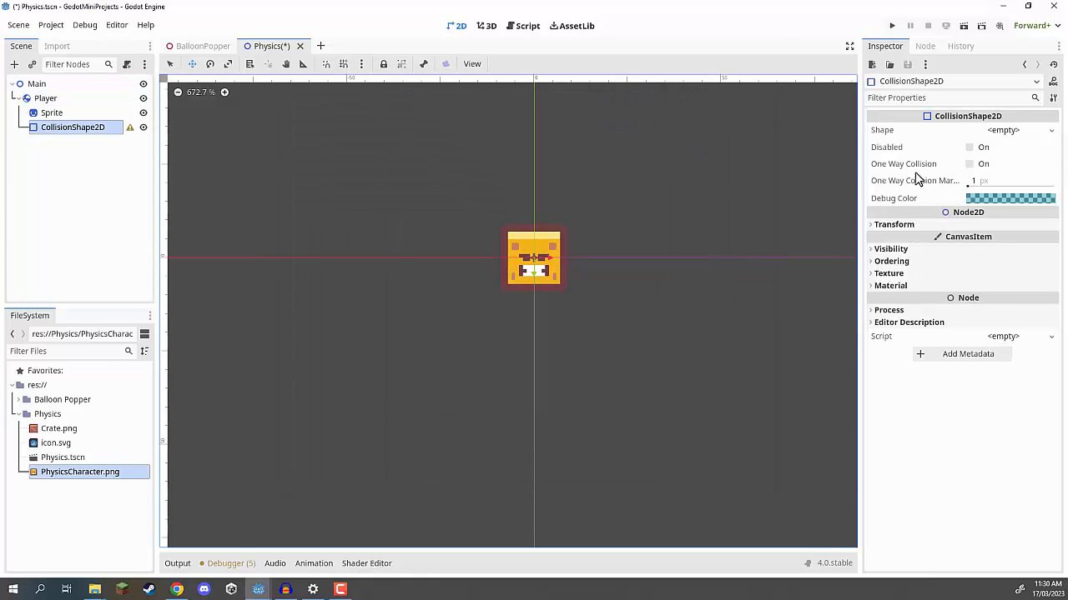
click(1050, 130)
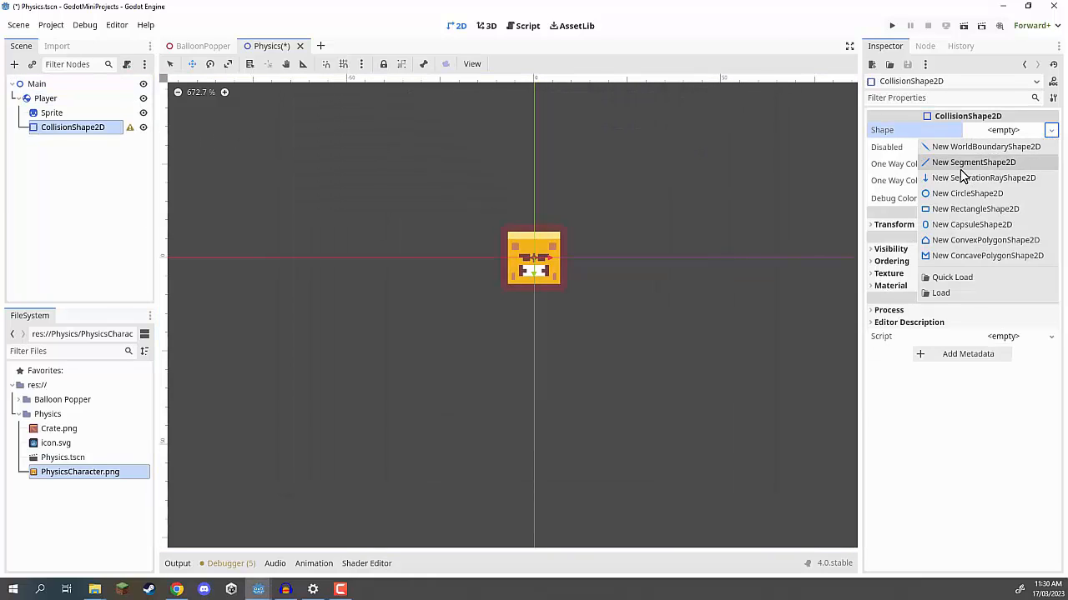
click(974, 208)
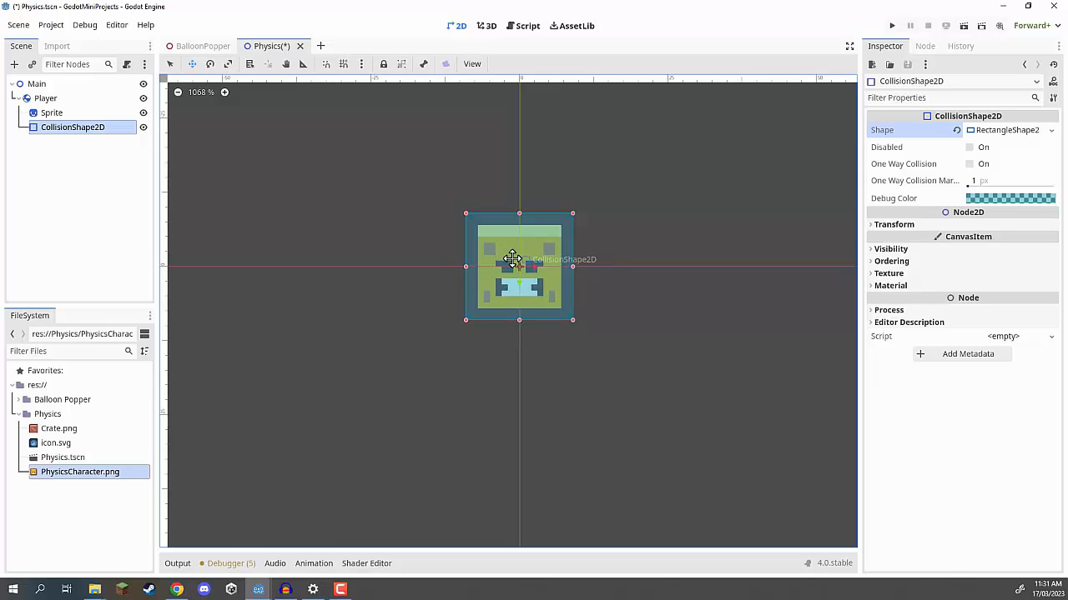
Step: Reselect Player and scroll through its Inspector properties
click(46, 97)
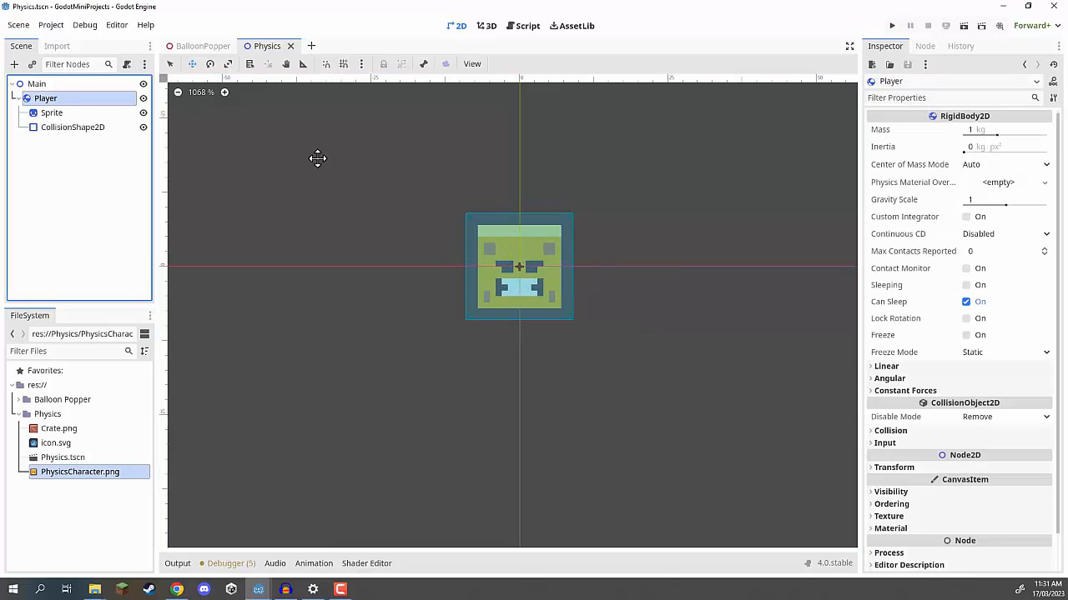
scroll(down, 3)
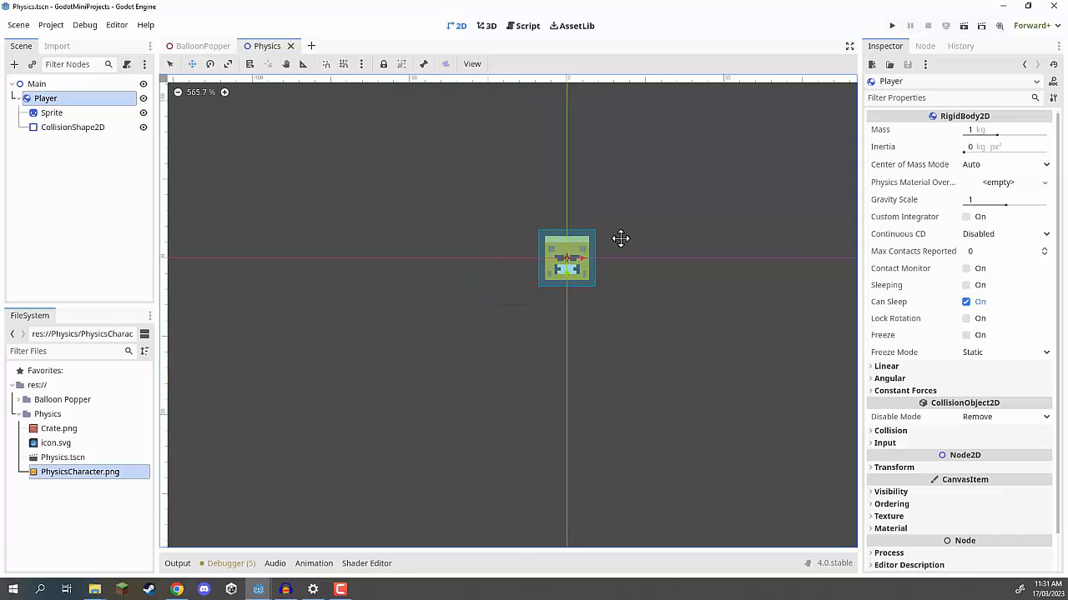
scroll(down, 3)
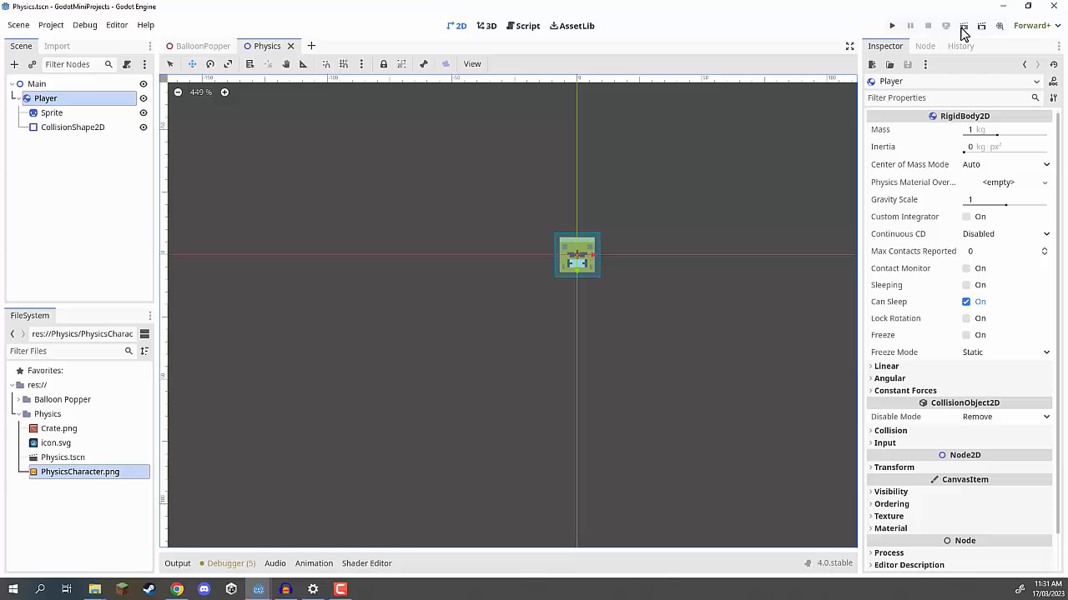
mouse_move(964, 25)
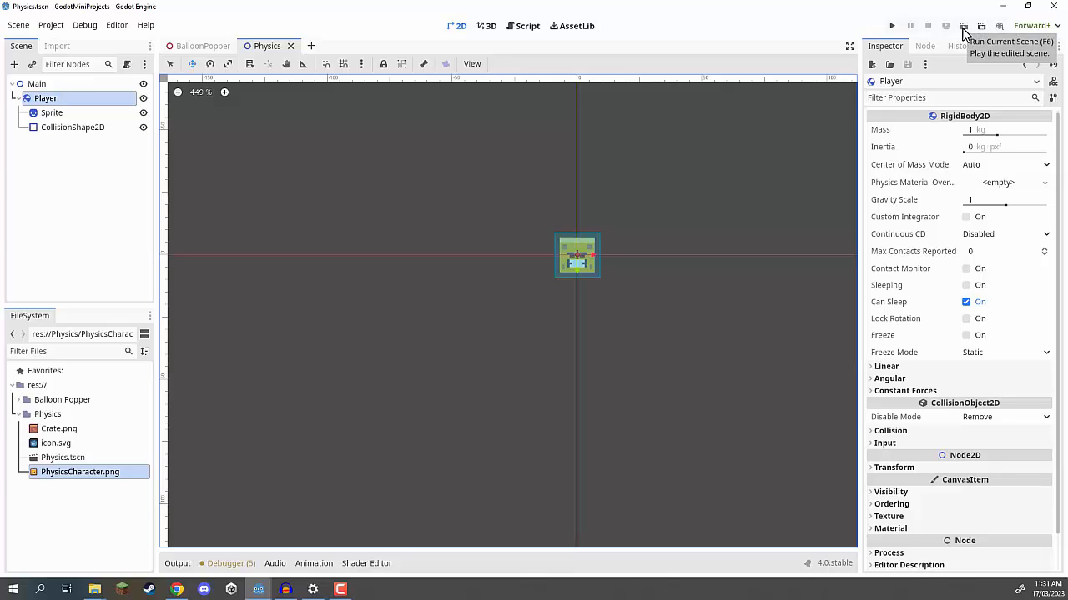
click(963, 26)
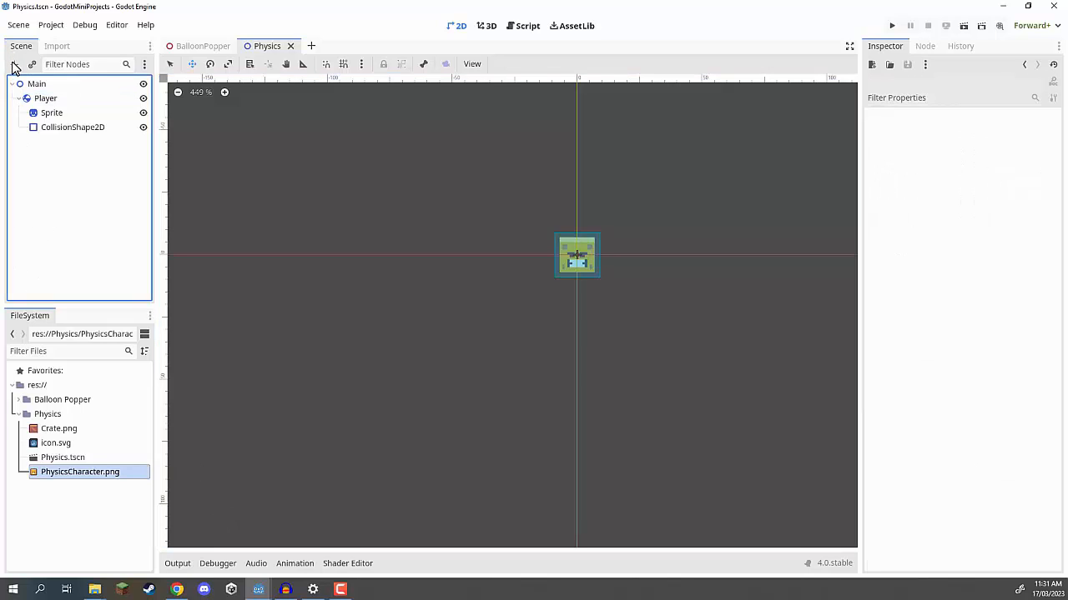
Step: Create a Camera2D node under Main alongside the Player
click(15, 65)
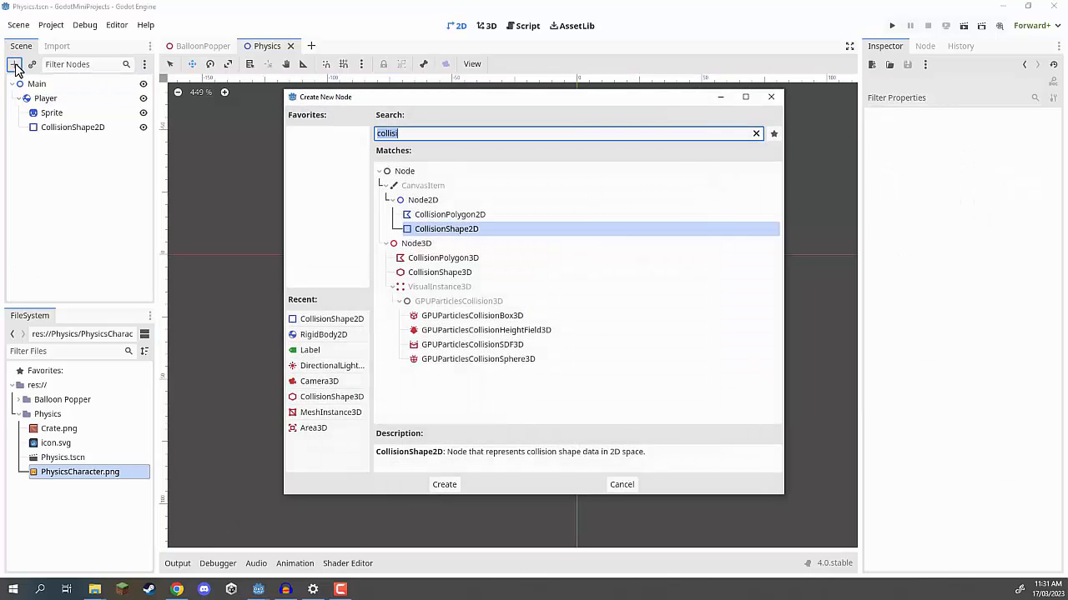
click(443, 485)
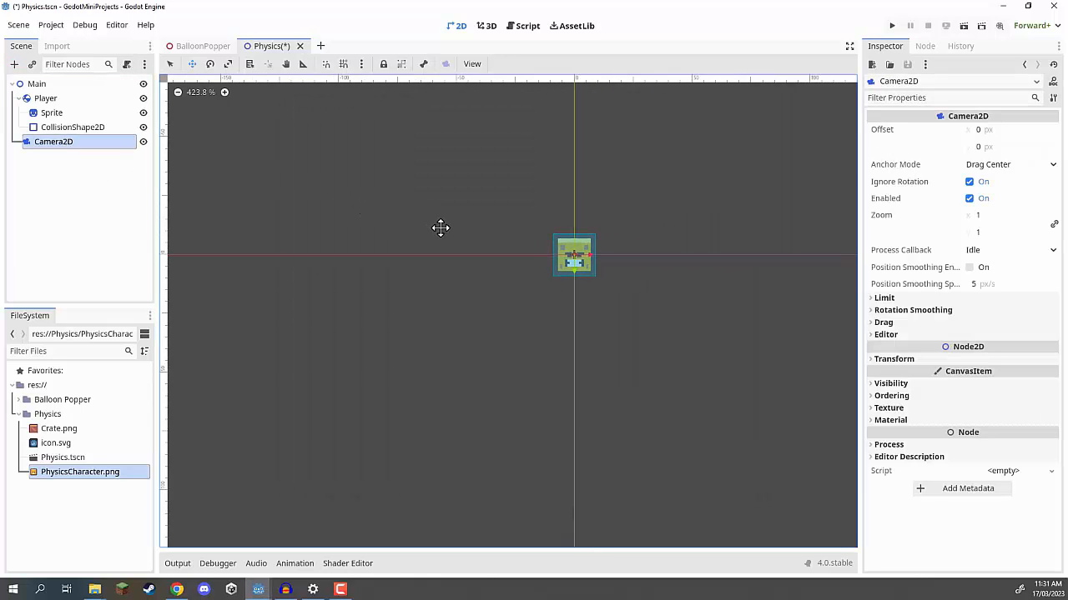
scroll(down, 3)
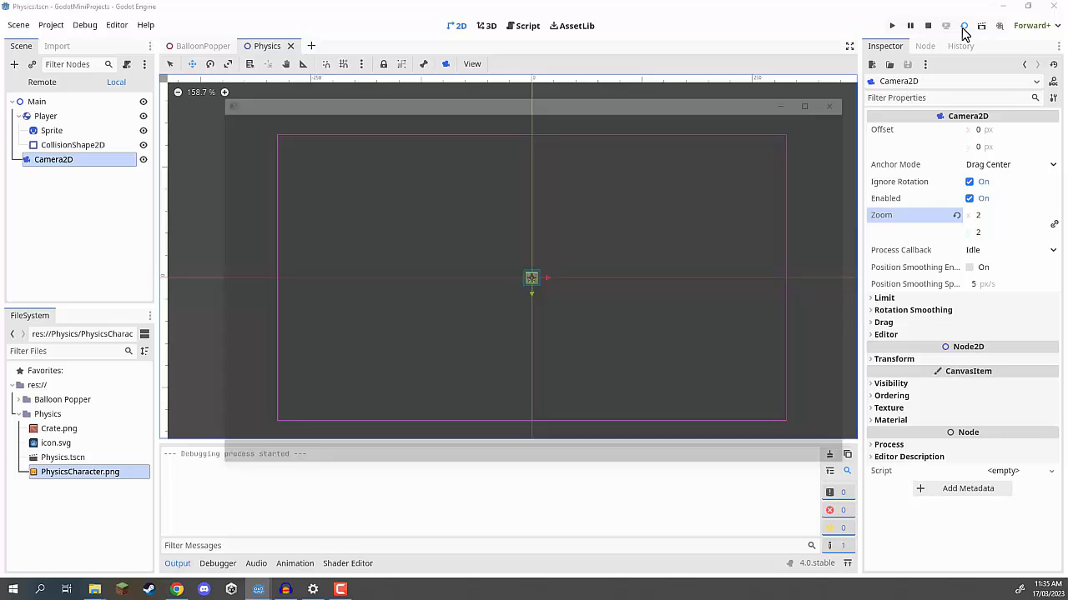
Step: Stop the physics scene test run and close its game window
click(891, 25)
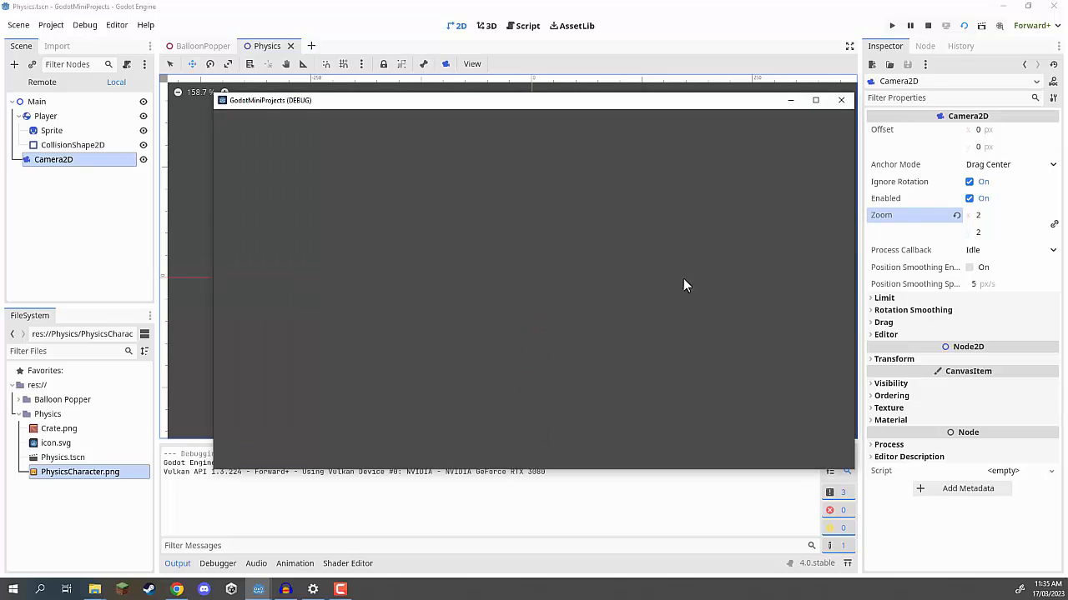
click(928, 25)
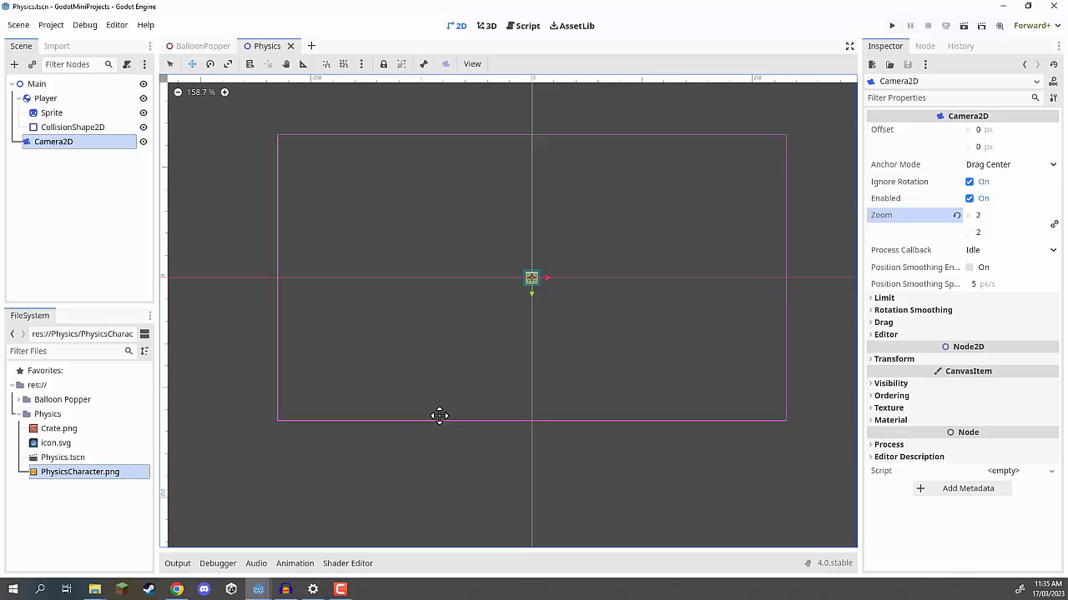
Step: Select Player and drag it up near the top of the camera frame
click(46, 97)
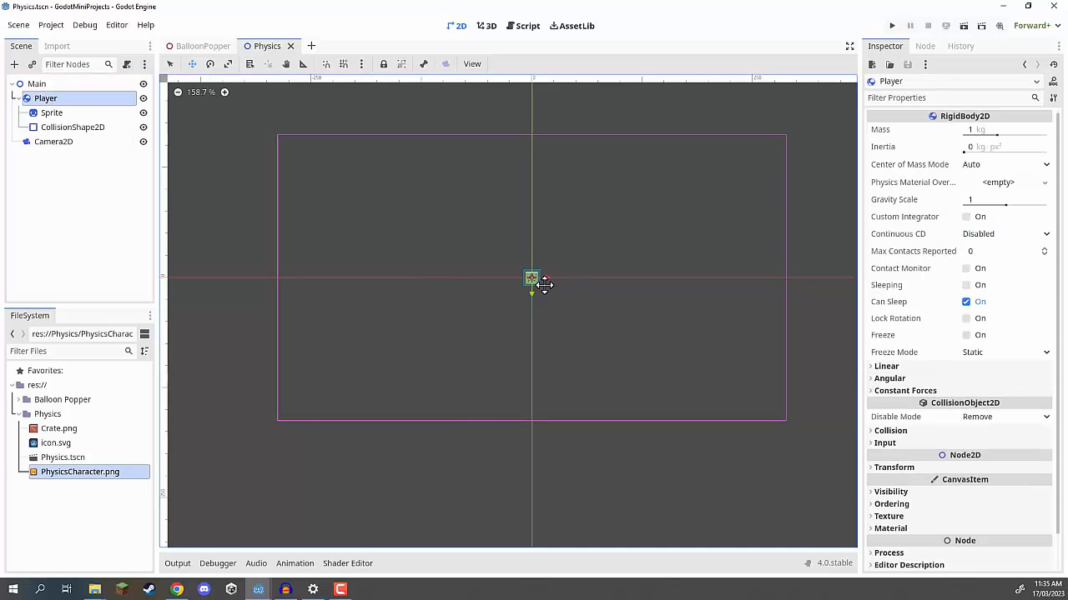
drag(531, 278, 534, 243)
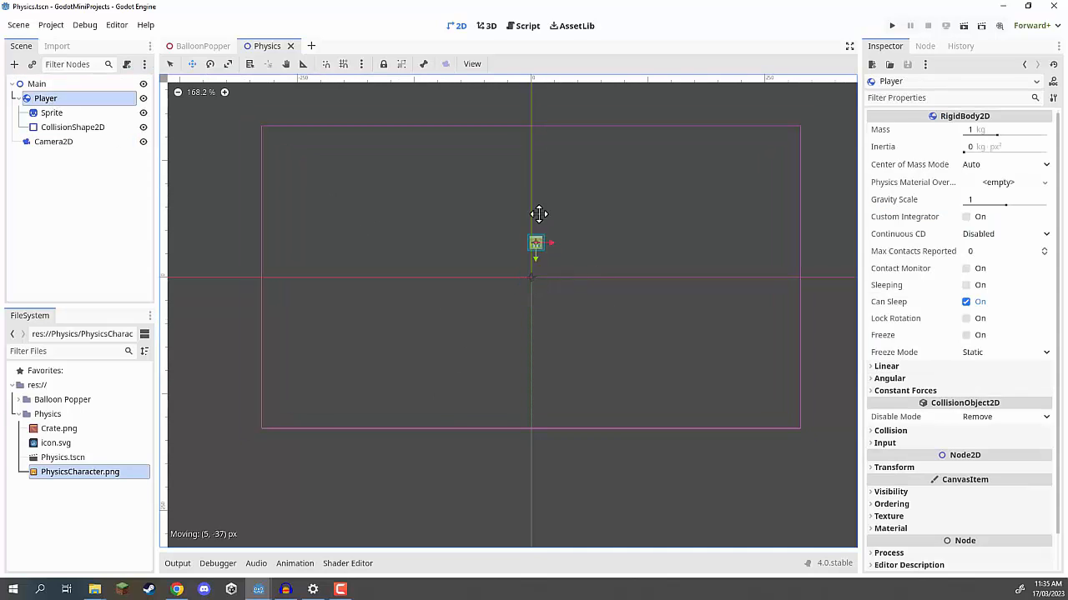
drag(535, 243, 532, 154)
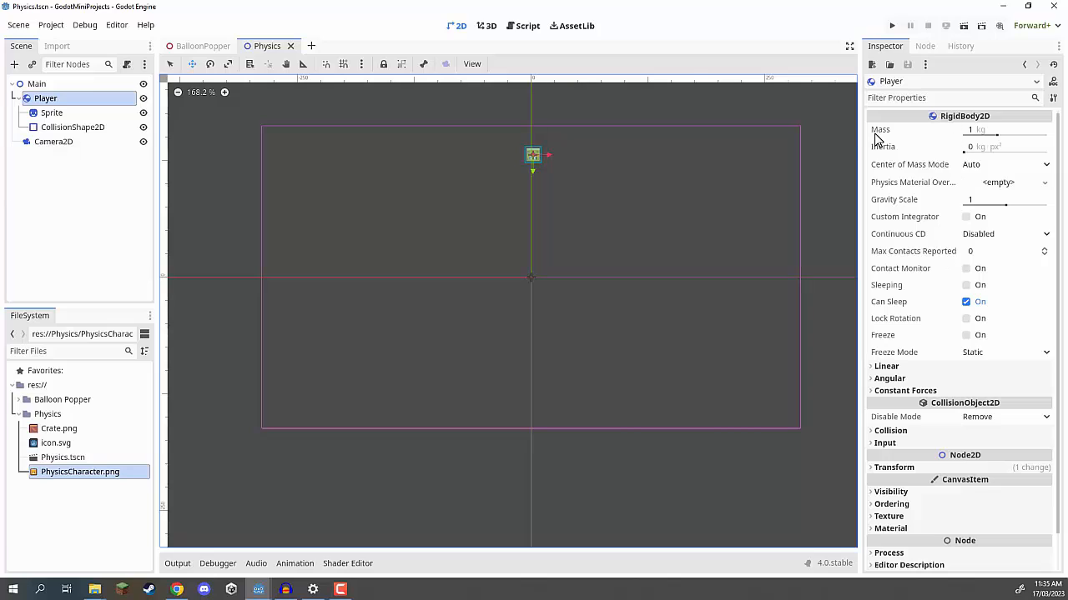
mouse_move(879, 133)
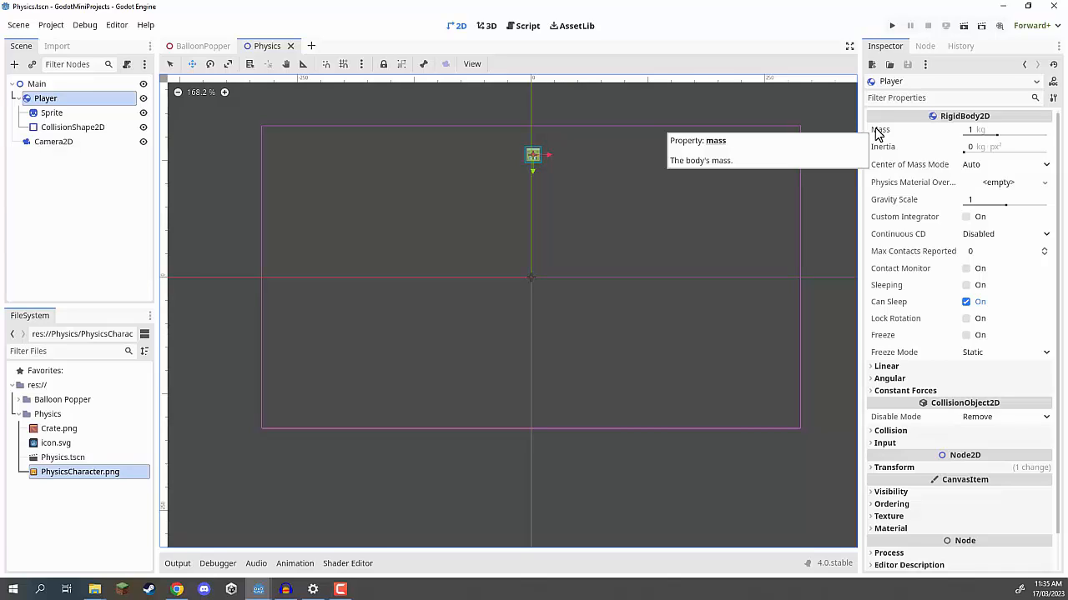
mouse_move(882, 146)
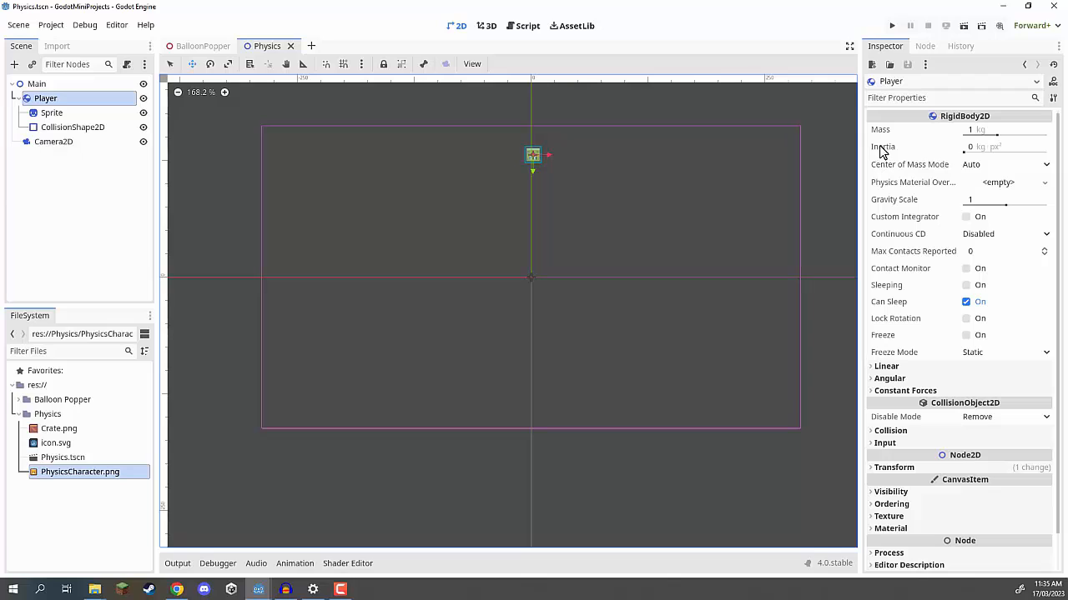
mouse_move(996, 207)
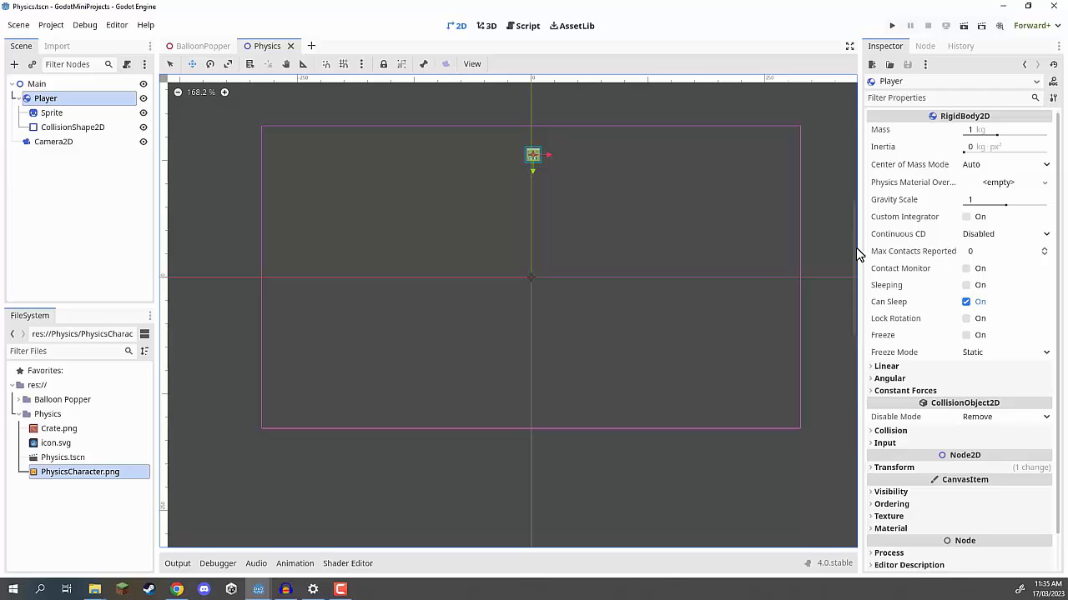
mouse_move(899, 336)
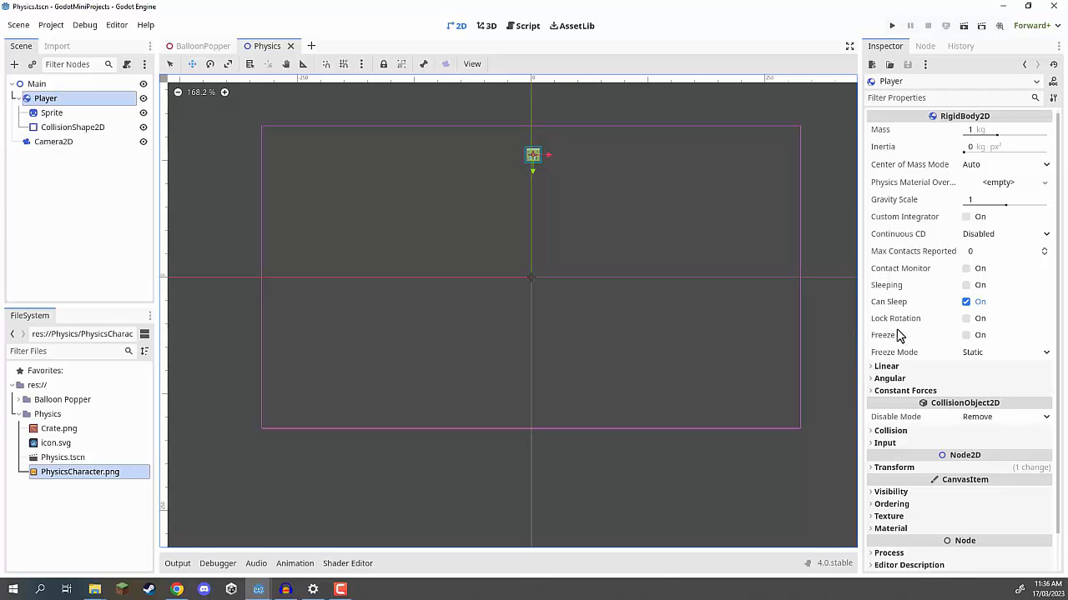
mouse_move(876, 373)
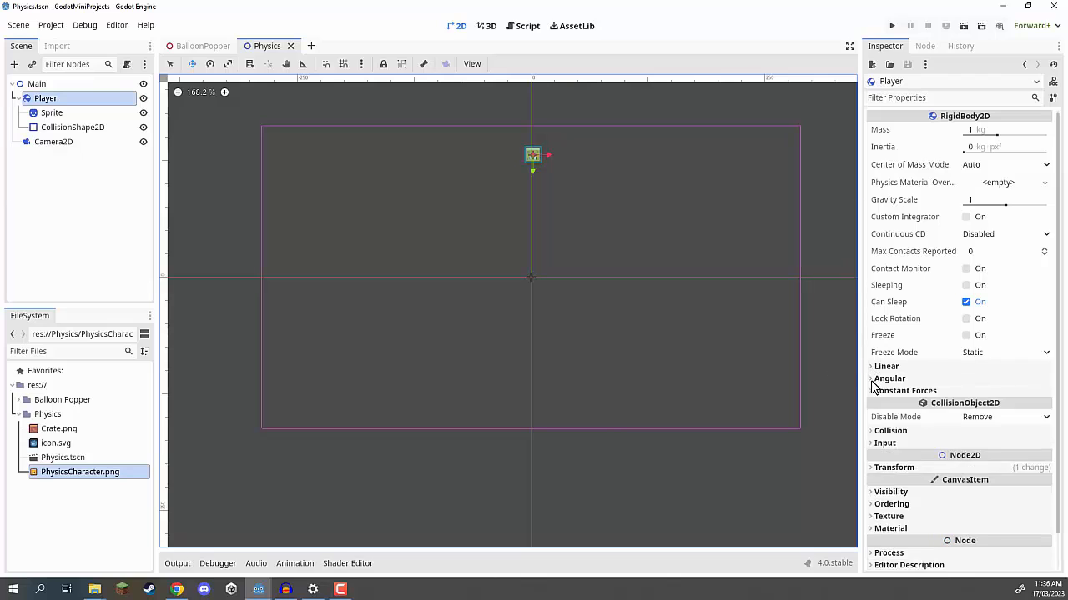
click(905, 391)
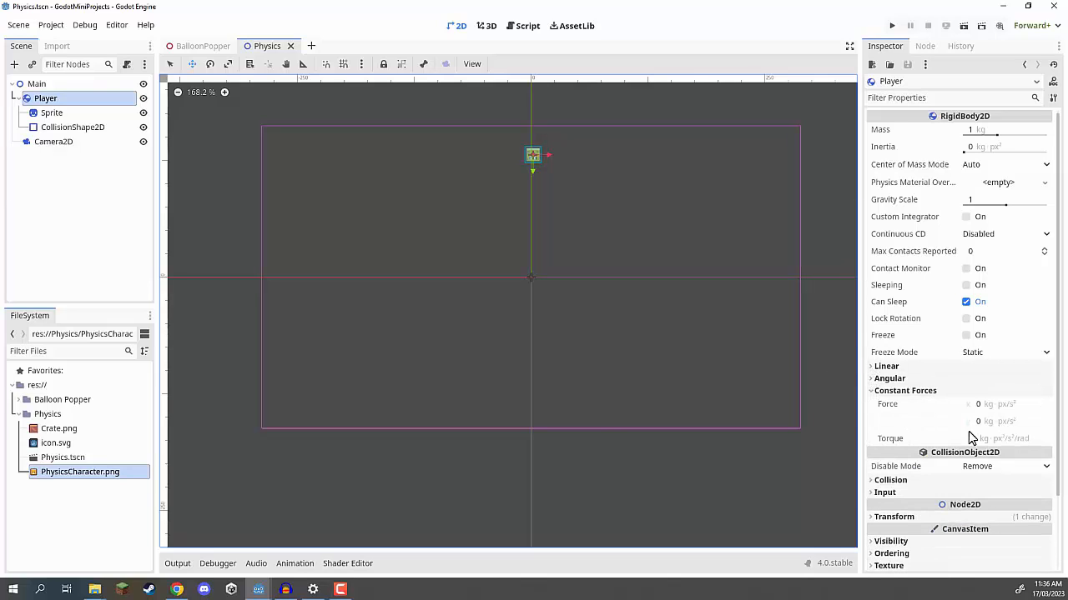
click(905, 390)
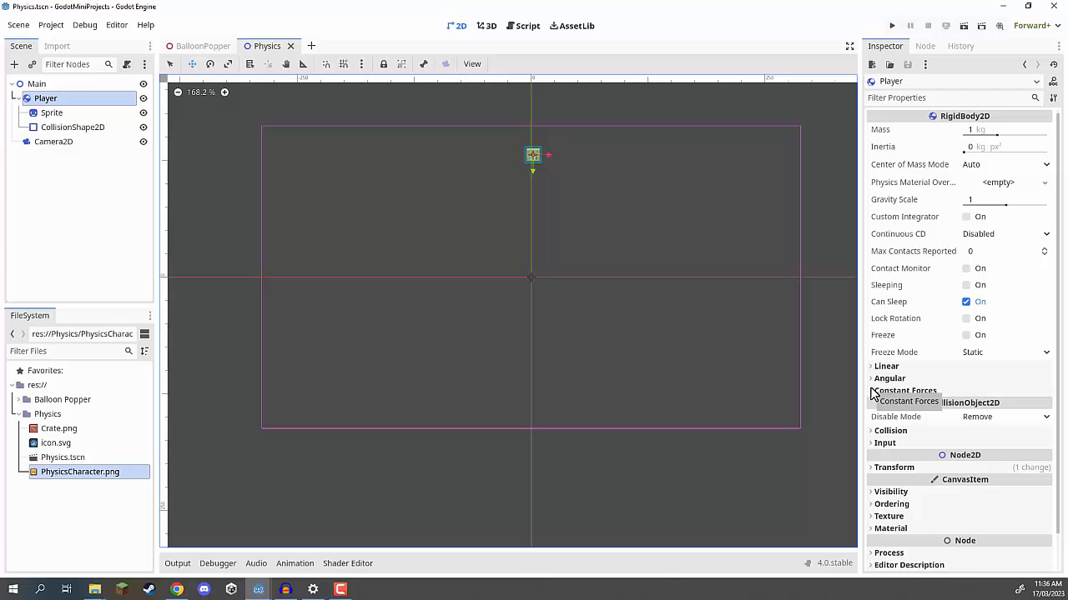
mouse_move(1003, 210)
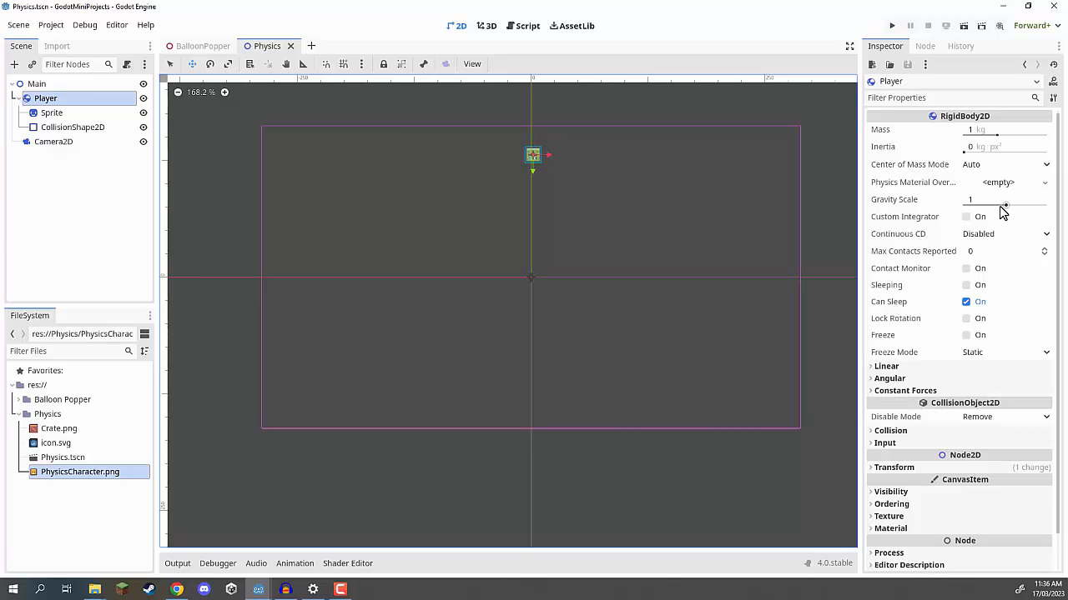
Step: Set the Player's Gravity Scale to 0 and test-run the scene
drag(1001, 199, 993, 199)
text(0)
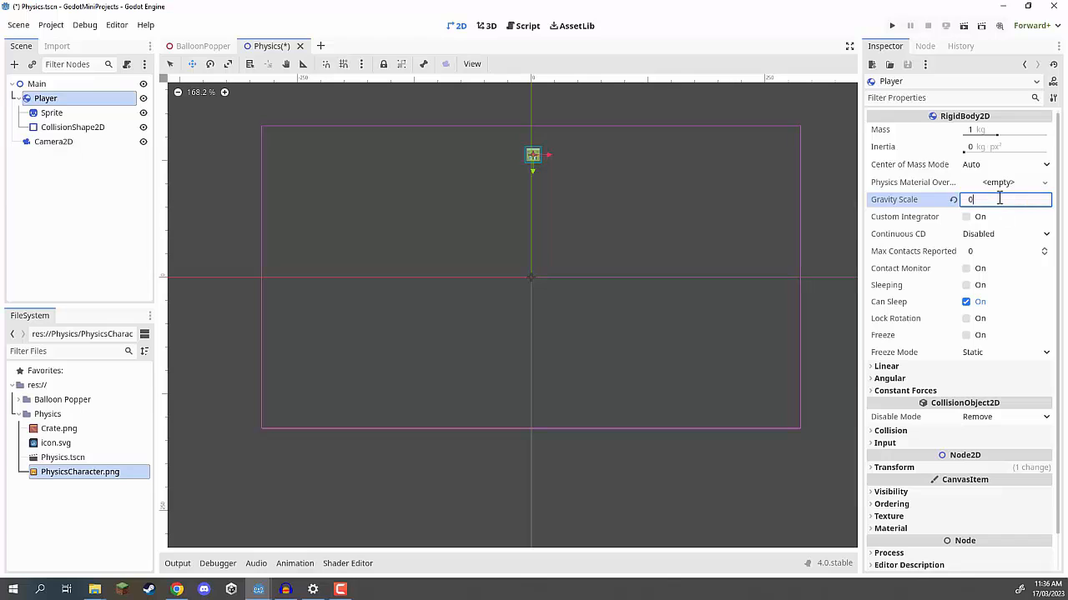
click(892, 26)
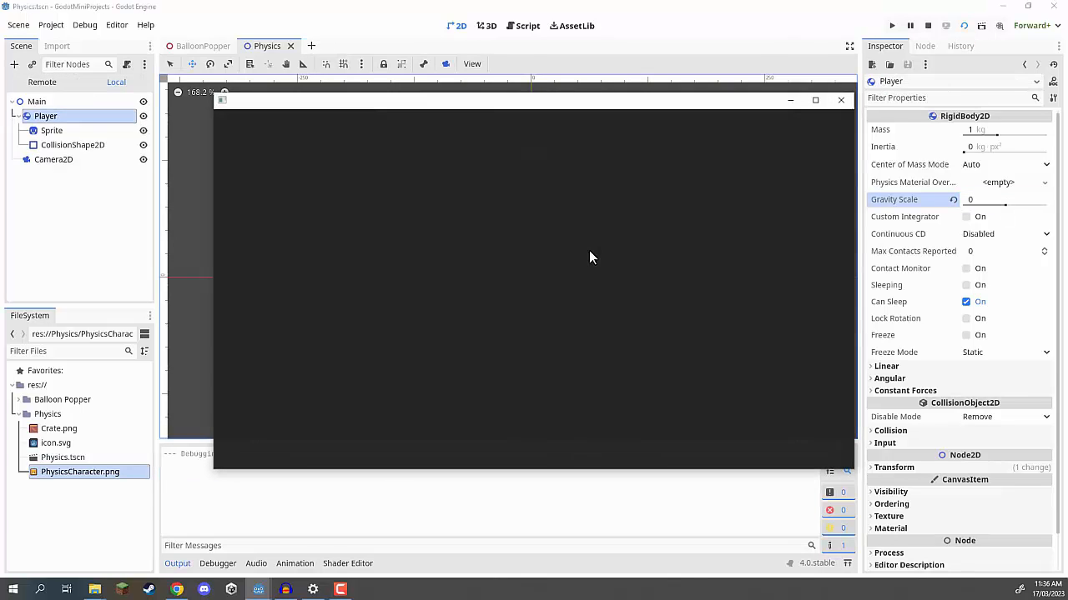
click(890, 25)
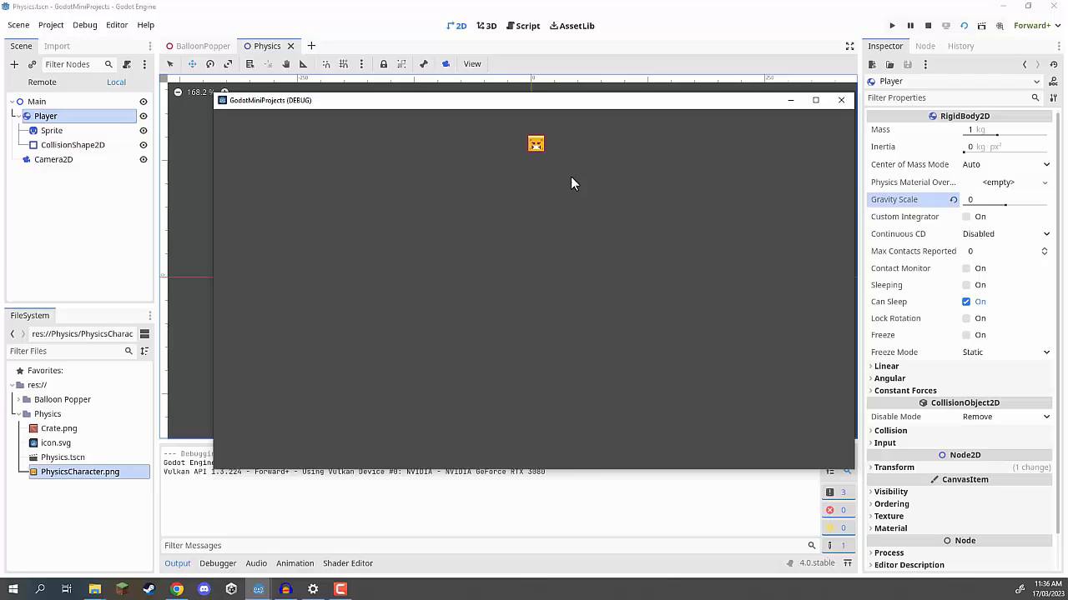
mouse_move(533, 148)
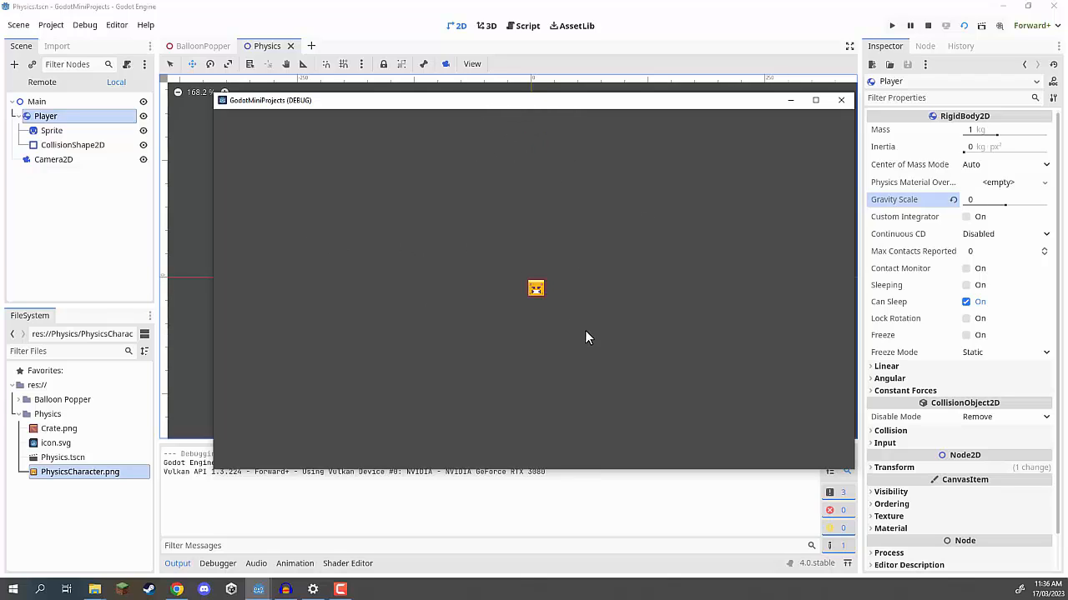
mouse_move(535, 245)
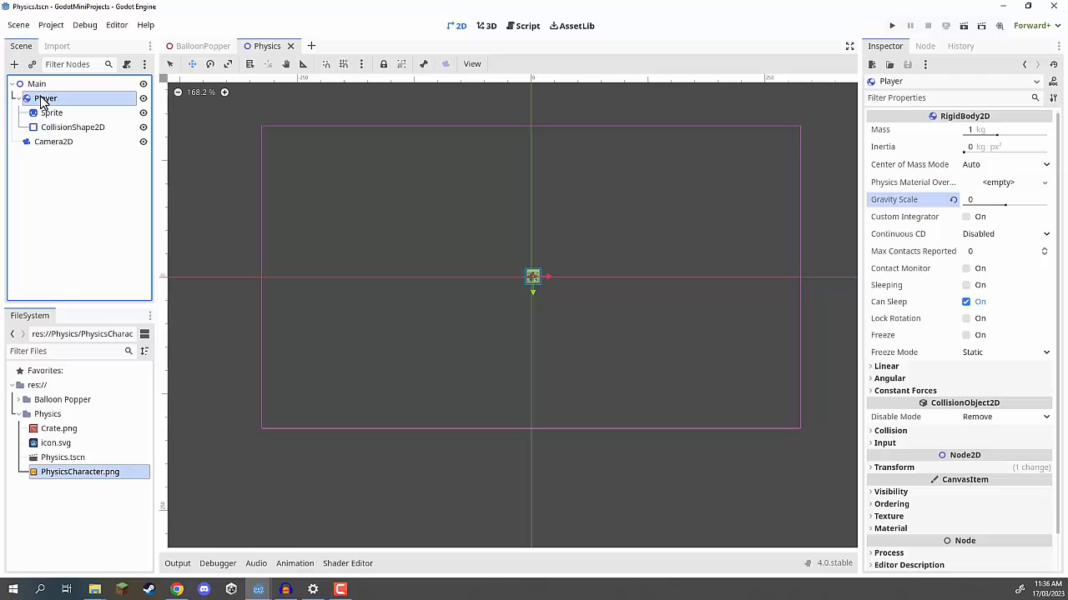
Step: Attach a new script at res://Physics/PhysicsPlayer.gd to the Player
scroll(down, 3)
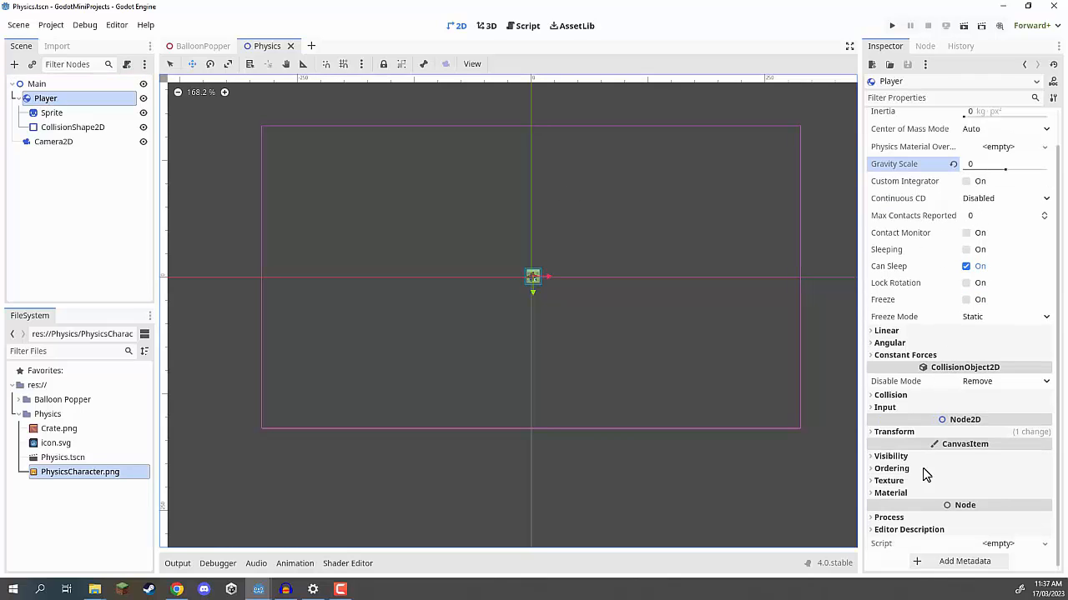
click(1045, 543)
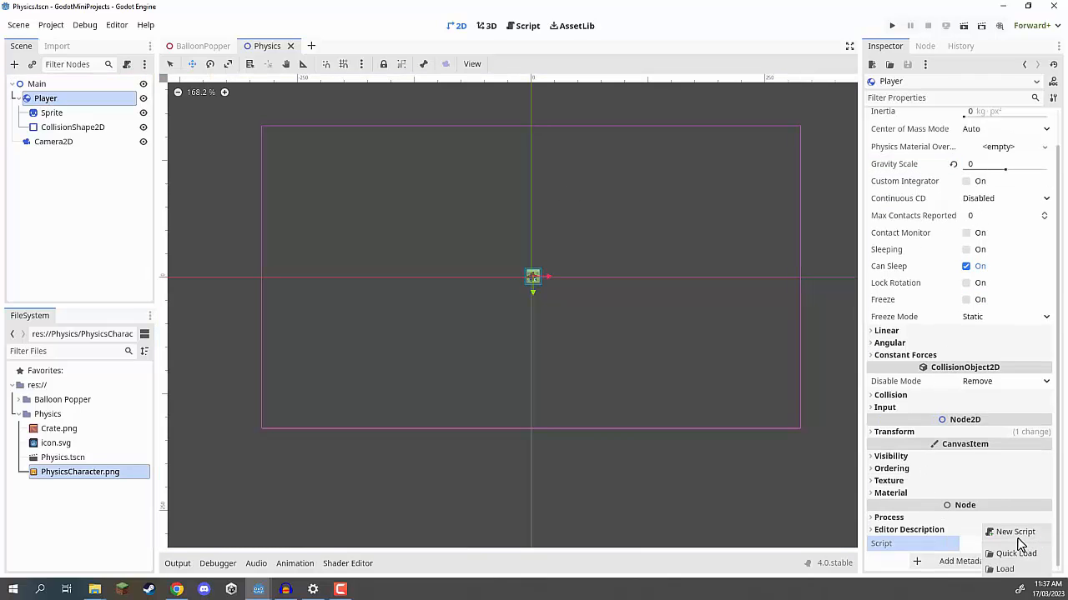
click(1015, 532)
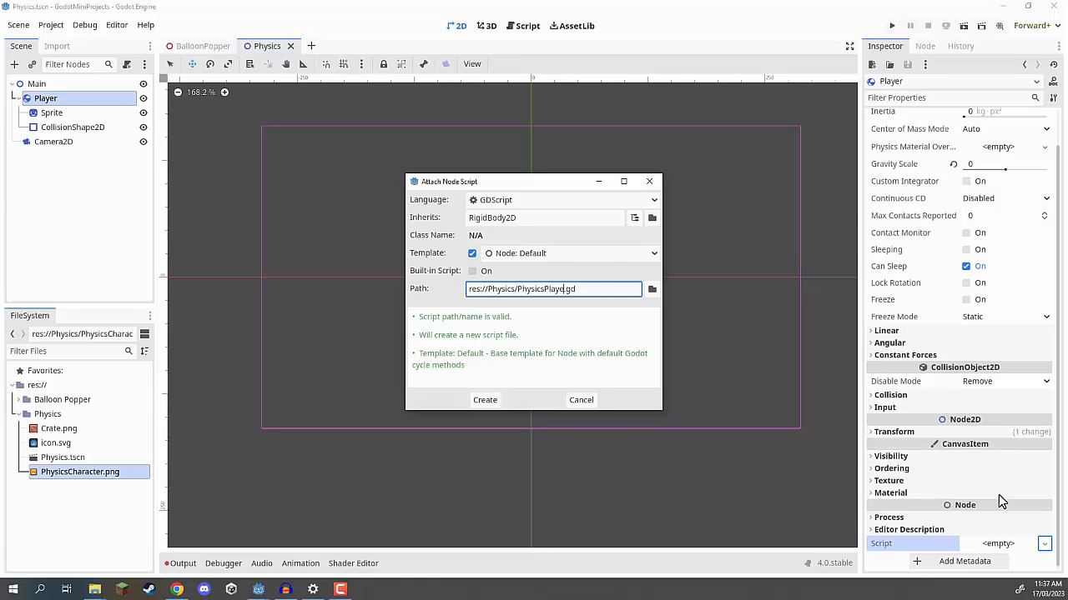
click(485, 399)
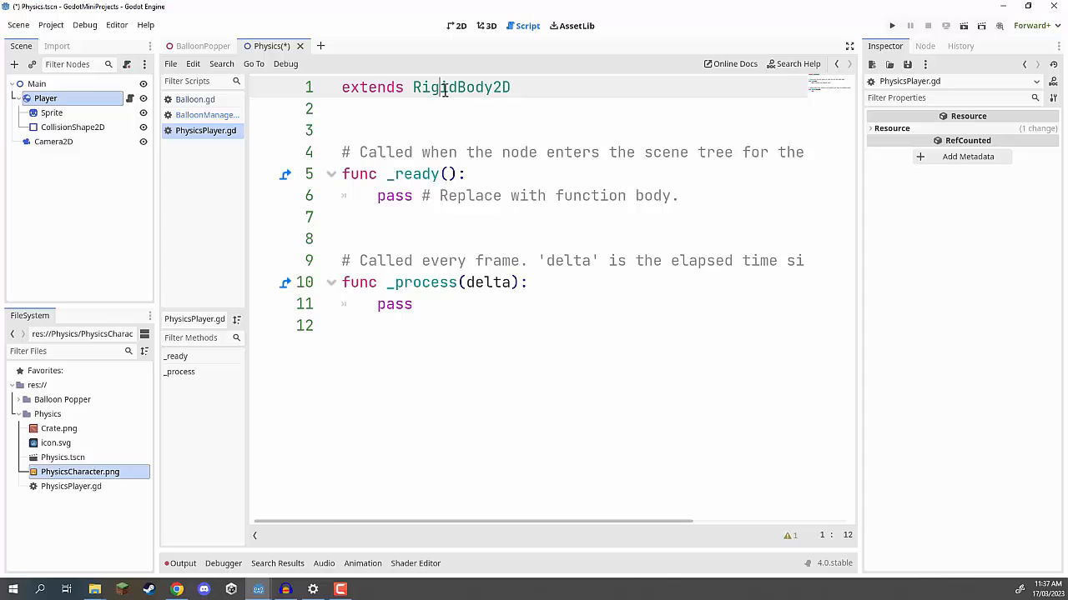
Step: Replace the template code with a 'var hit_force: float = 50.0' declaration
double_click(462, 87)
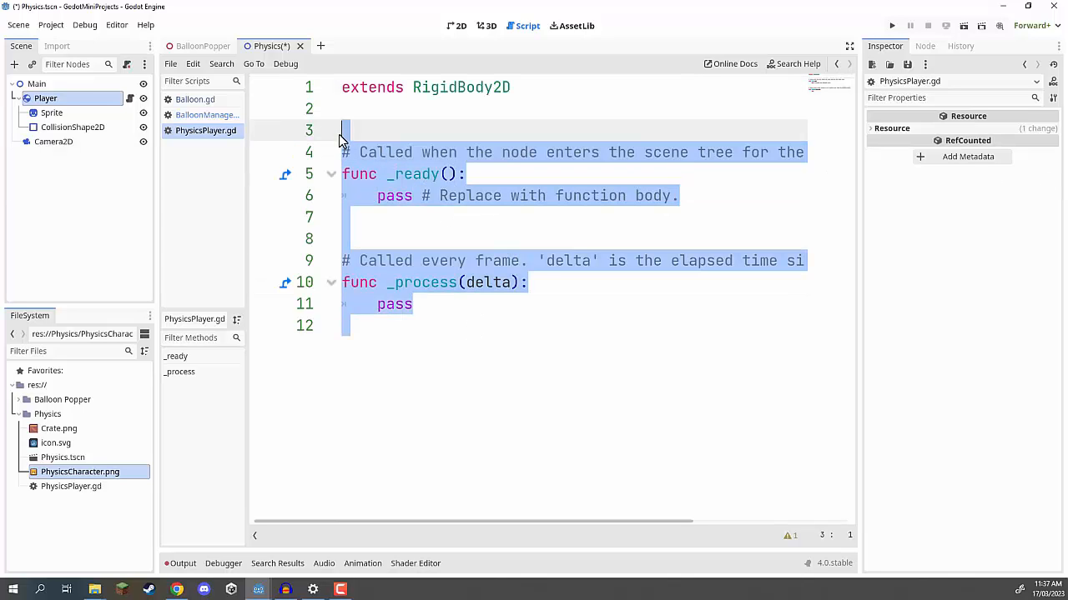
key(Delete)
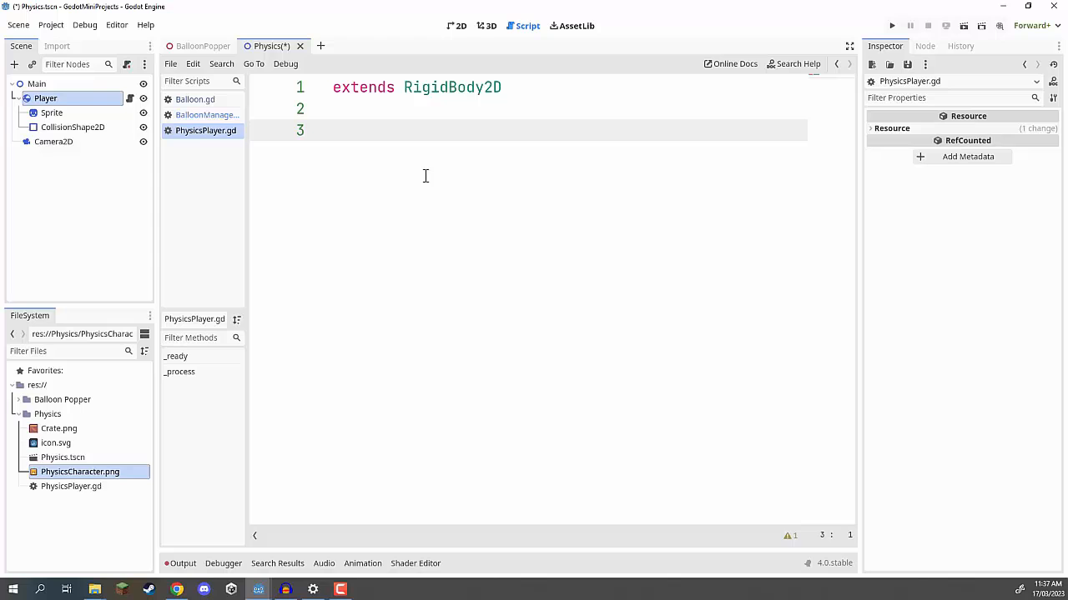
text(var h)
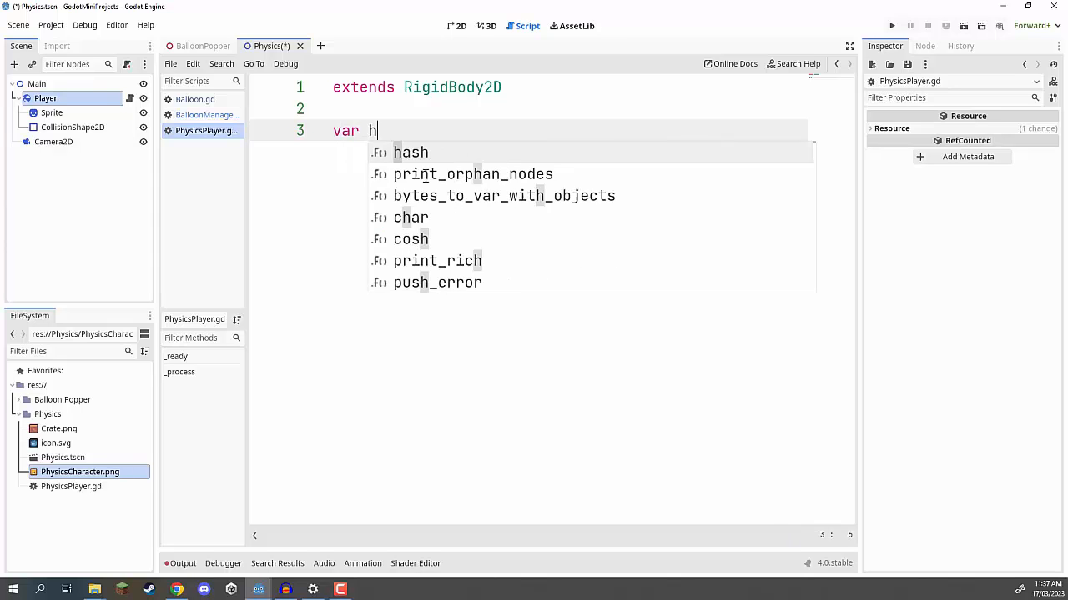
text(it_force :)
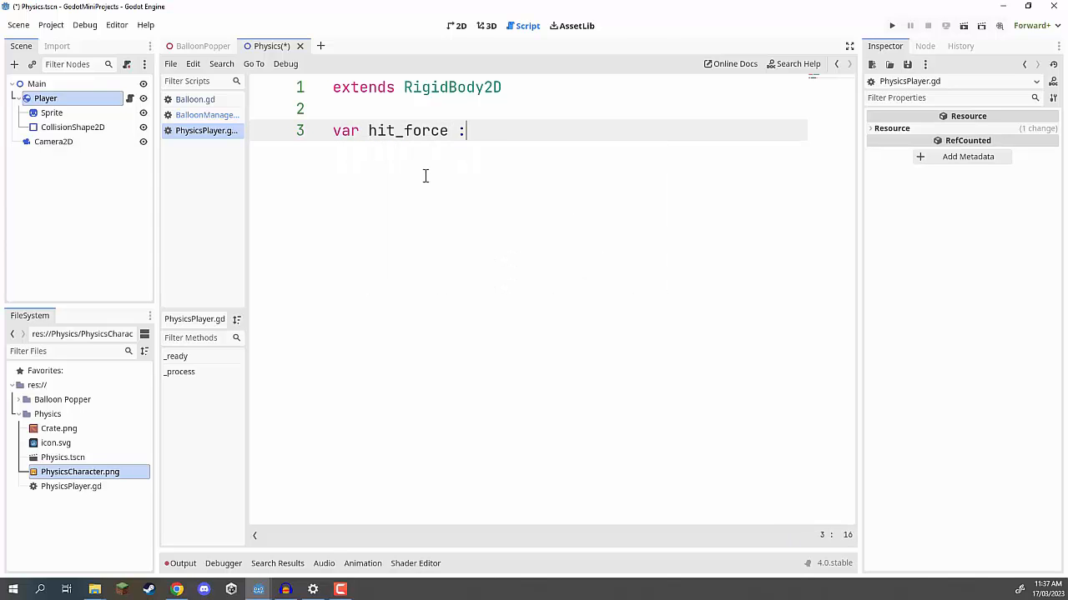
text(float=)
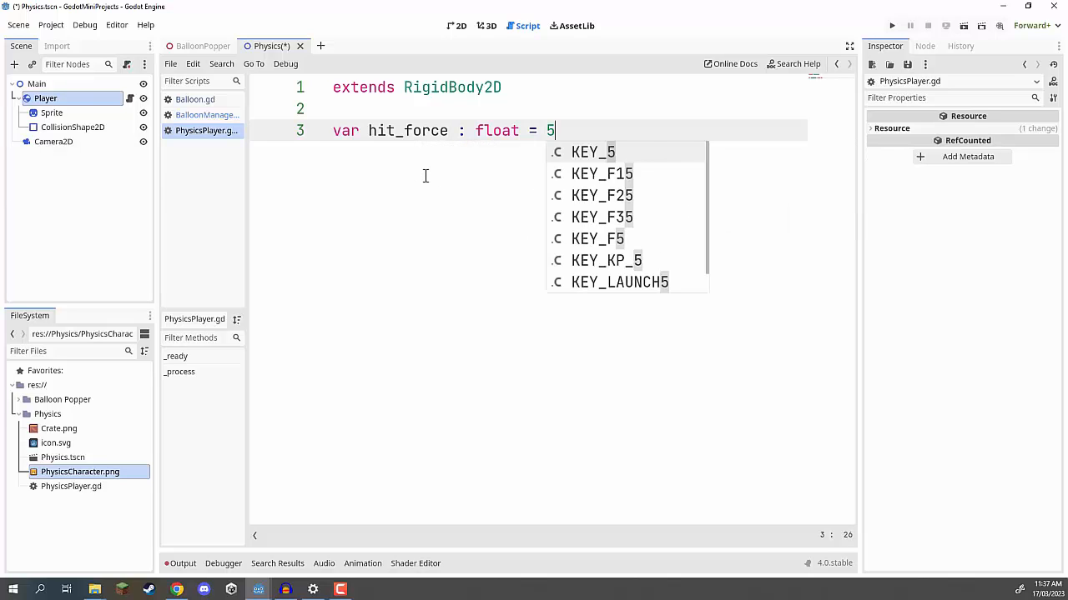
text(0.0)
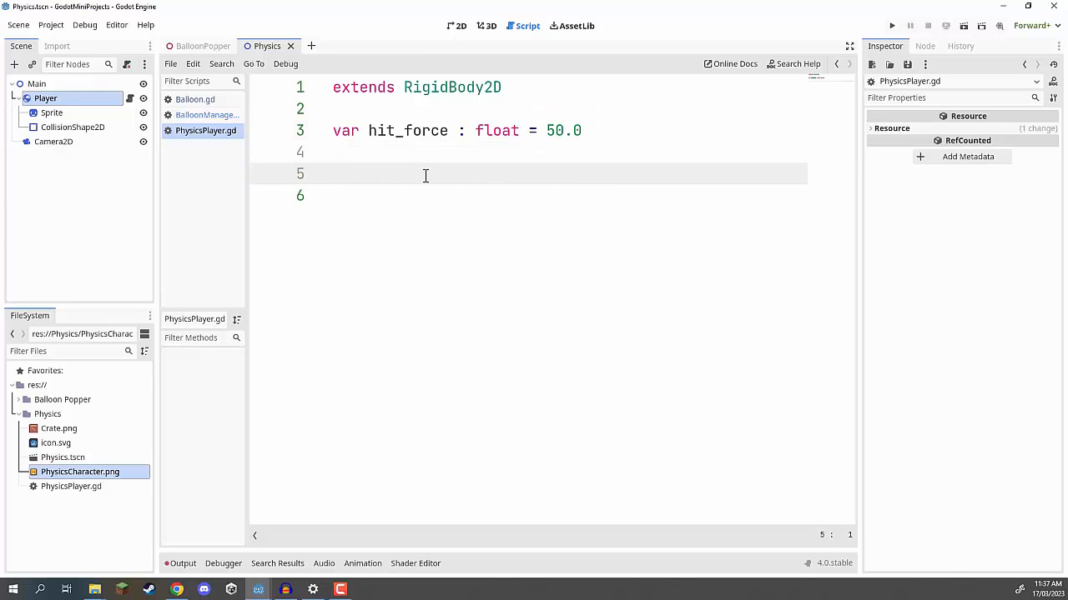
Step: Begin a _process function with an 'if Input.is_mouse_button_pressed' left-click check
text(func _process(delta):)
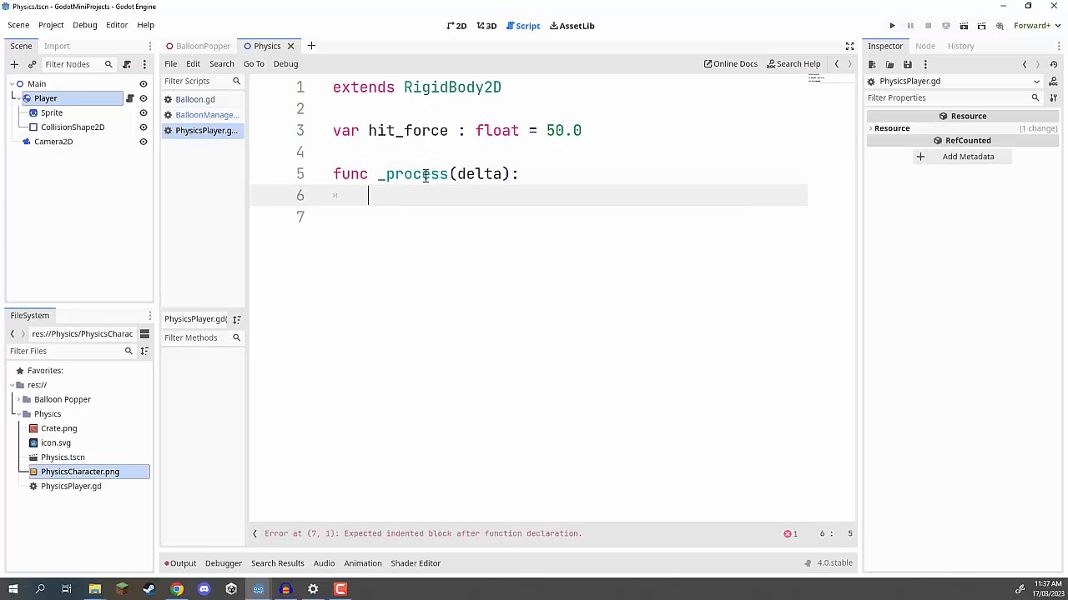
key(Return)
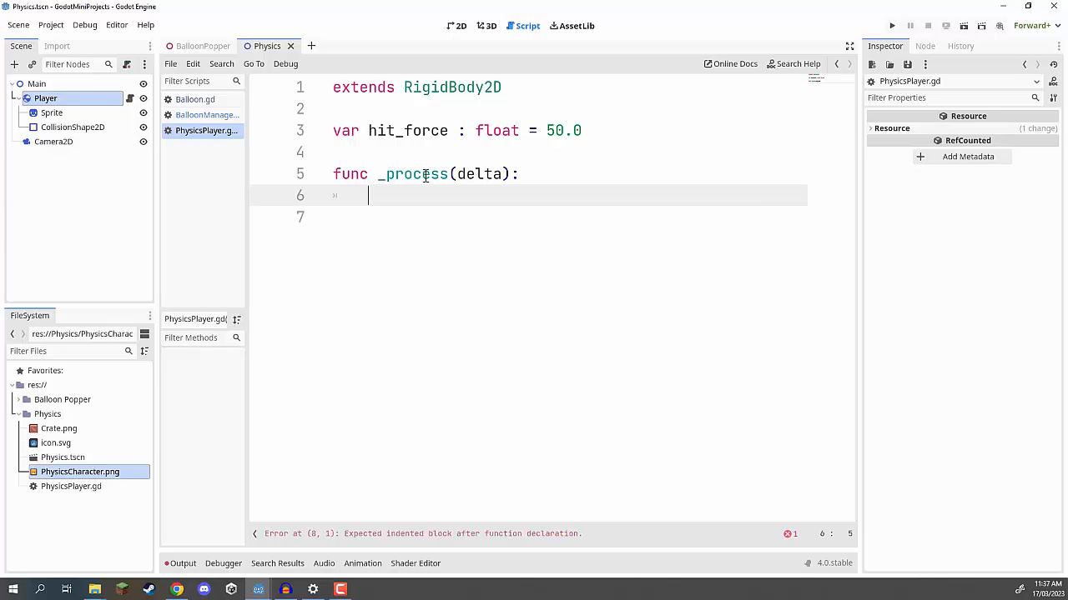
text(if In)
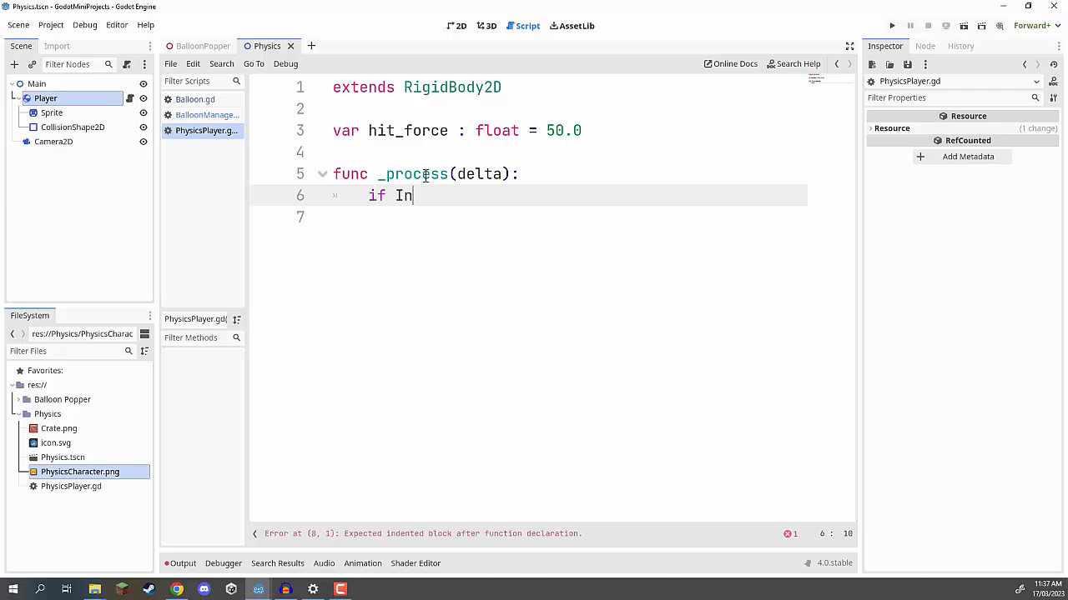
text(put.is_mouse_button_pressed(MOUSE_BUTTON_LEF)
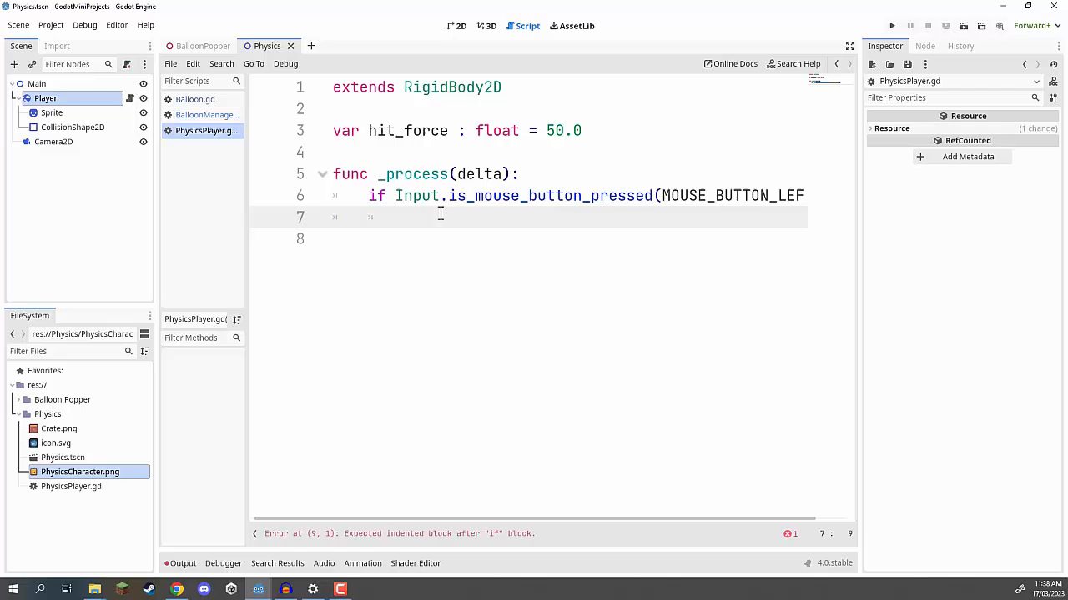
mouse_move(963, 25)
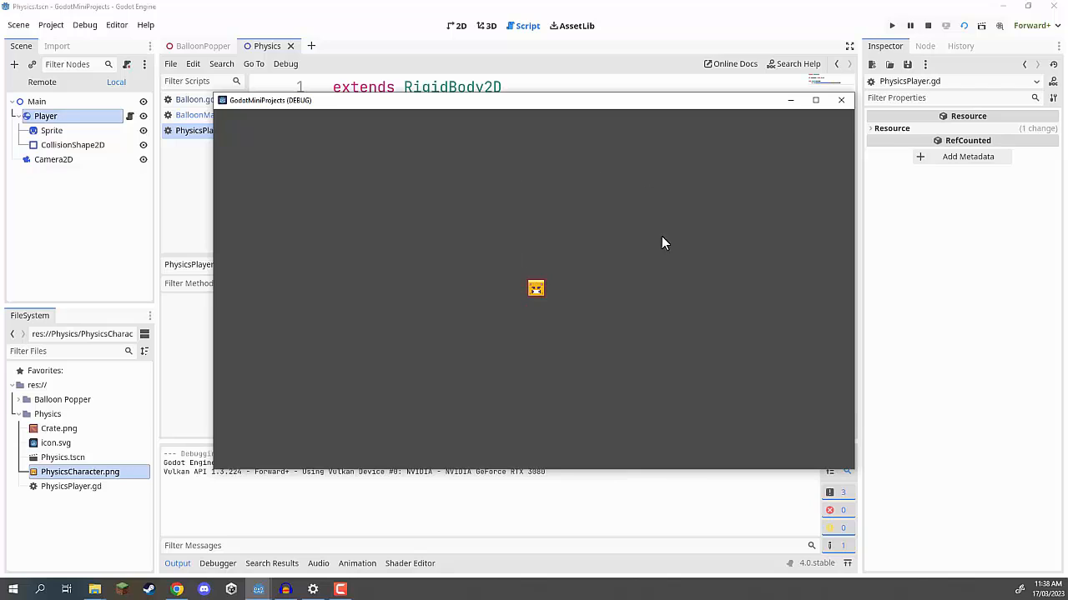
mouse_move(535, 148)
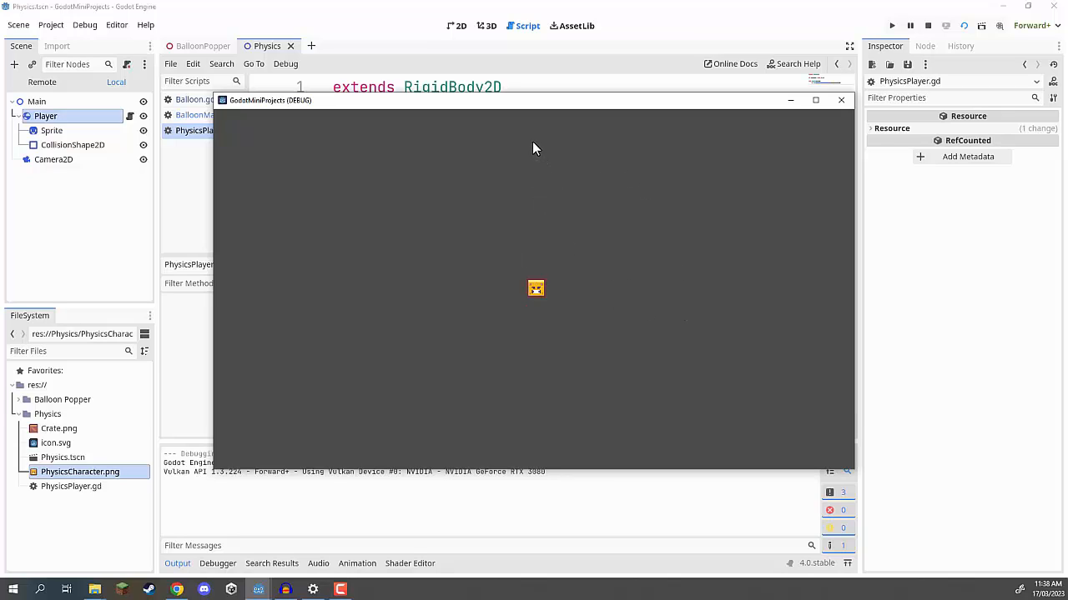
mouse_move(558, 415)
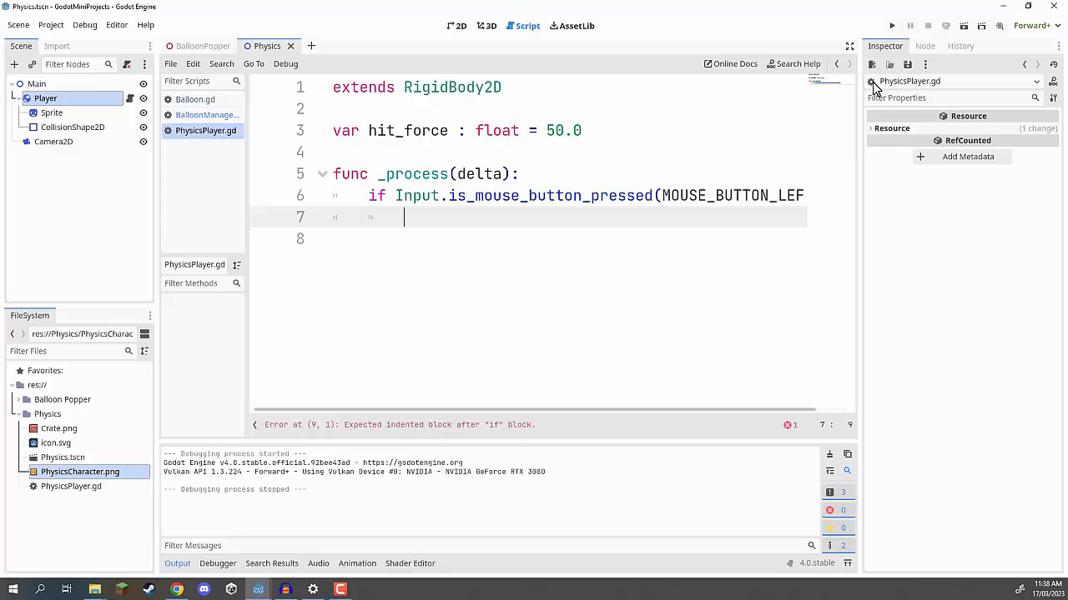
mouse_move(632, 204)
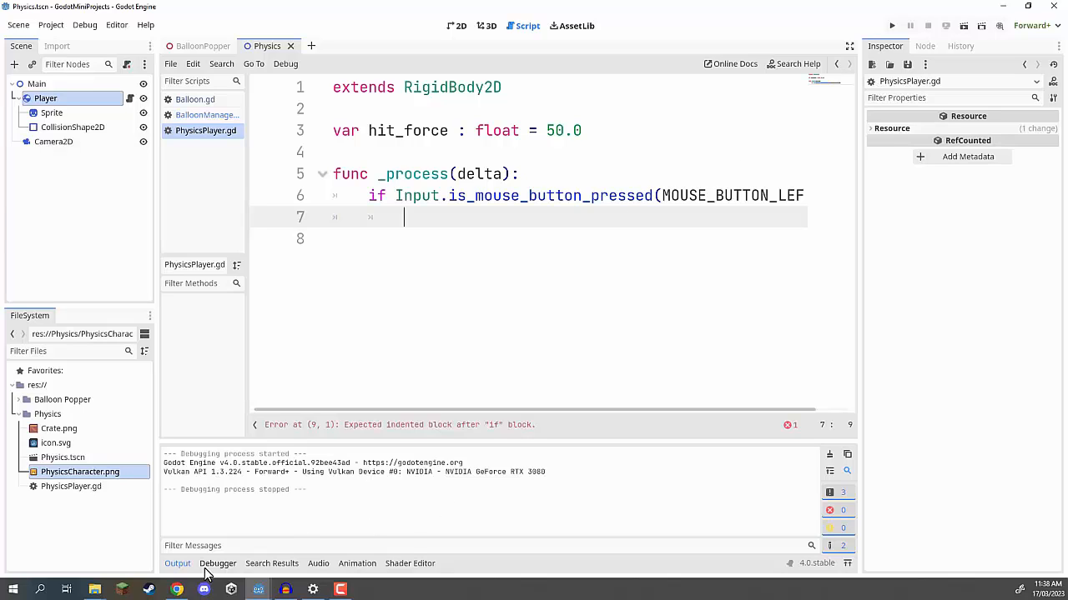
Step: Add 'var dir = global_position.direction_to(get_global_mouse_position())' inside the click check
text(var)
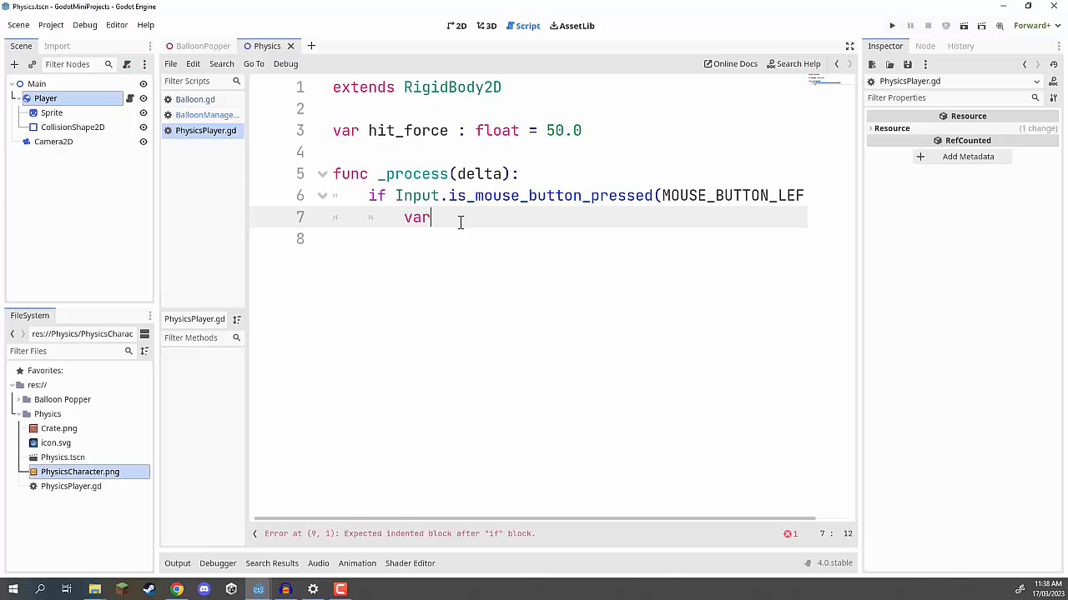
text(dir)
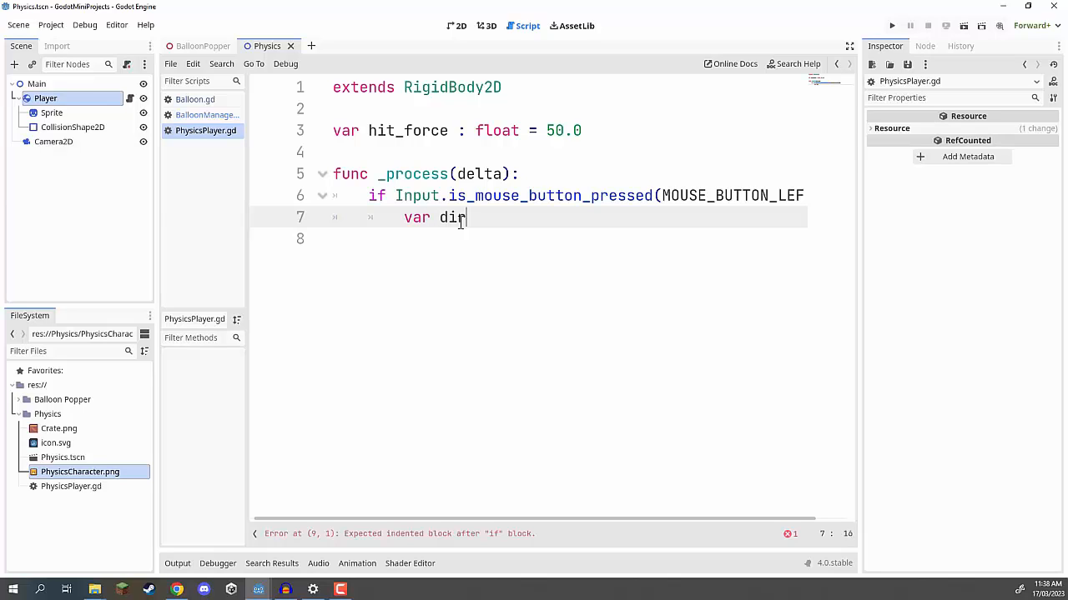
text(= global_position)
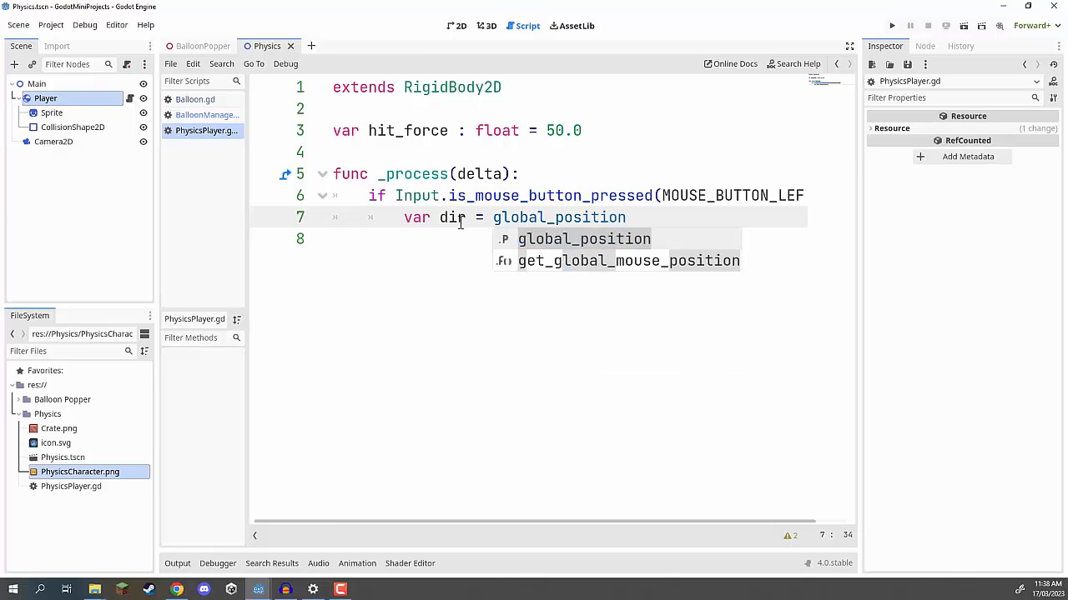
text(.direction_to()
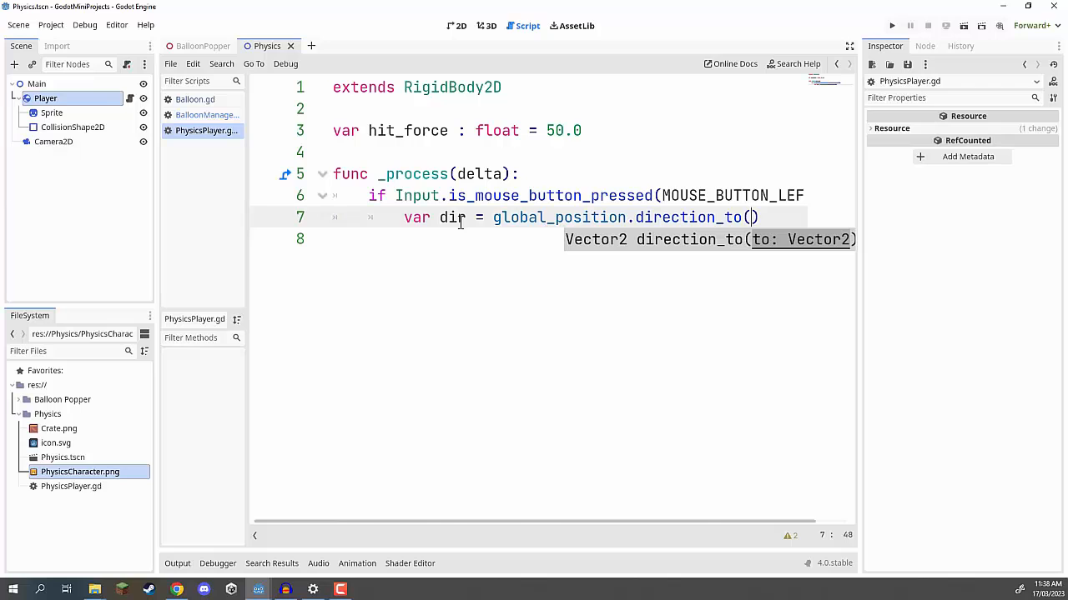
text(get_global_mou)
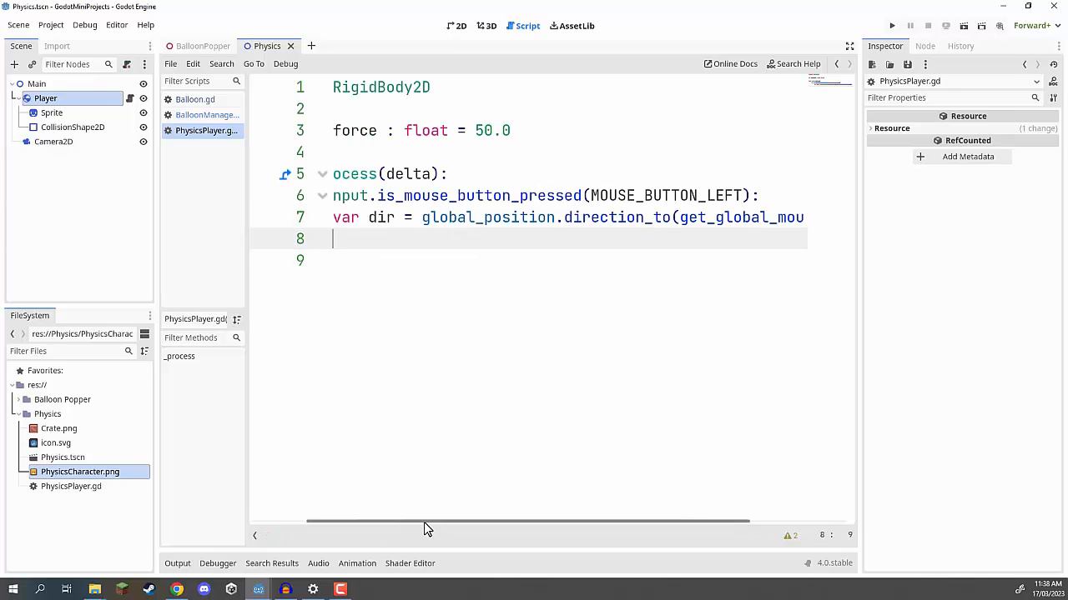
scroll(left, 3)
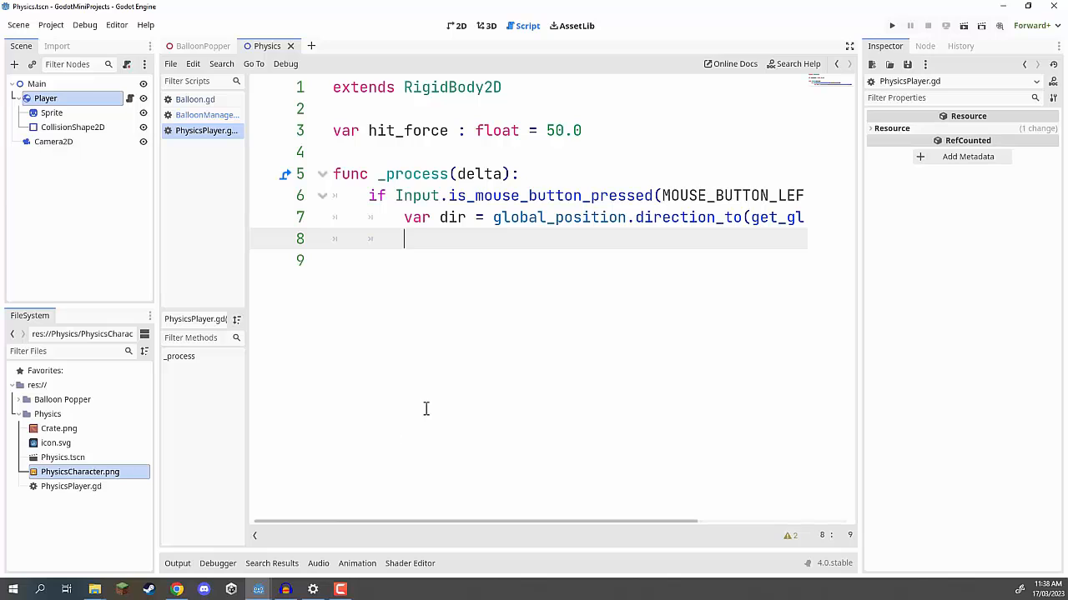
mouse_move(476, 247)
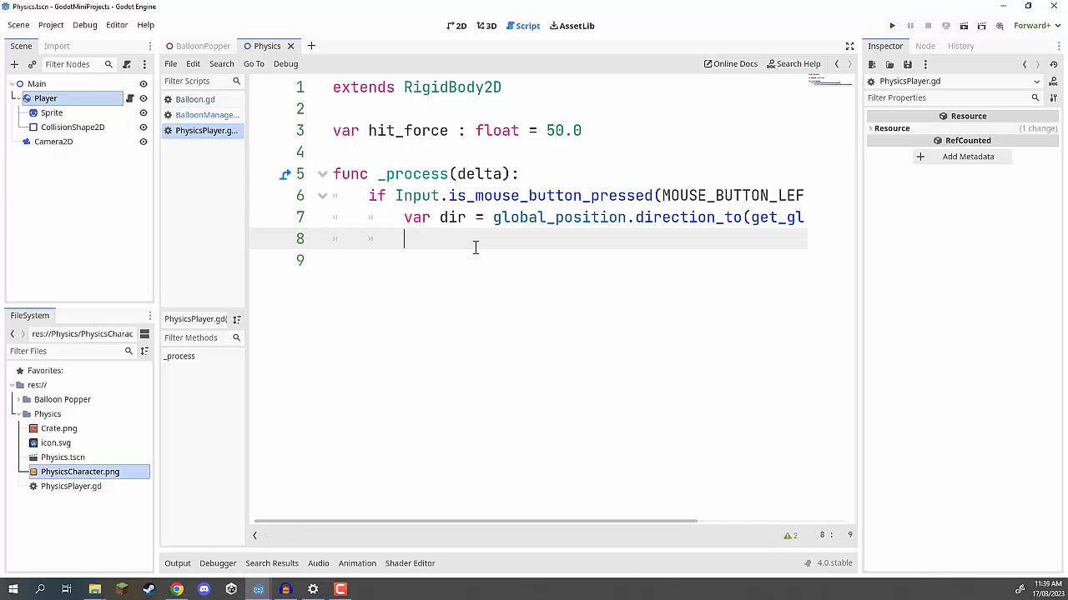
Step: Add 'apply_impulse(dir * hit_force)' and run the scene to test the push
text(apply_imp)
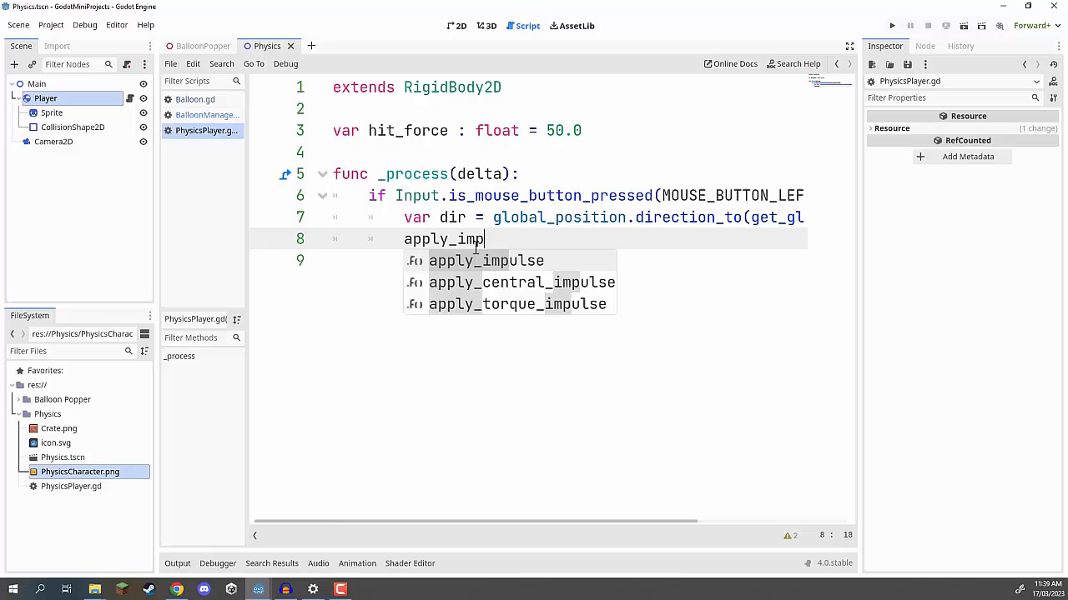
click(487, 261)
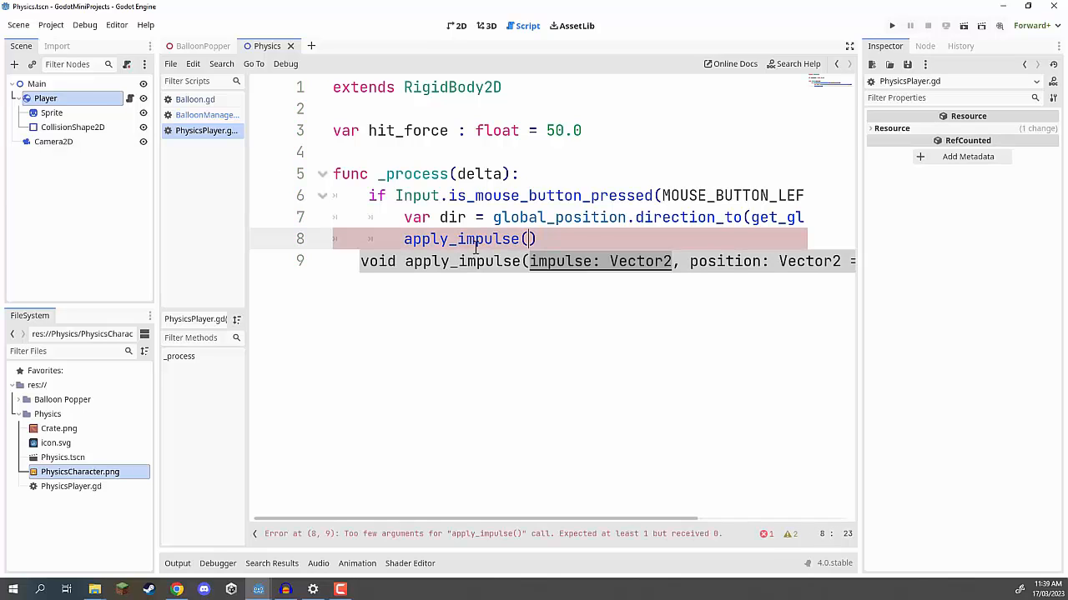
text(dir * hit_force)
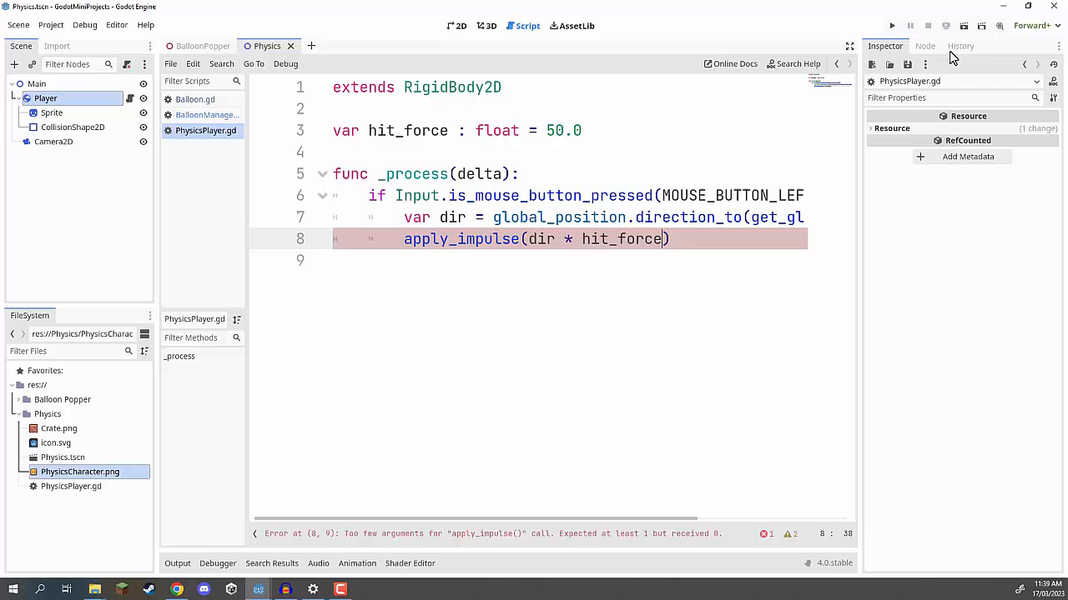
click(890, 26)
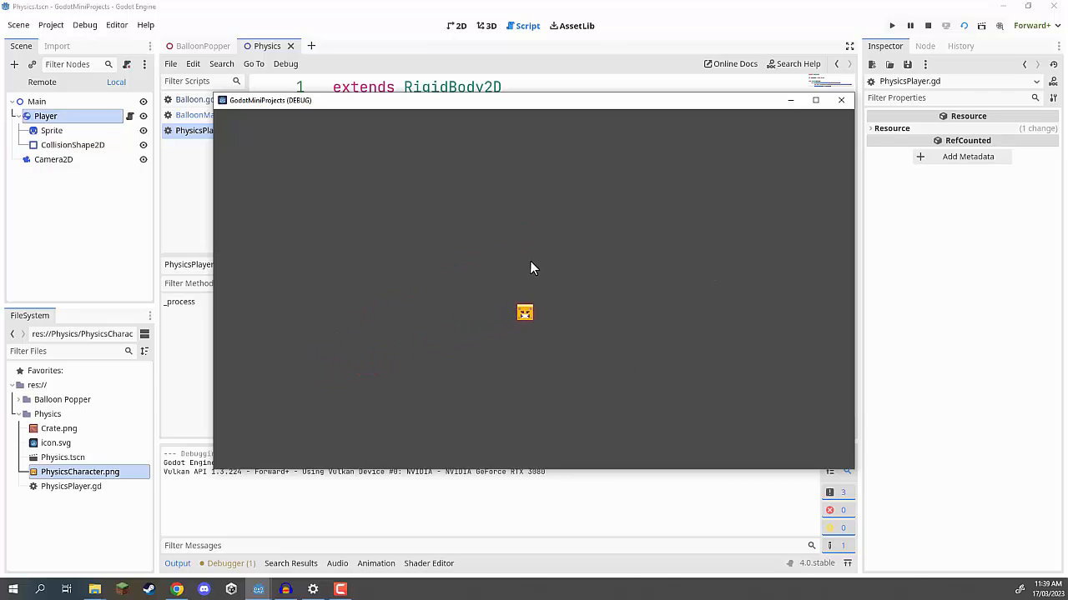
Step: Click in the game to push the player, then select Player in the Scene dock
click(840, 100)
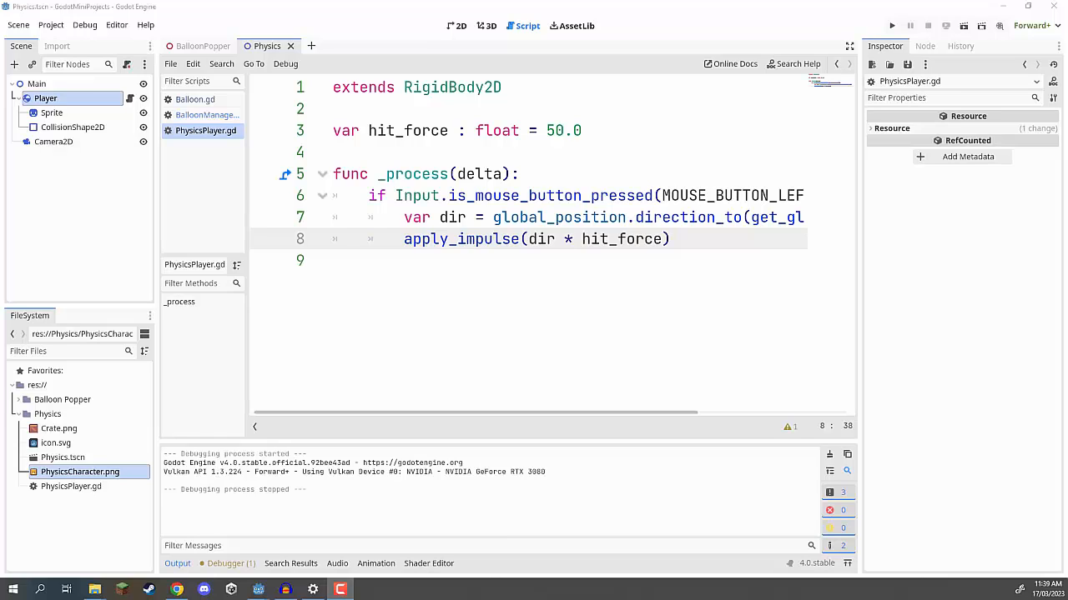
click(45, 99)
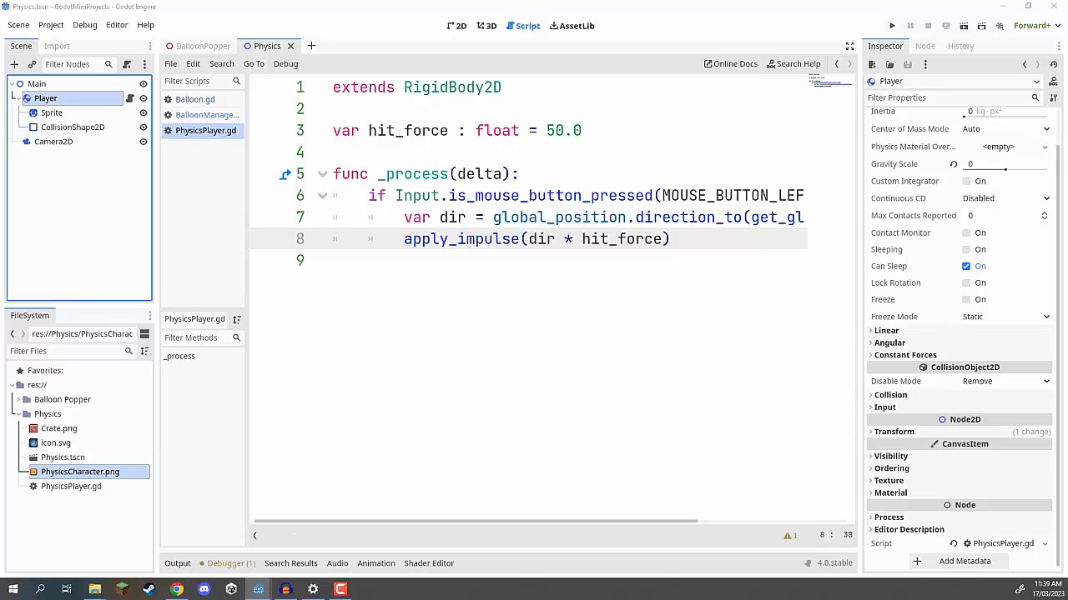
Step: Expand the Player's Linear section and set Damp to 1
click(887, 330)
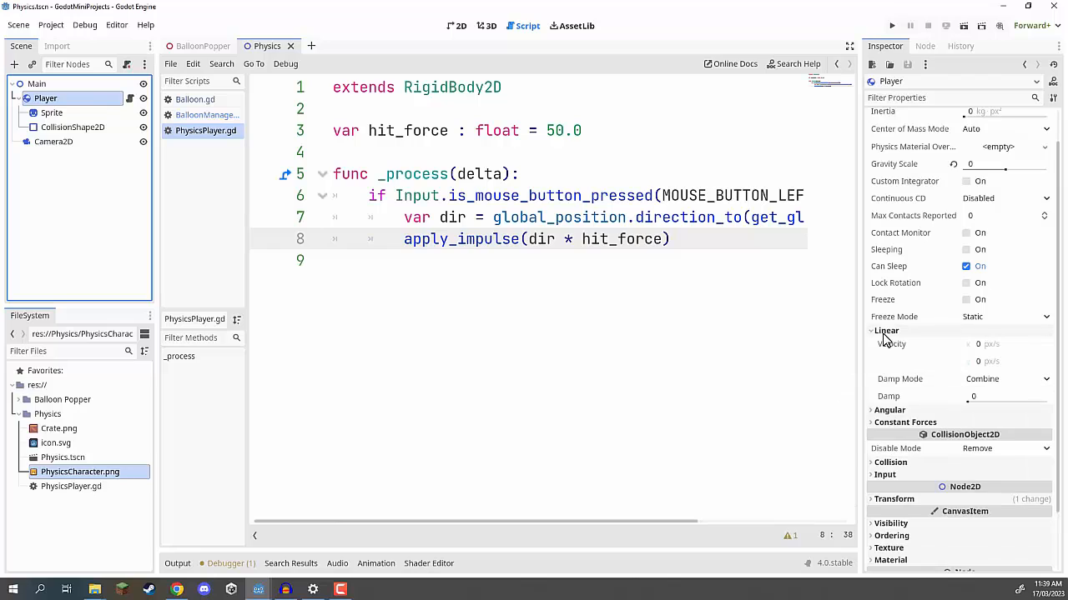
mouse_move(888, 397)
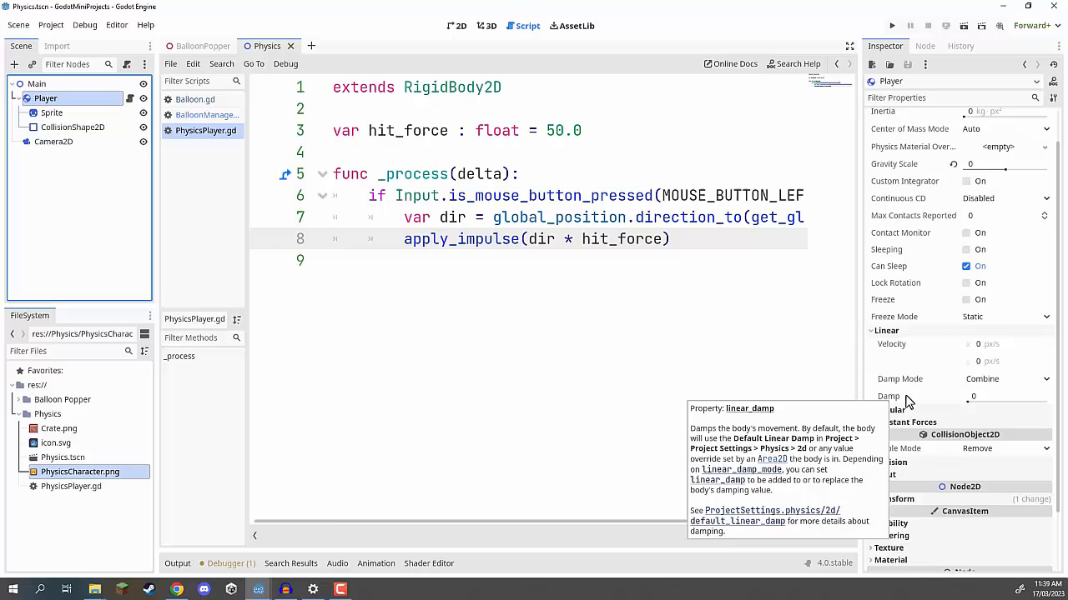
click(1005, 396)
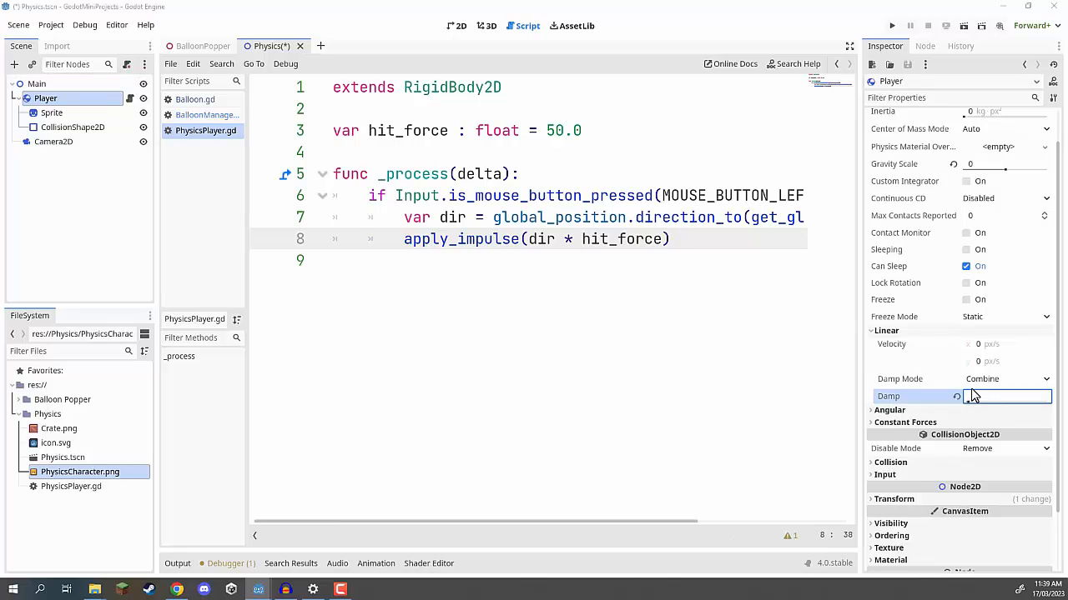
click(891, 26)
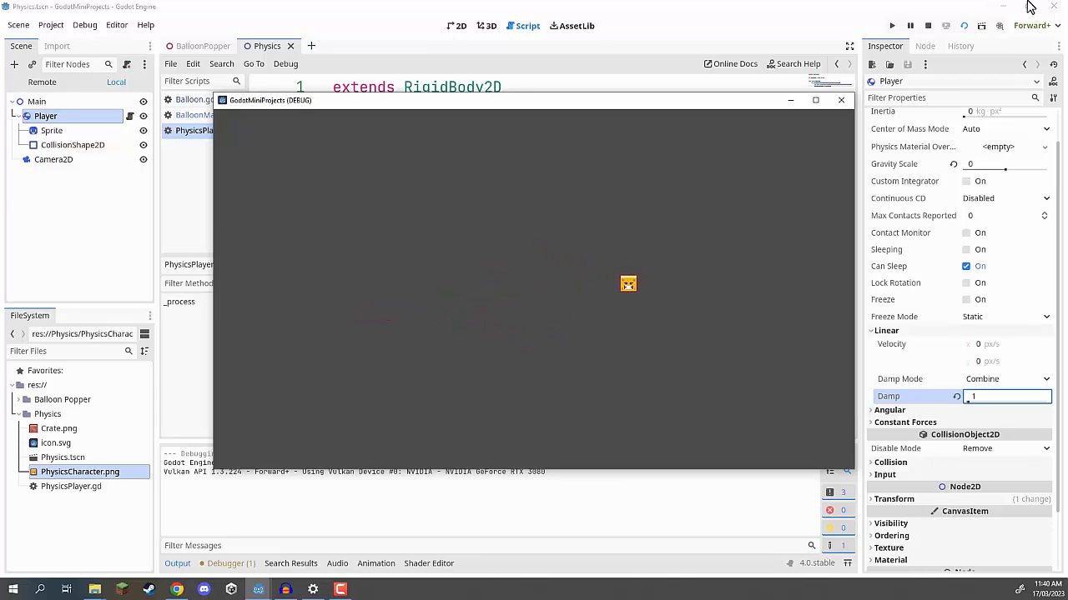
Step: Test the damped push, set Player mass to 5, and return to the 2D view
click(840, 100)
text(5)
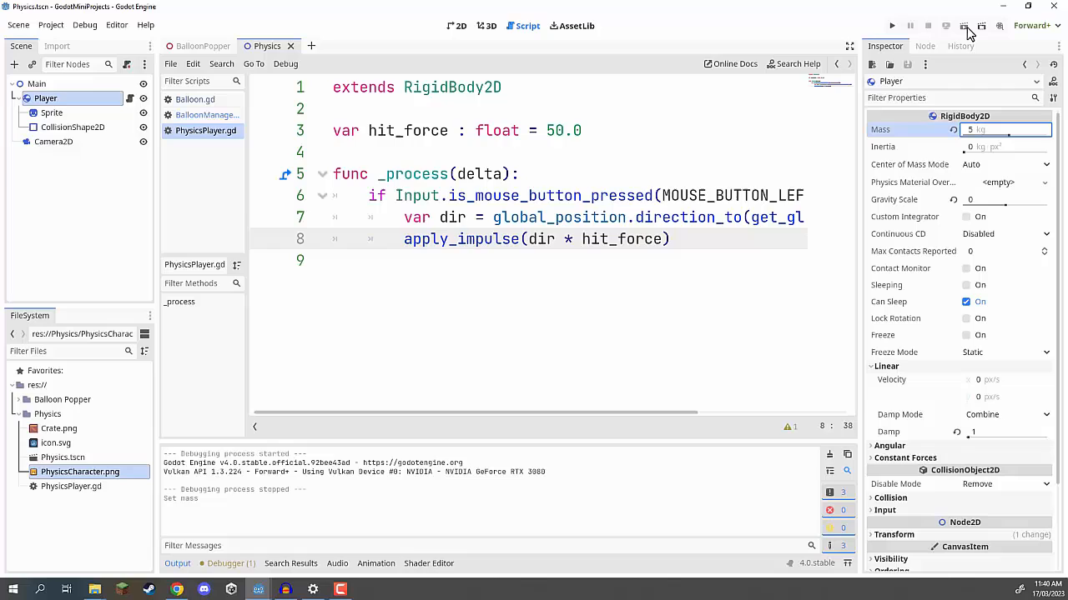
click(891, 25)
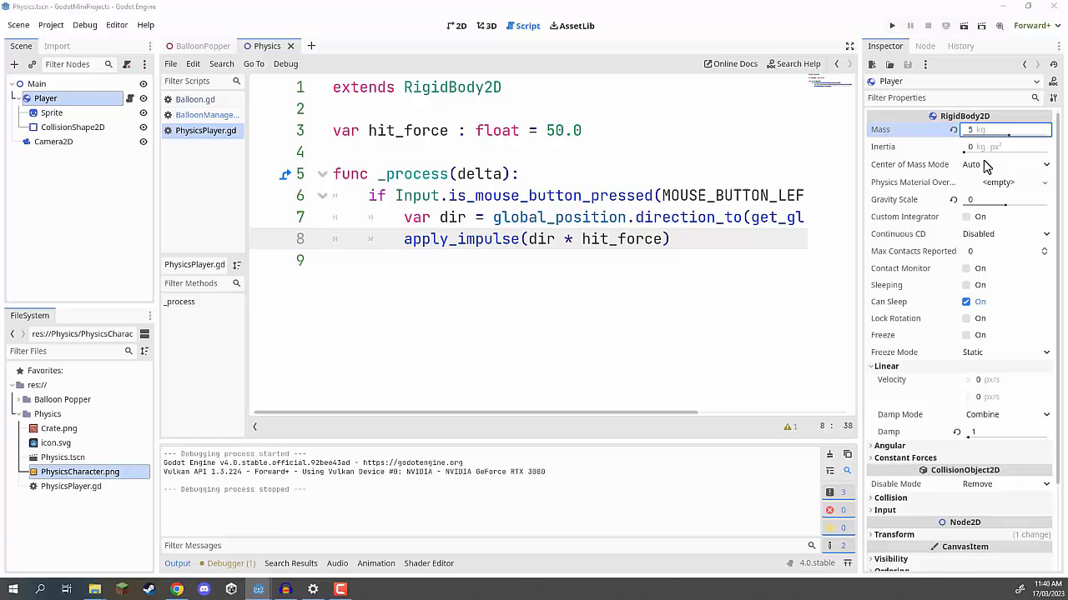
click(457, 26)
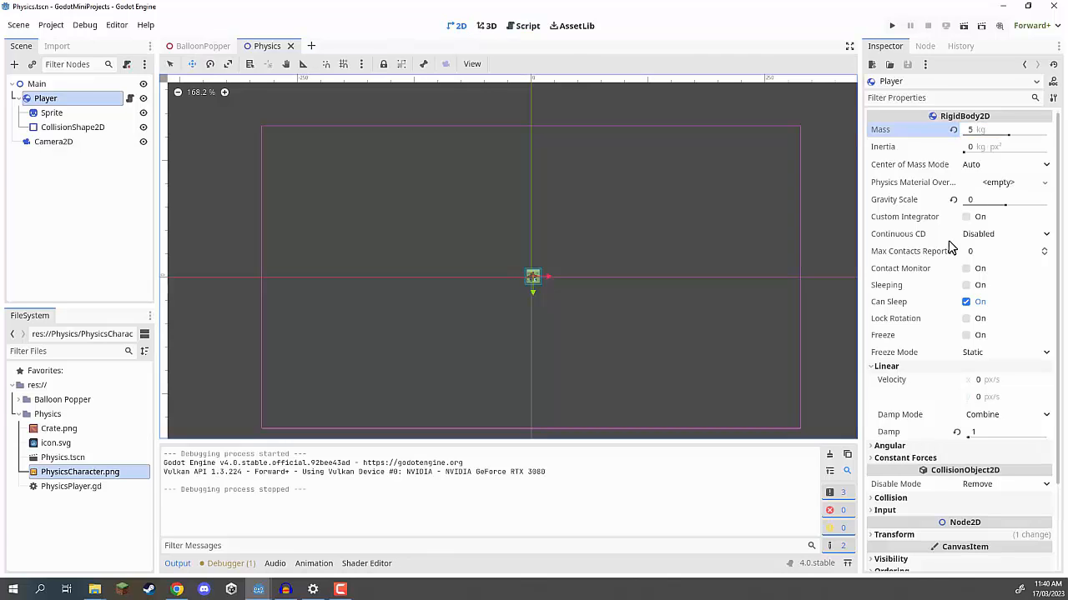
Step: Select the Camera2D node and change its zoom from 2 to 4
click(53, 141)
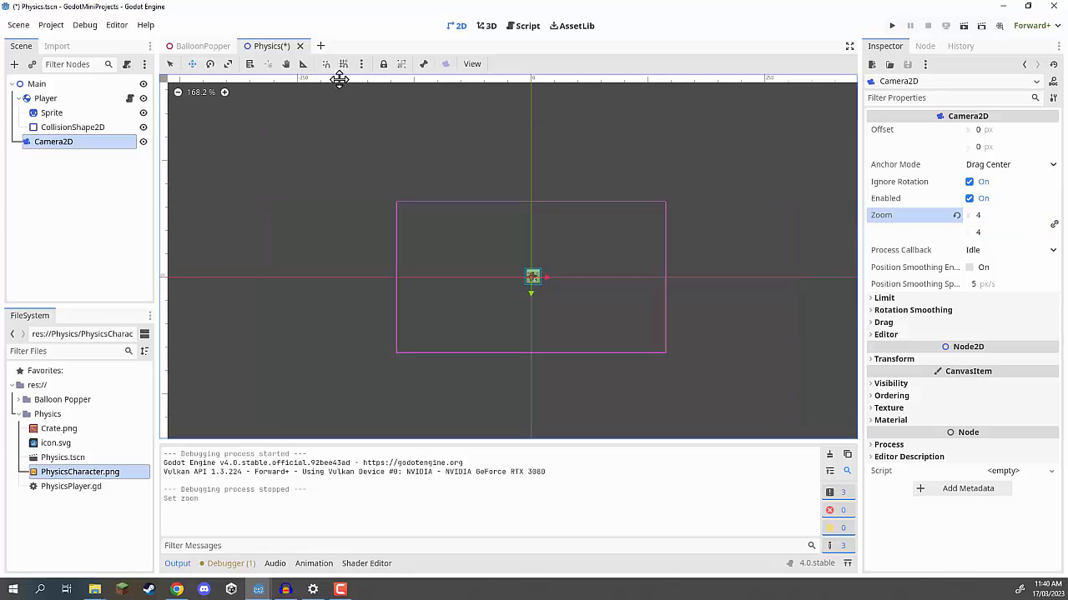
click(891, 25)
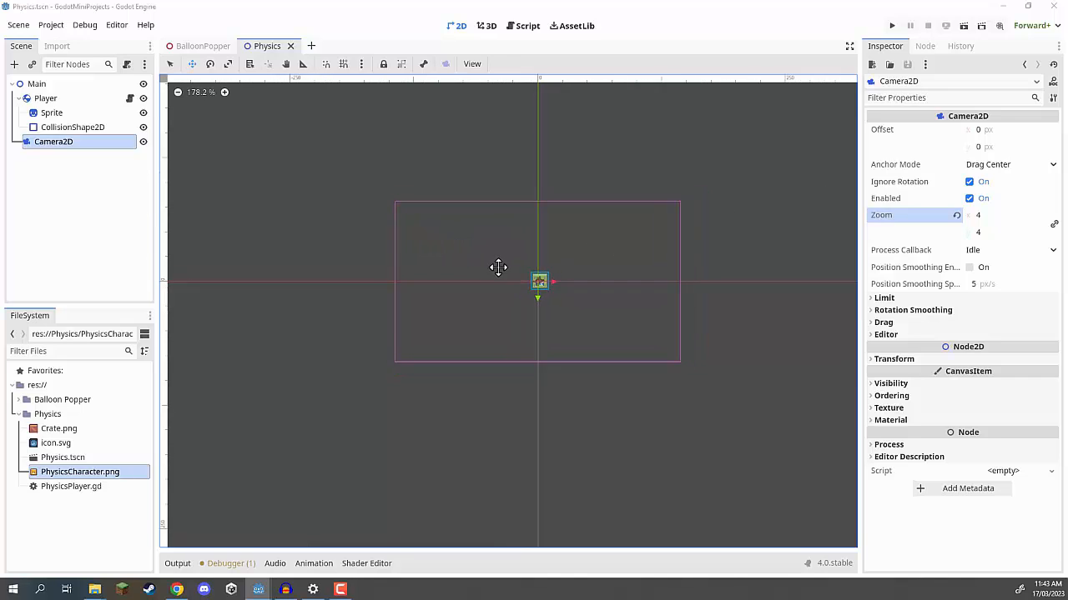
scroll(up, 3)
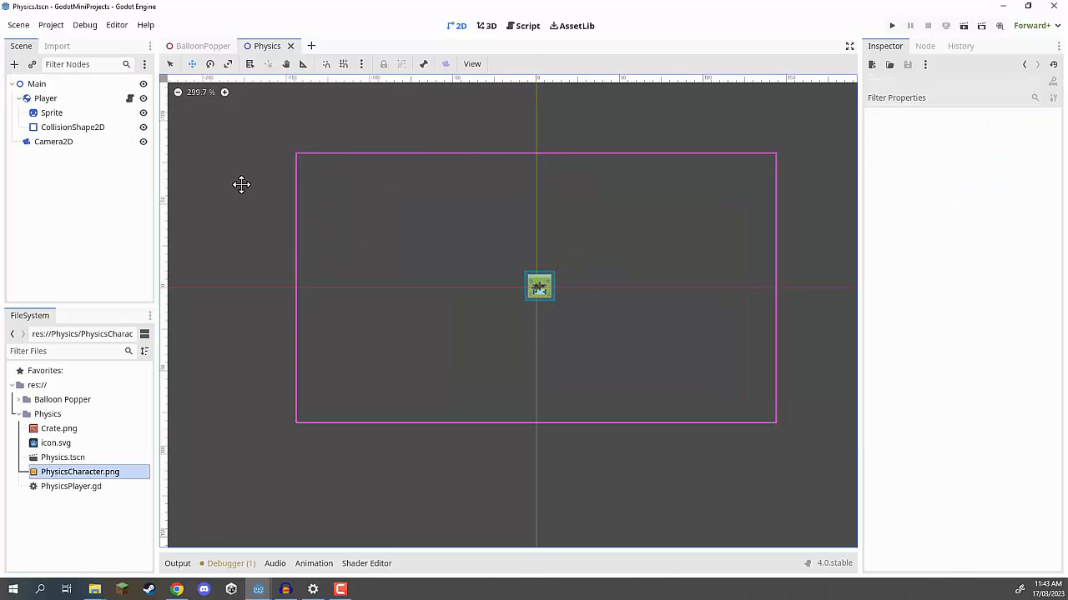
mouse_move(559, 310)
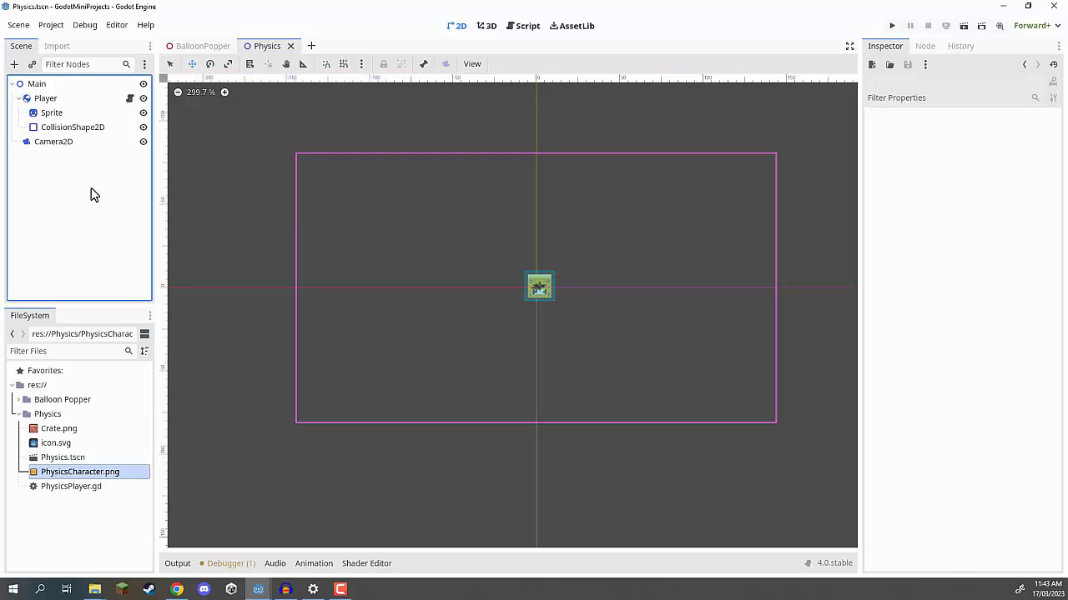
Step: Add a RigidBody2D node and rename it Crate
click(14, 65)
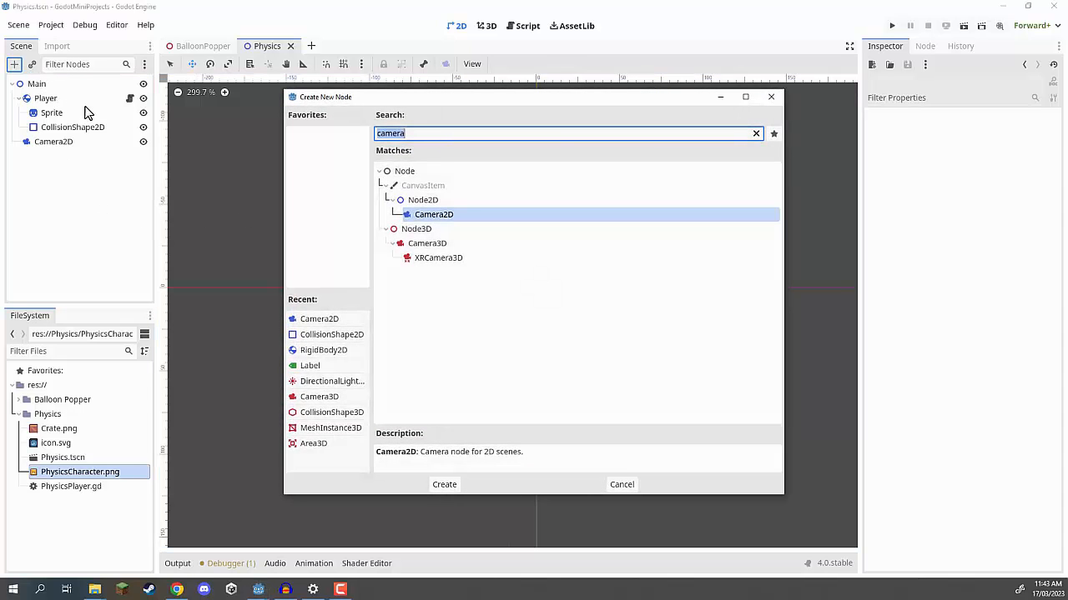
click(444, 484)
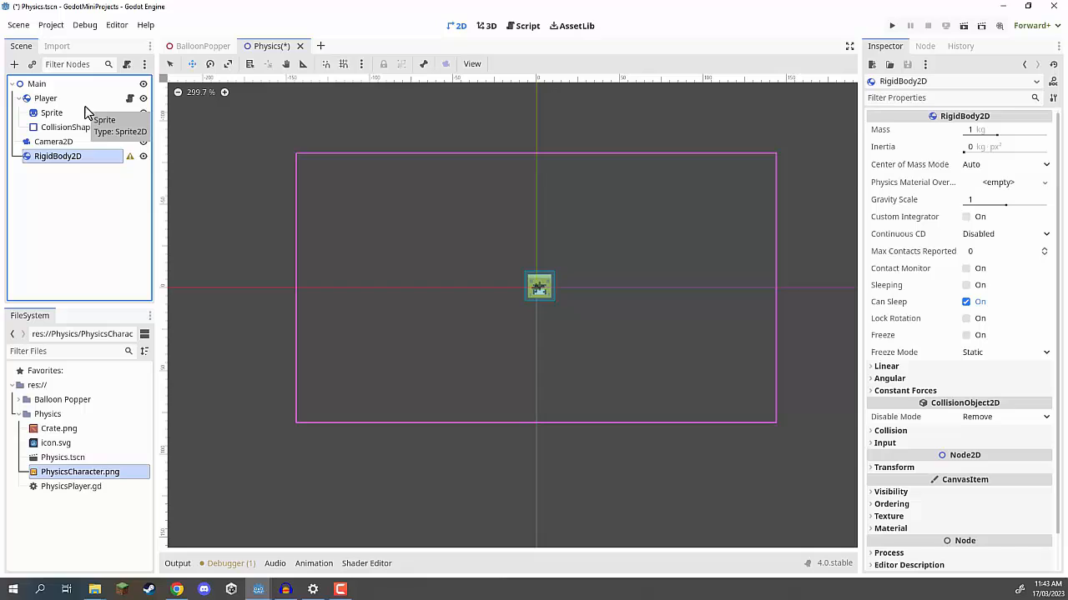
click(60, 156)
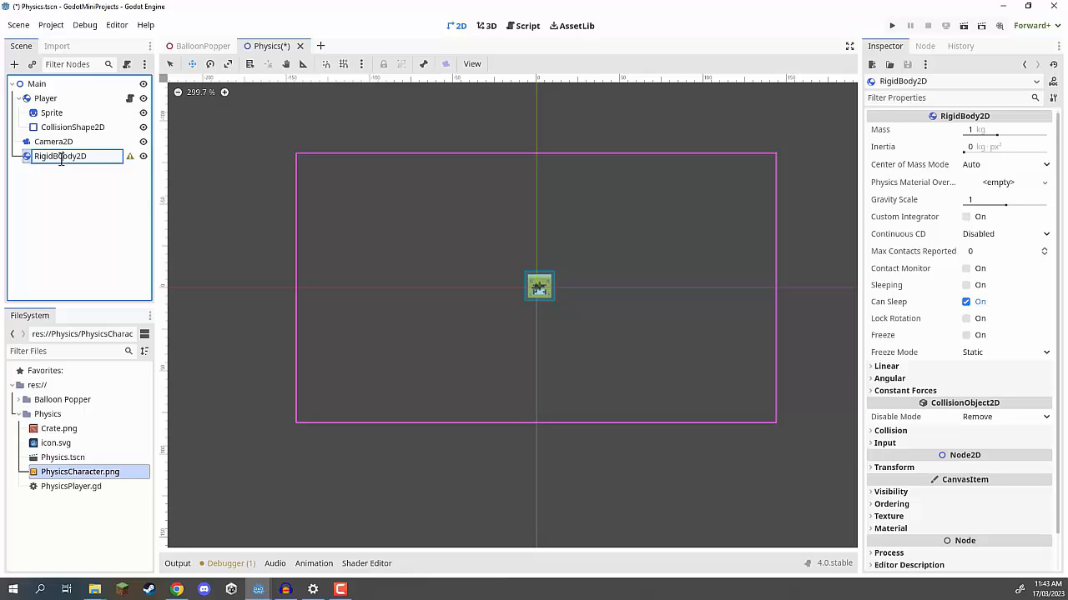
text(Crate)
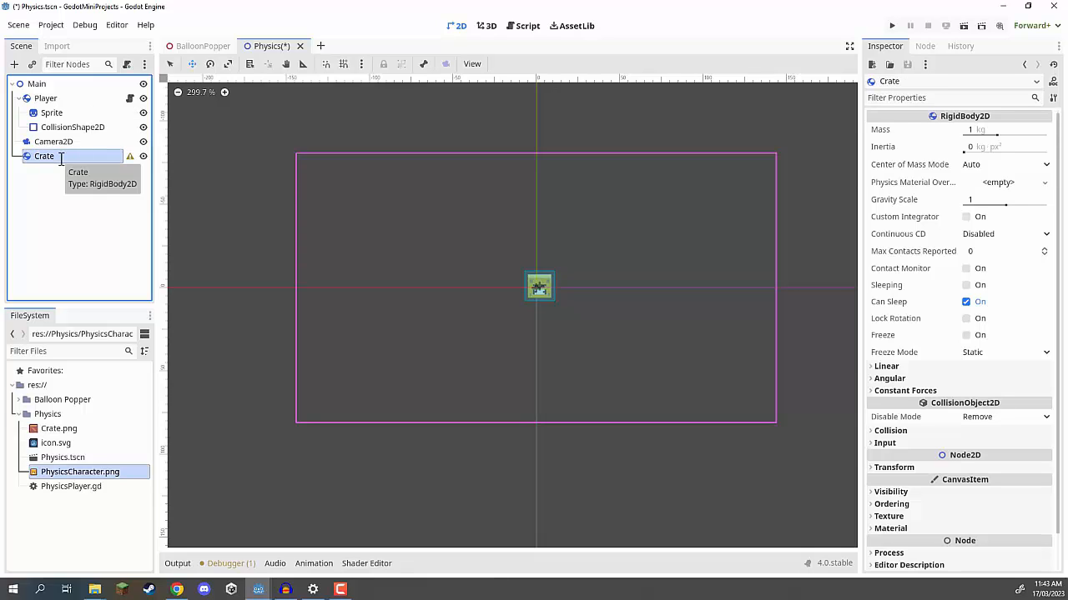
Step: Check the crate Sprite's transform, then drag the Crate body left of the player
scroll(up, 3)
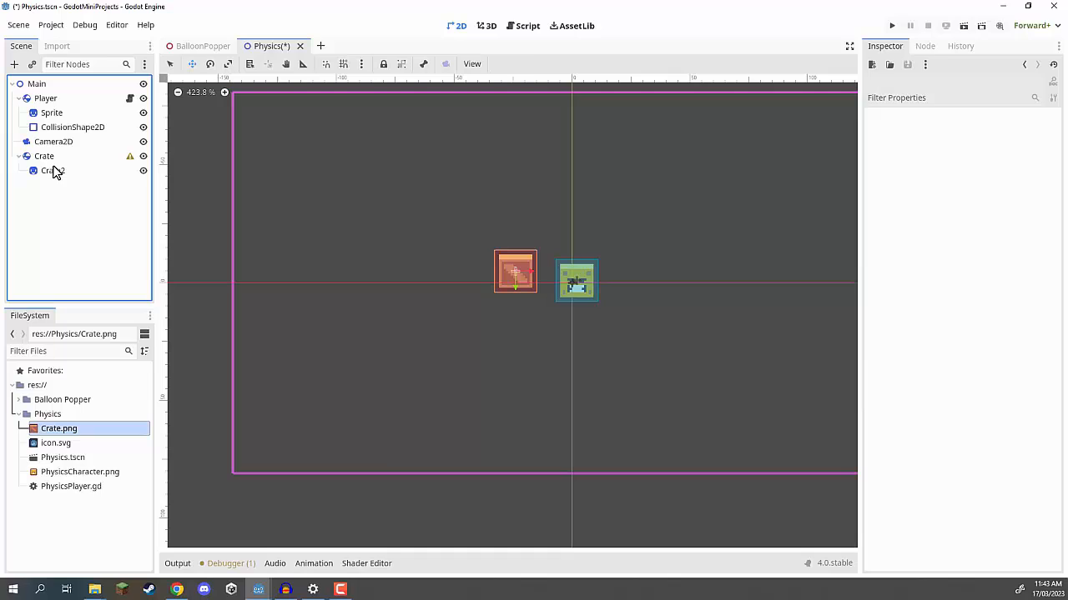
click(54, 170)
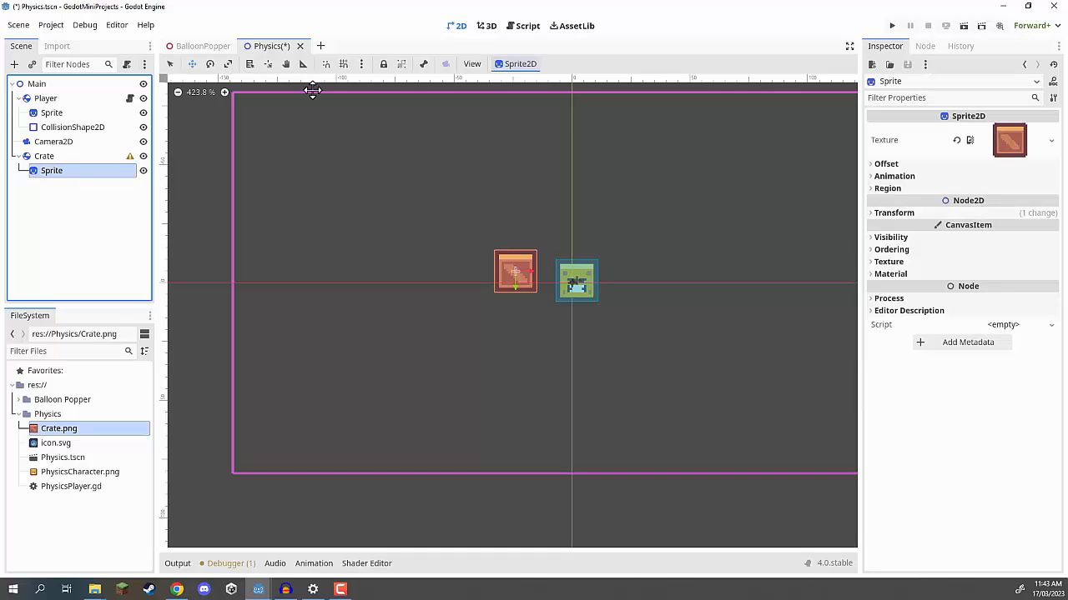
click(894, 212)
text(0)
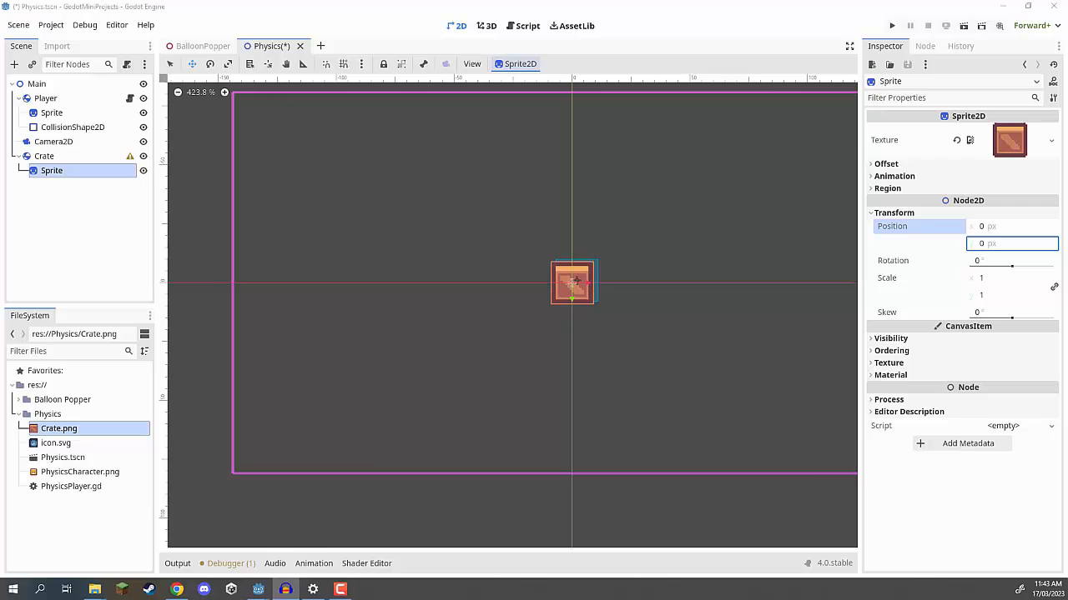
click(43, 156)
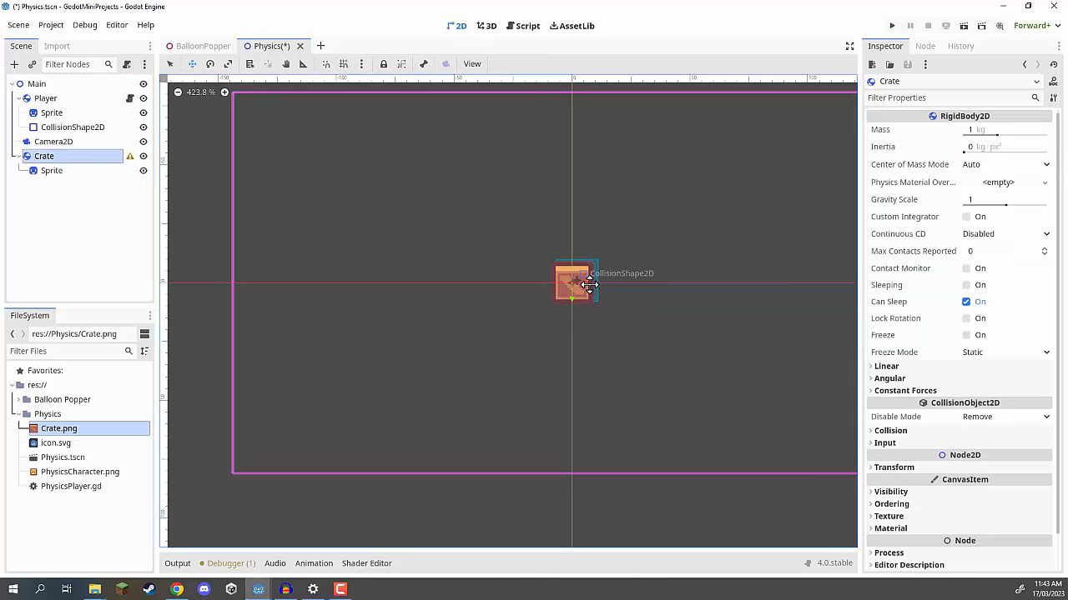
drag(575, 281, 399, 284)
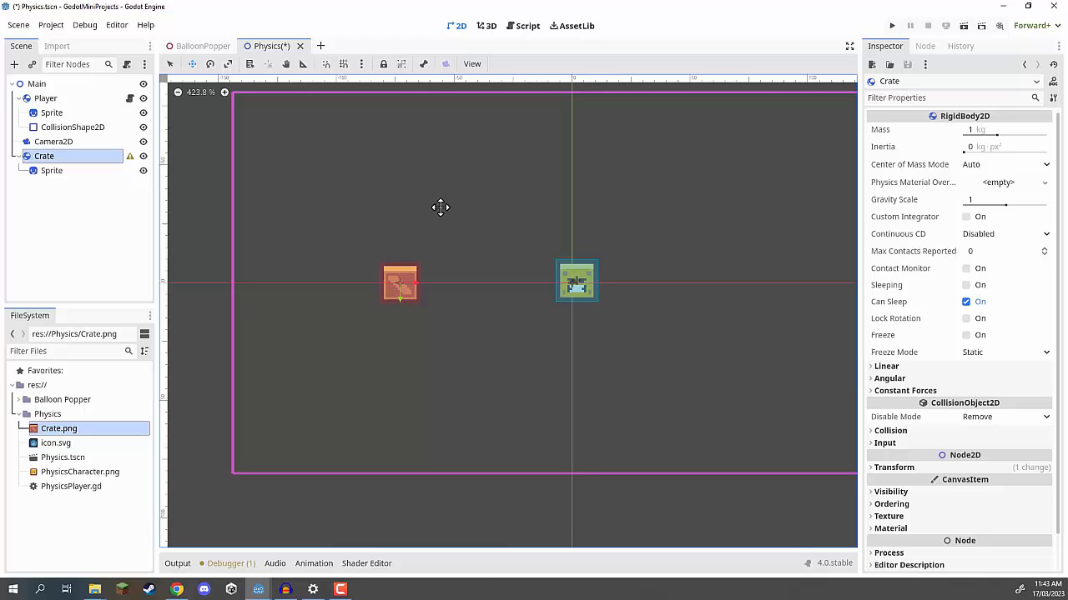
Step: Give Crate a CollisionShape2D child and save the Physics scene
right_click(44, 156)
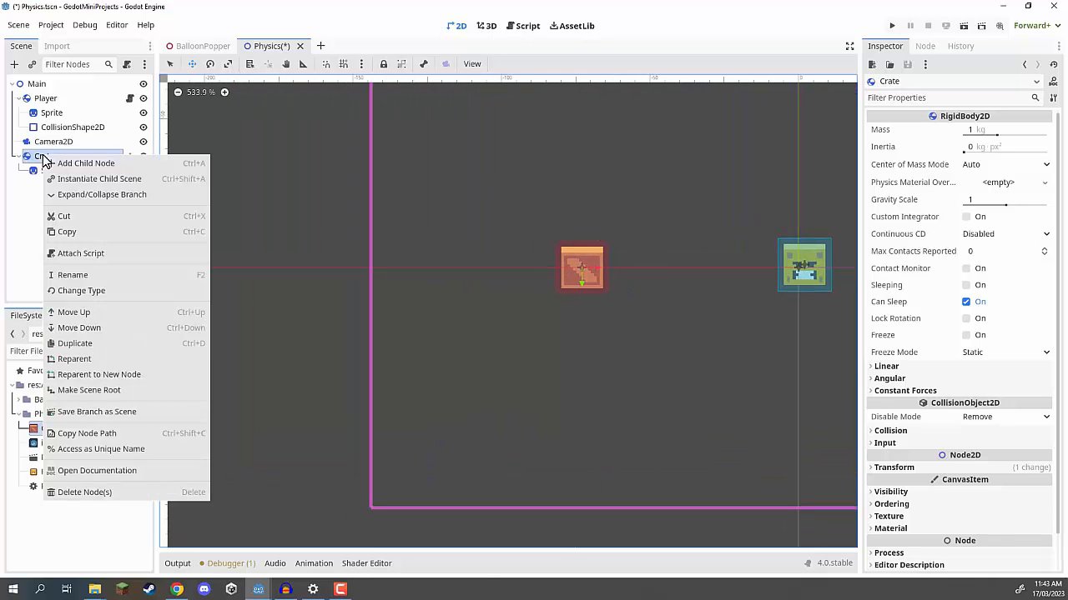
click(86, 162)
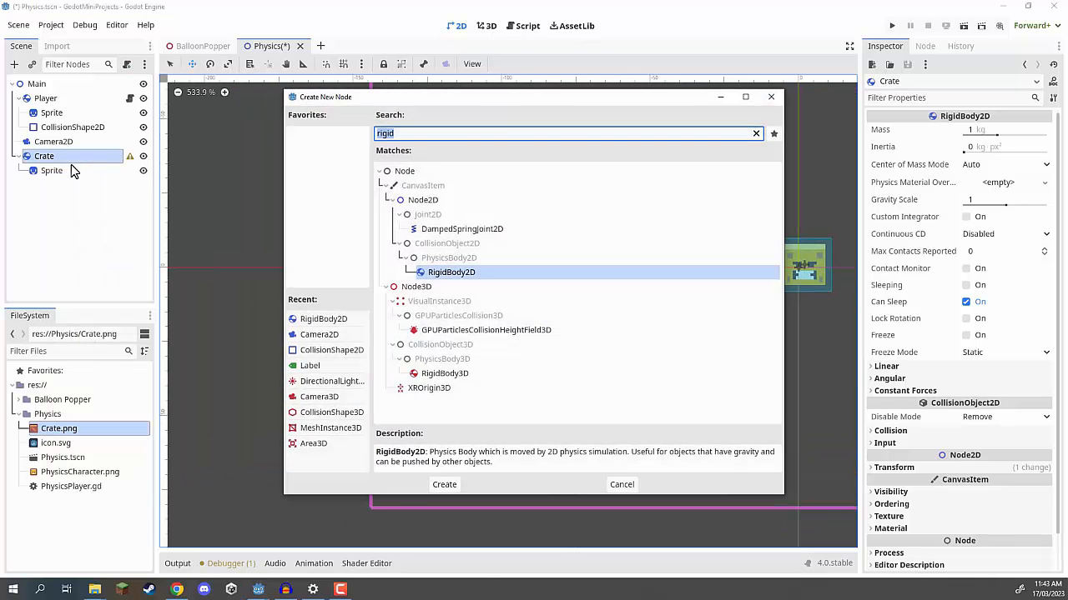
click(444, 485)
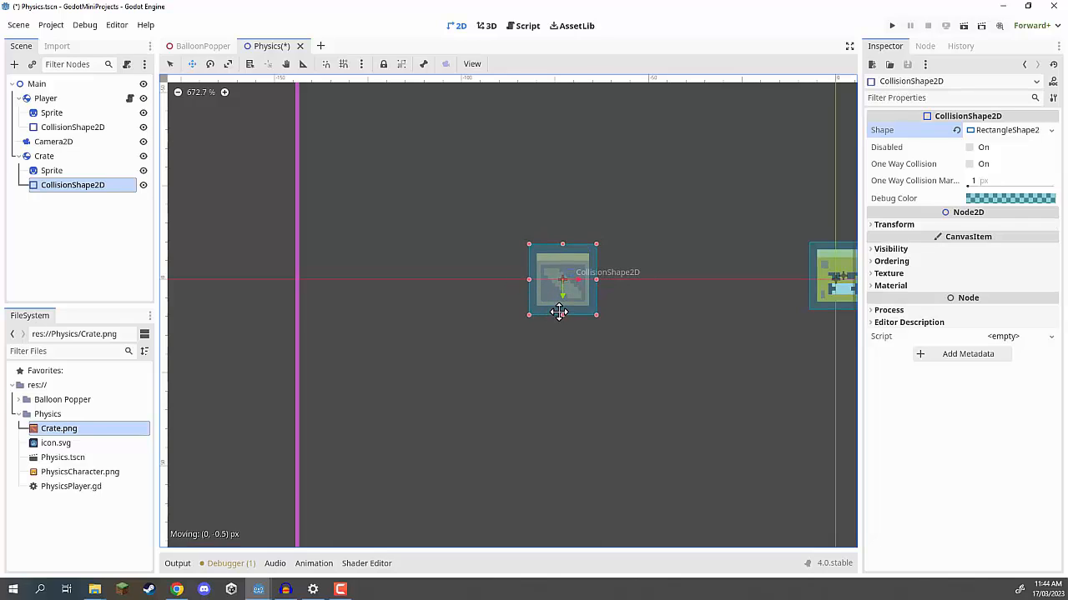
key(ctrl+s)
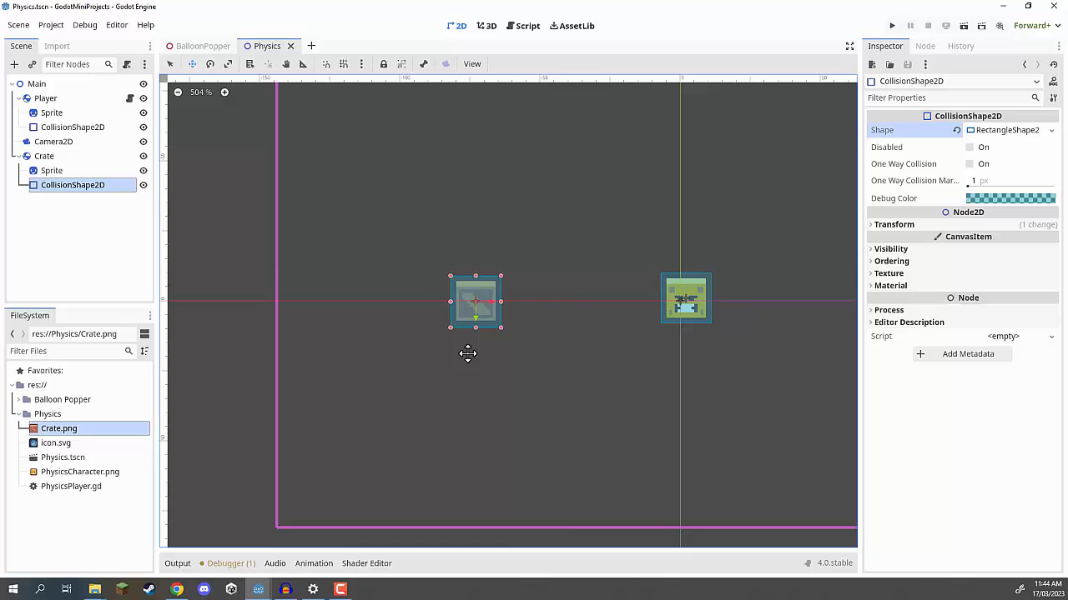
Step: Set the Crate body's Gravity Scale to 0
click(52, 170)
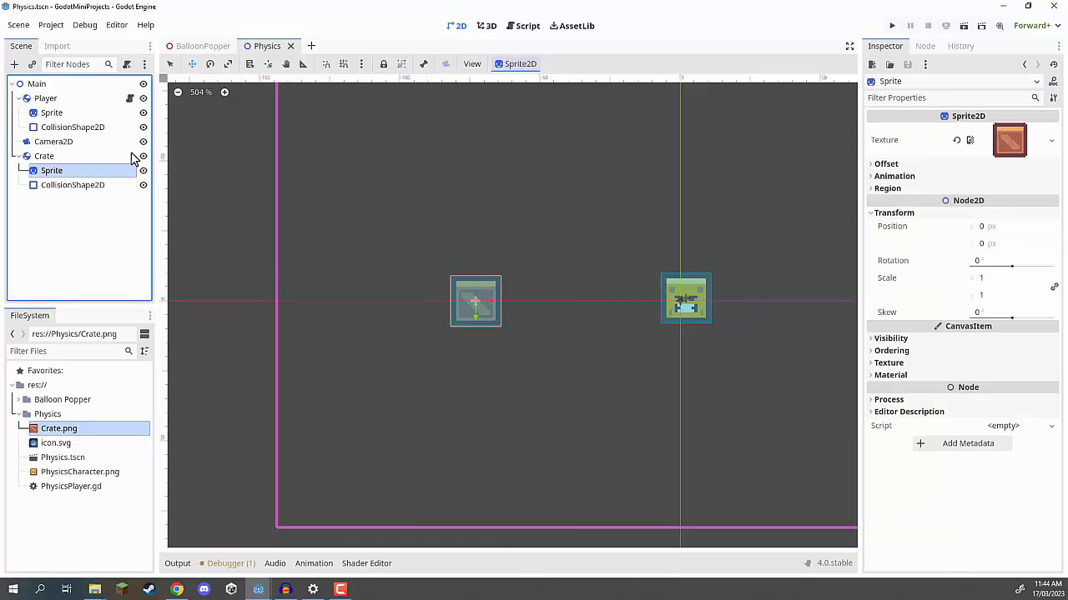
click(44, 156)
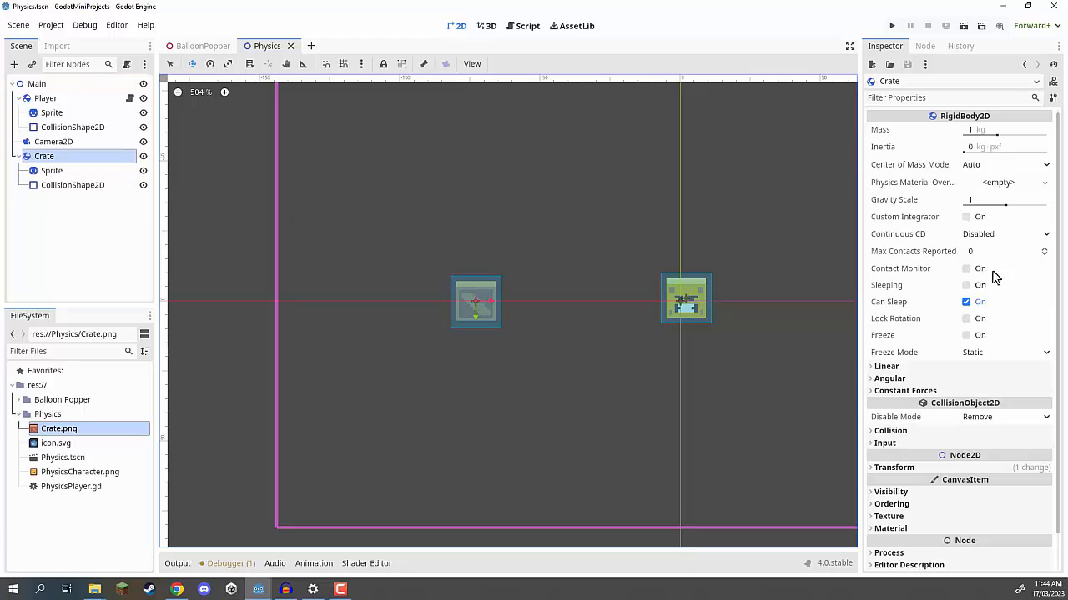
click(1005, 200)
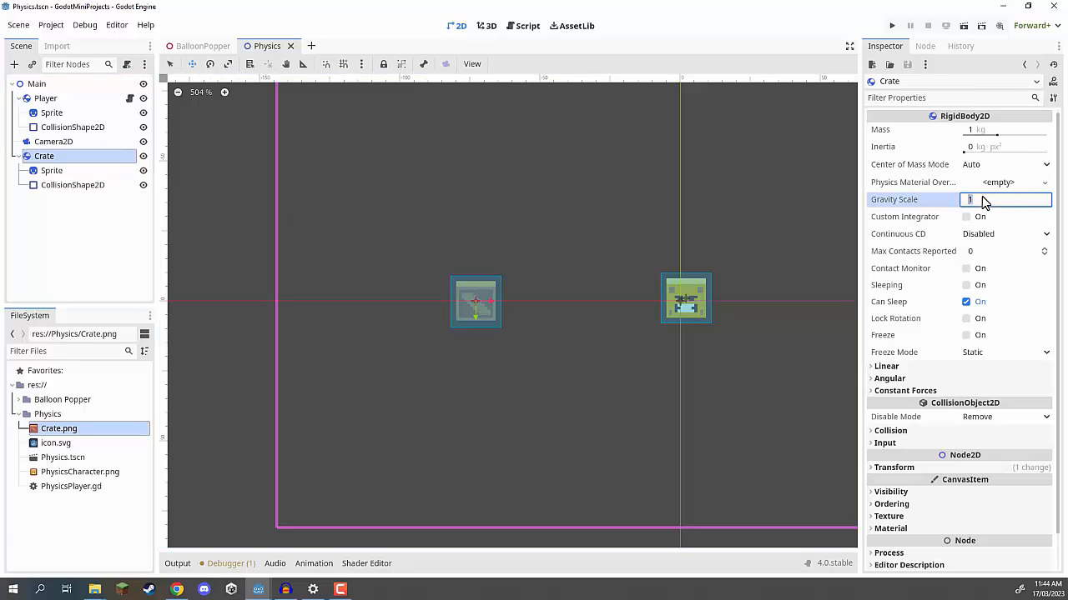
text(0)
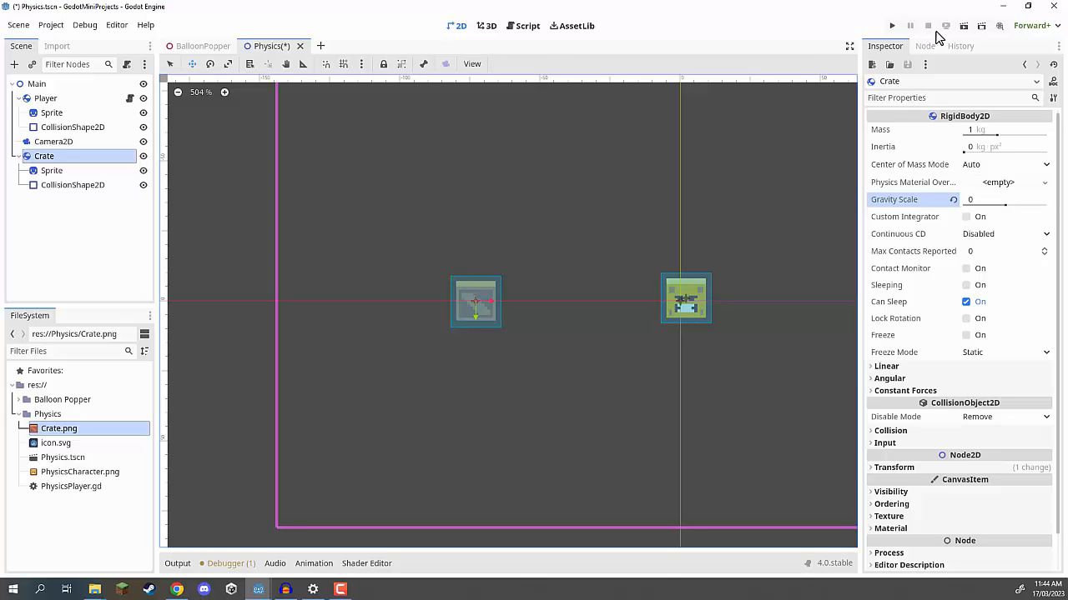
Step: Run the project to test the crate, then stop the test run
click(890, 25)
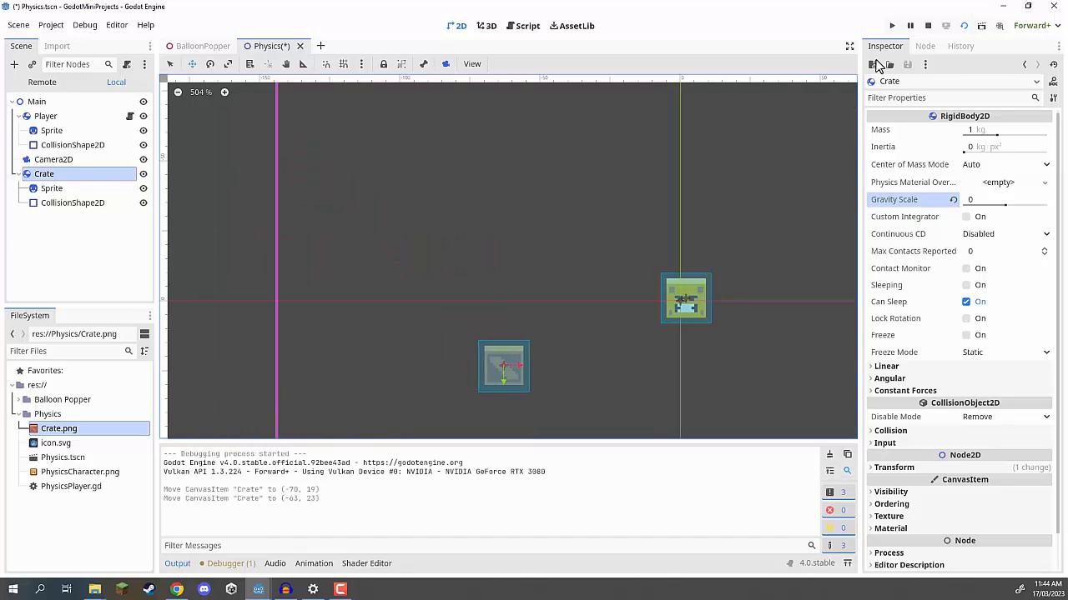
click(890, 26)
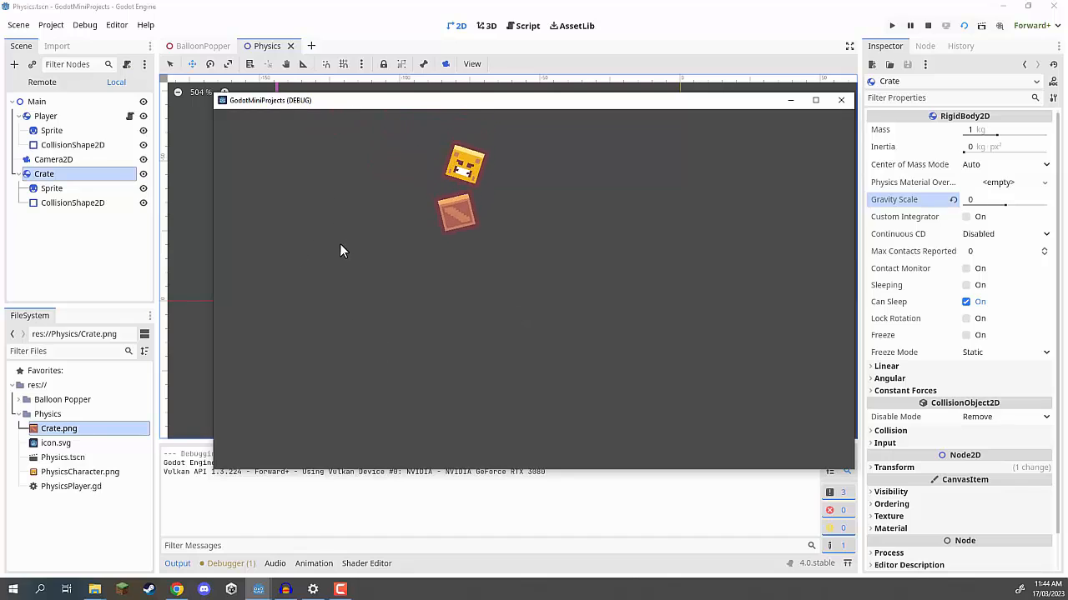
click(946, 26)
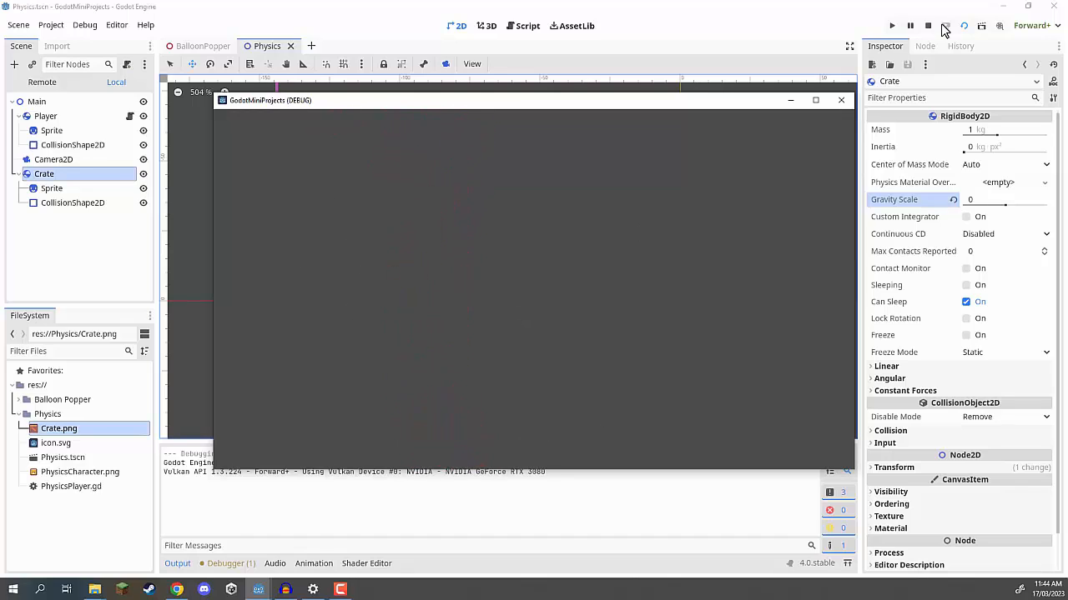
mouse_move(945, 26)
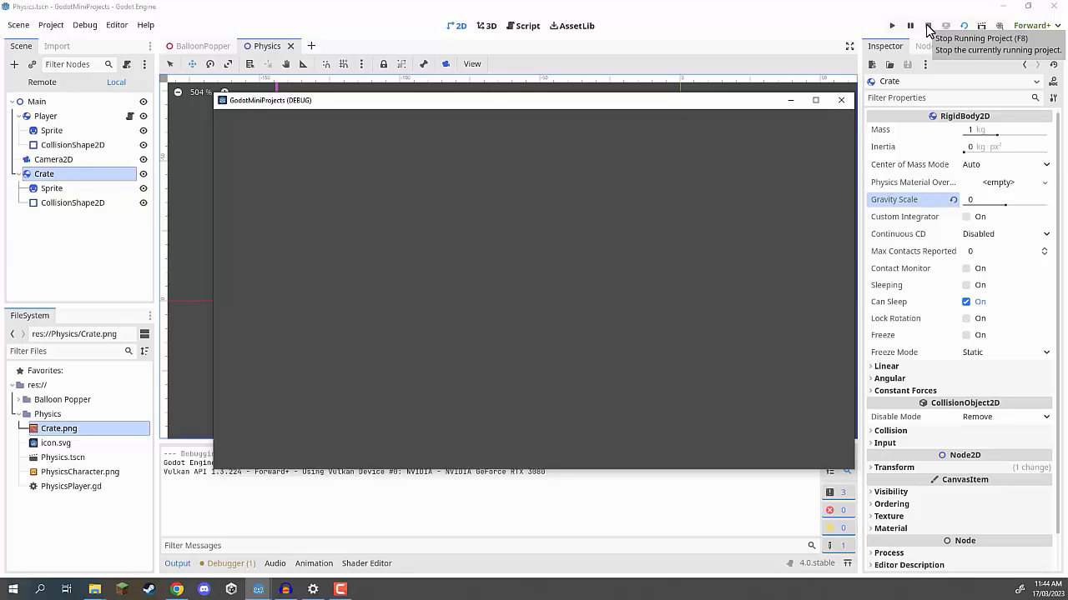
click(927, 26)
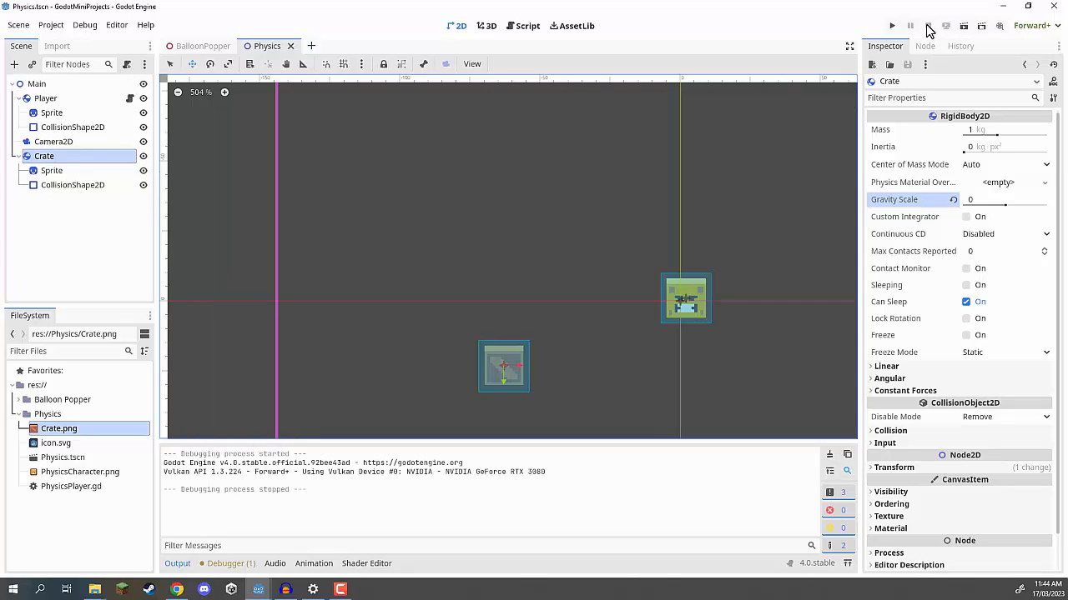
mouse_move(530, 367)
text(3)
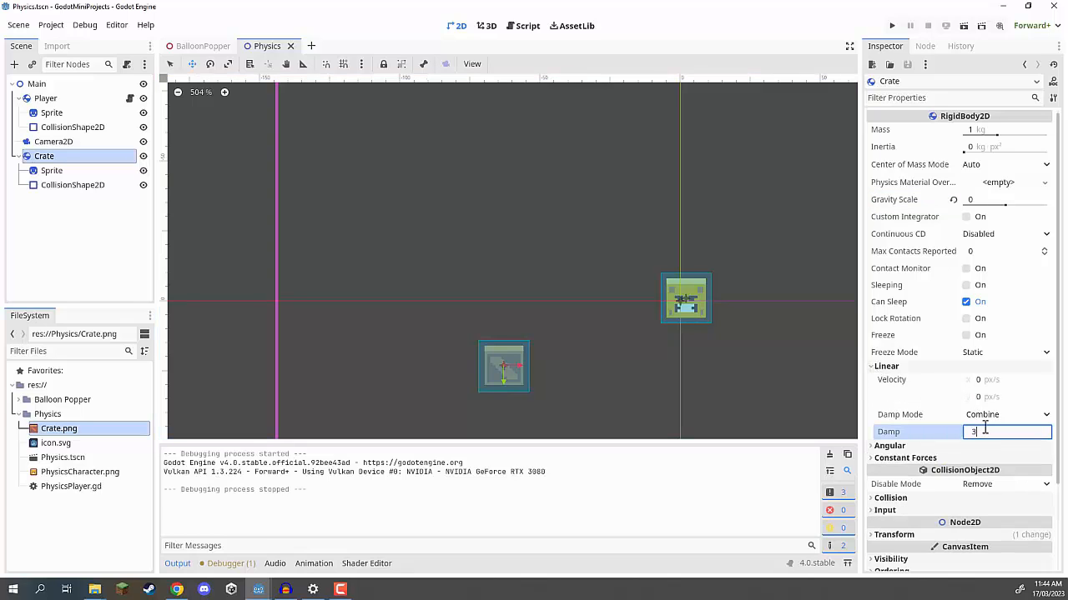
Step: Confirm a linear damp of 3 on the Crate
key(Return)
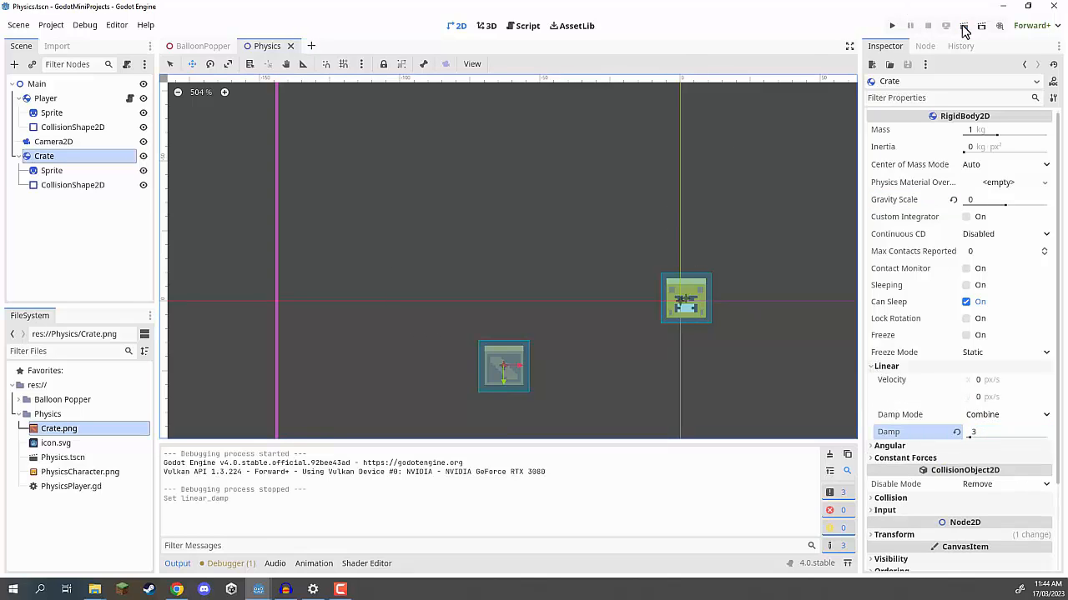
click(892, 26)
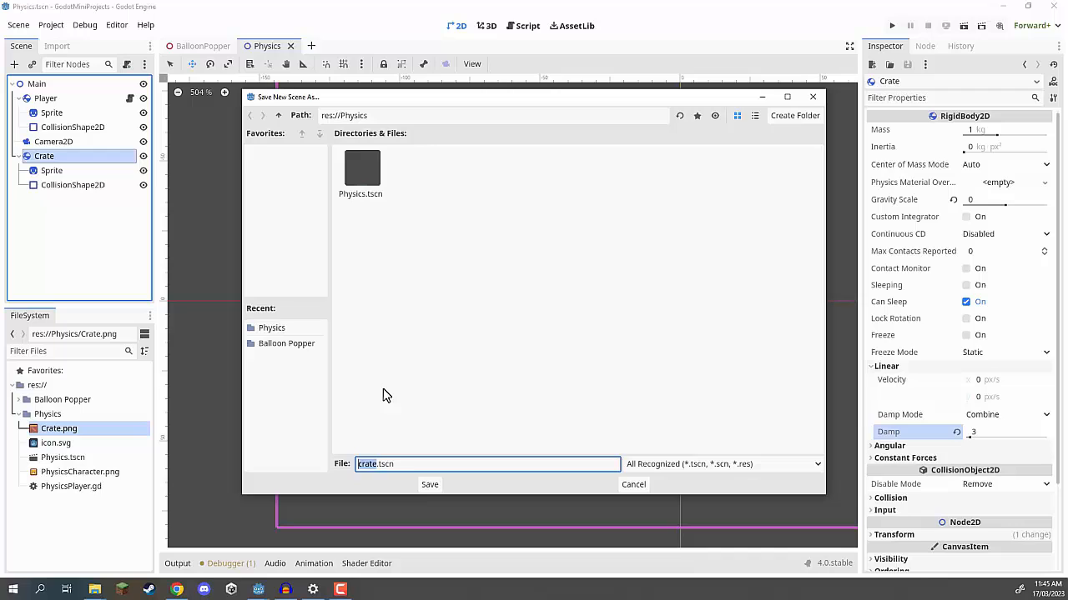
Step: Save the Crate branch as its own scene, crate.tscn
click(429, 485)
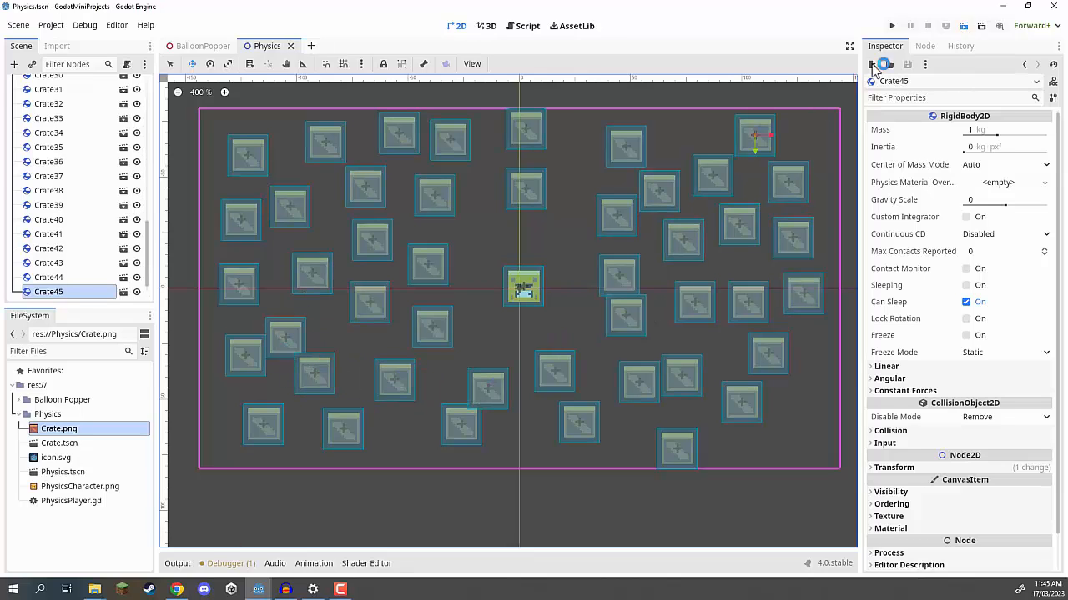
Step: Run the project to play the Physics scene with the crates
click(891, 26)
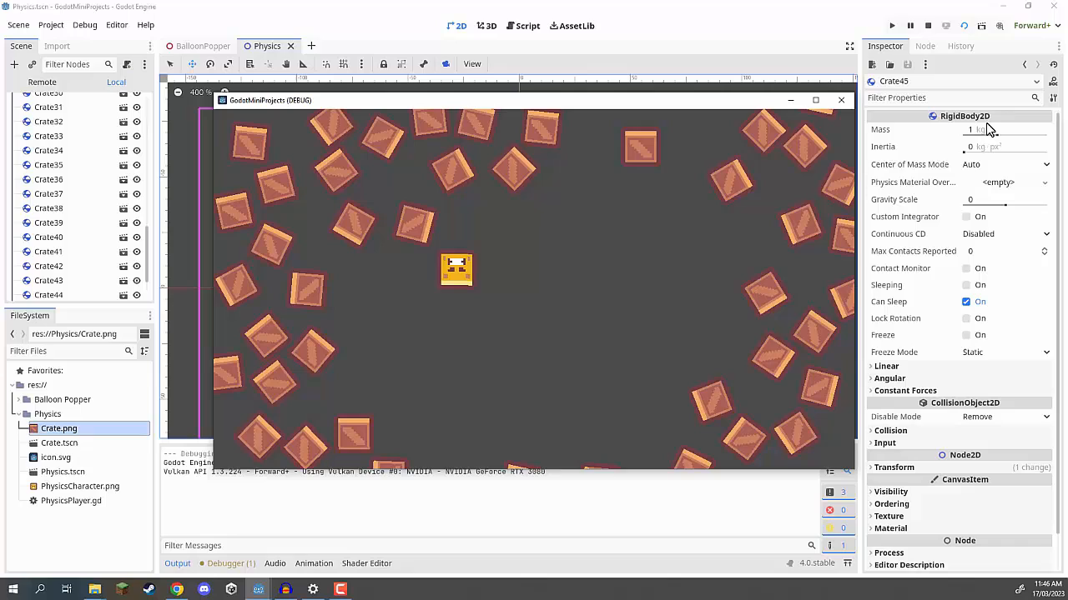
mouse_move(939, 164)
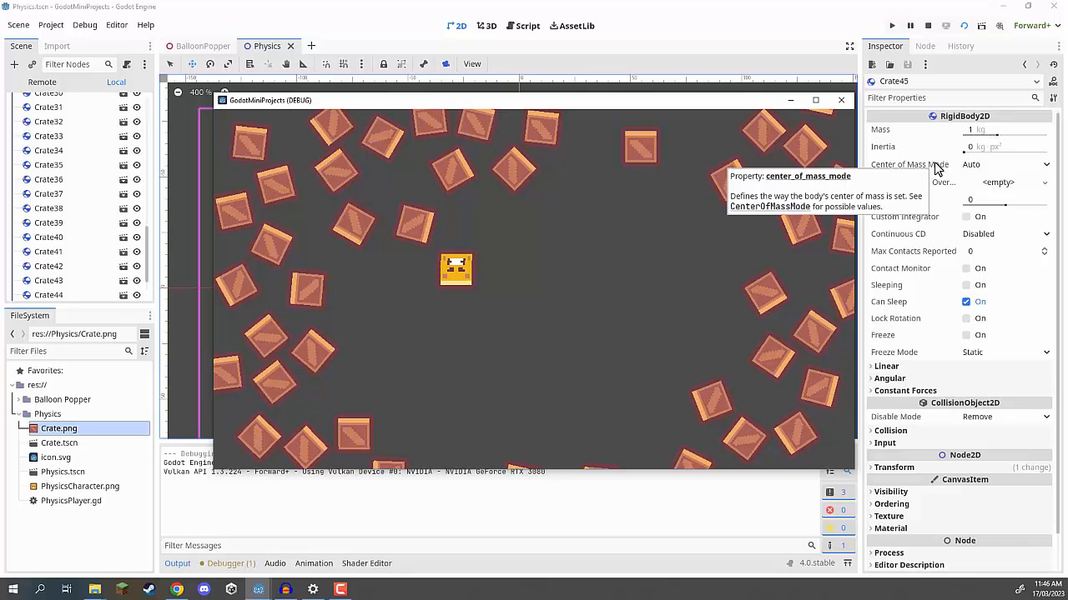